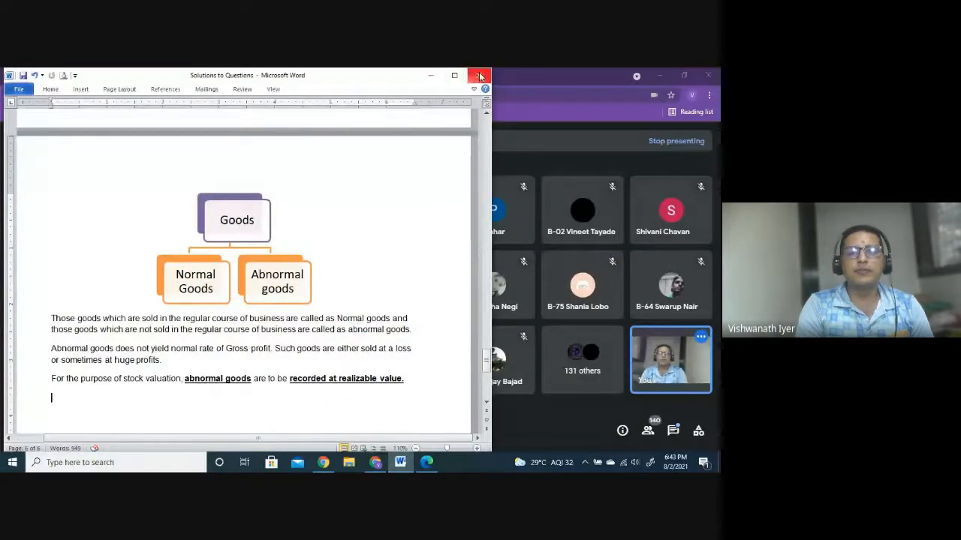
Close the Solutions to Questions document and bring up File Explorer
left_click(480, 75)
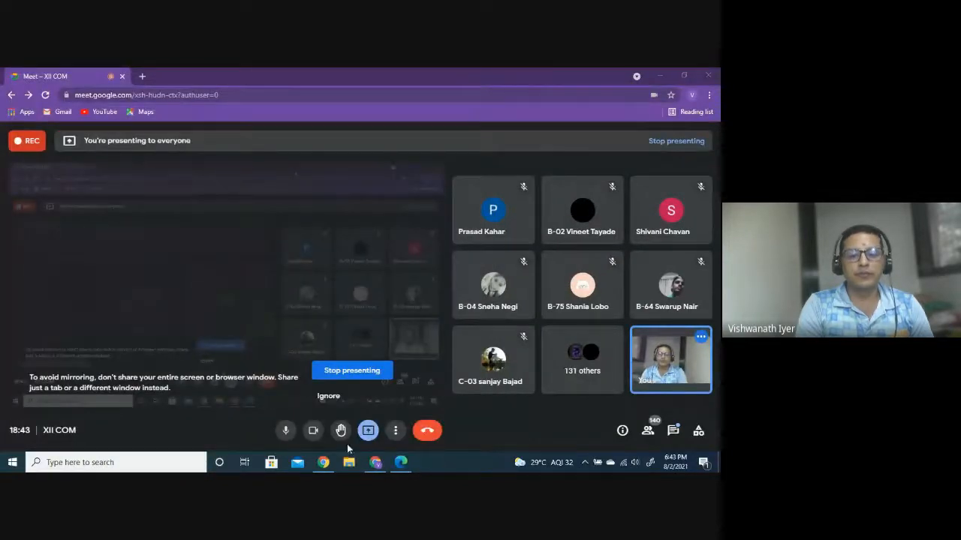
left_click(348, 462)
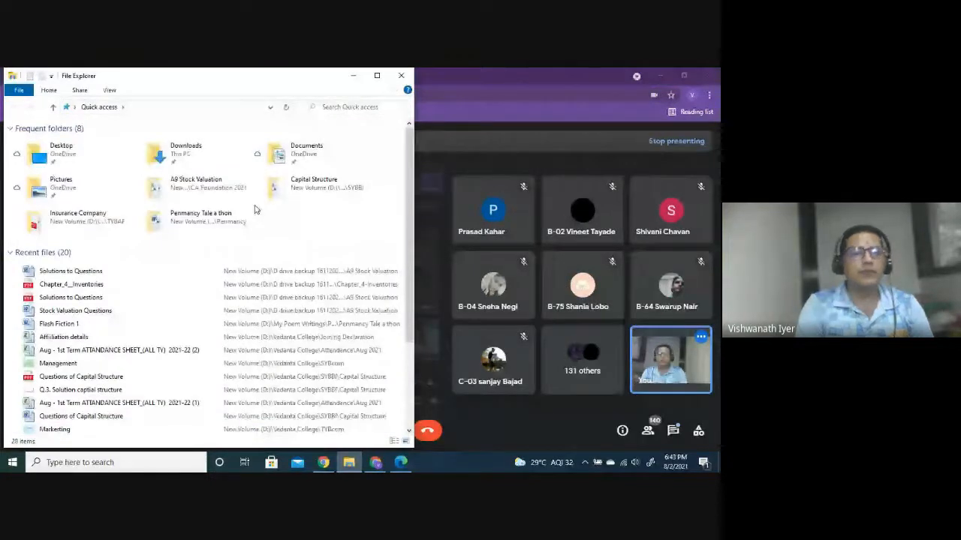
Open 'Solution to Questions' from the '2. Admission of a partner' folder
double_click(196, 183)
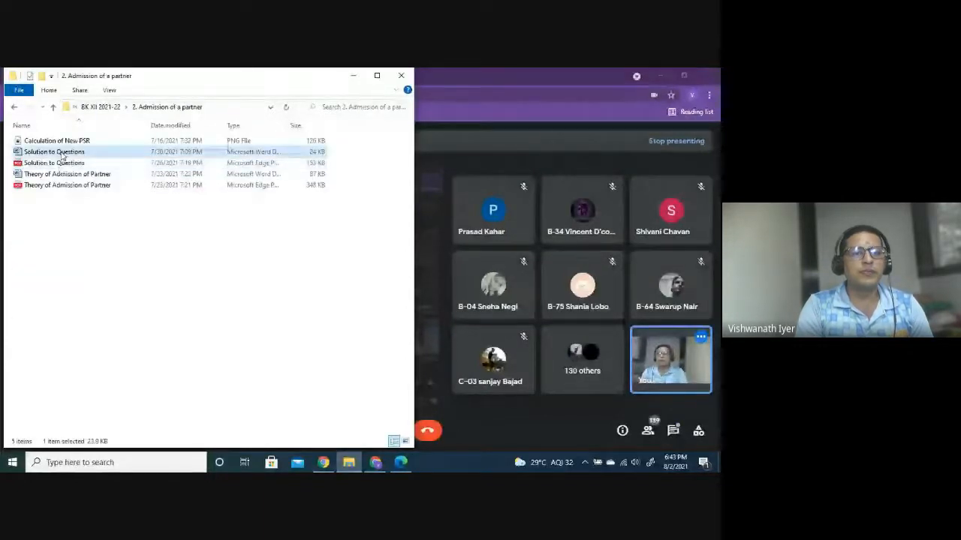
double_click(54, 151)
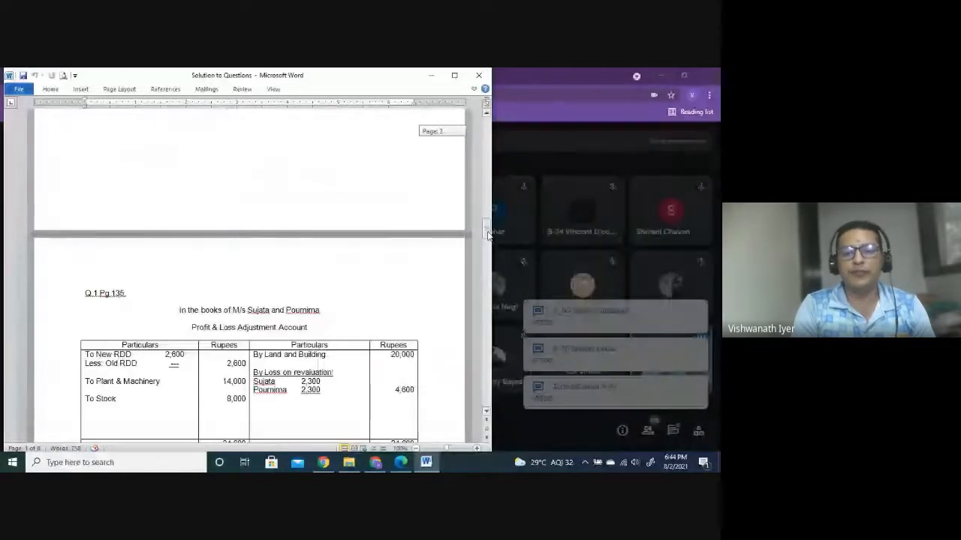
Scroll to the end past Poonam's Rs. 40,800 share, admitting a waiting student
scroll("down", 3)
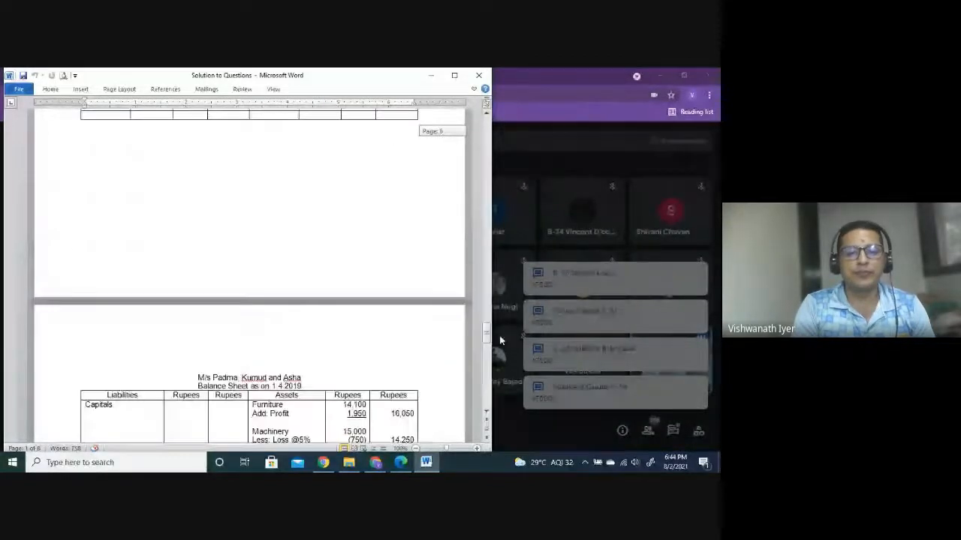
scroll("down", 3)
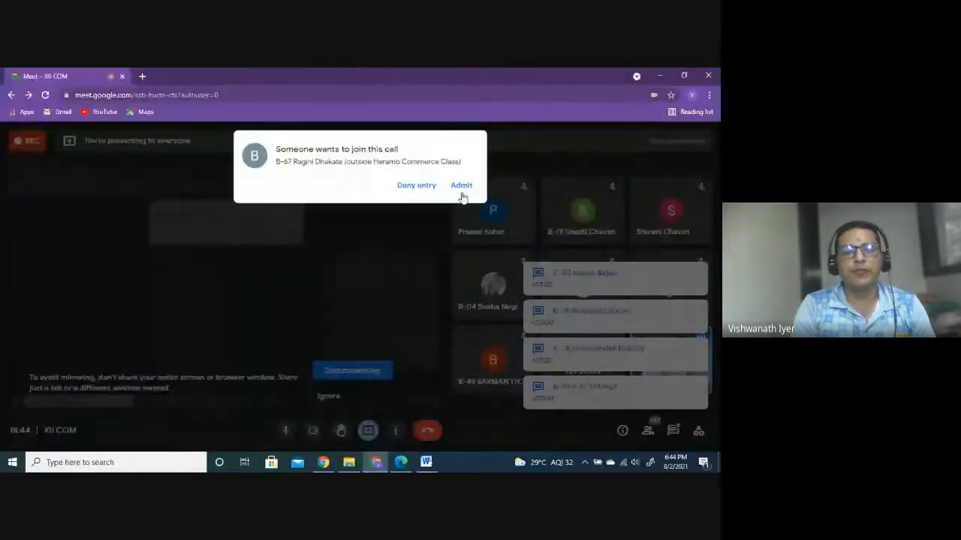
left_click(461, 186)
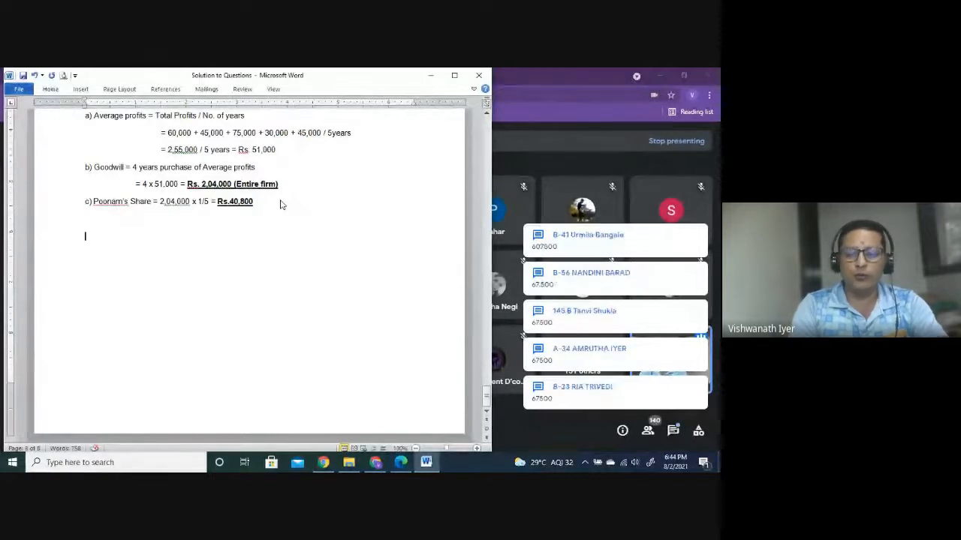
scroll("down", 3)
type("Q.3 (")
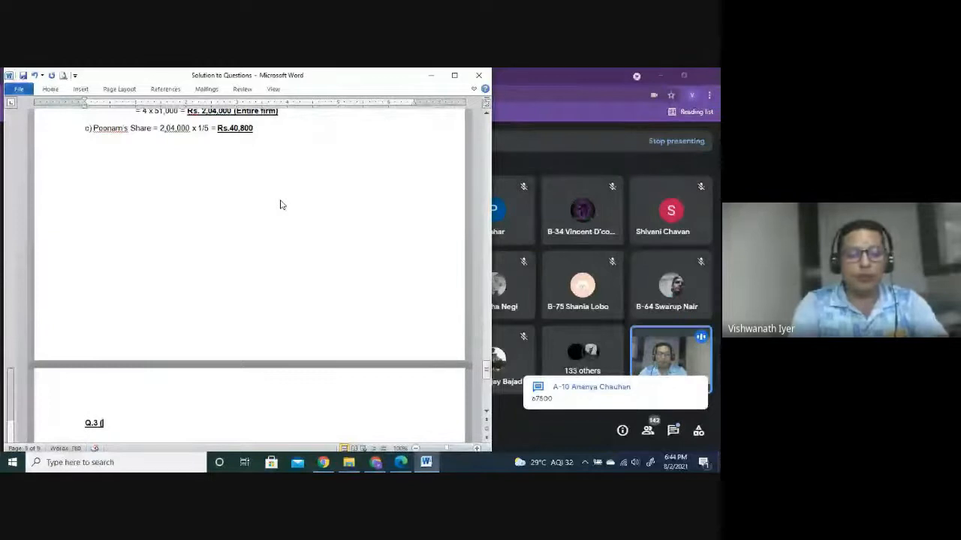
Type 'Q.3 (pg 162 of Textbook)', 'M/s Vasu And Viraj' and 'Profit and Loss Adjustment Account'
type("pg 162 of Textb")
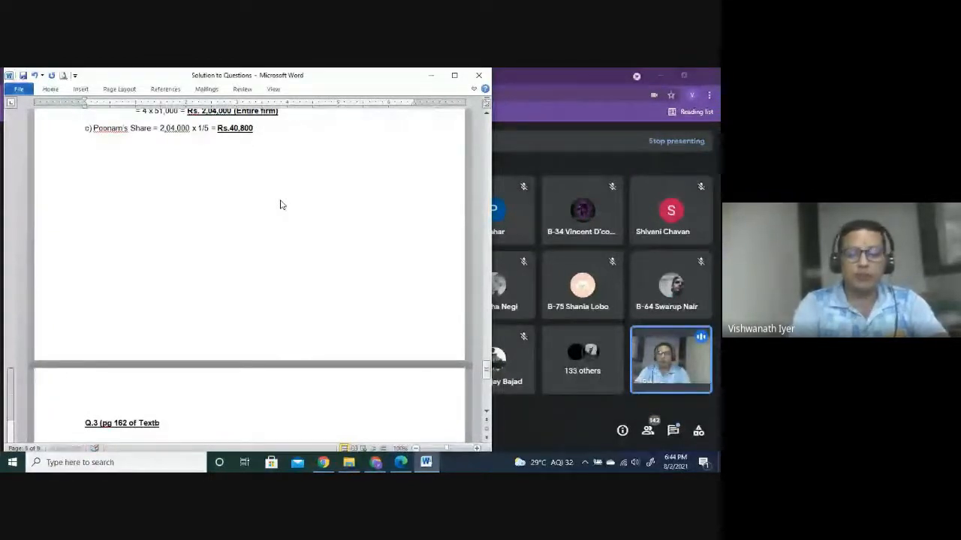
type("ook)")
type("M/s")
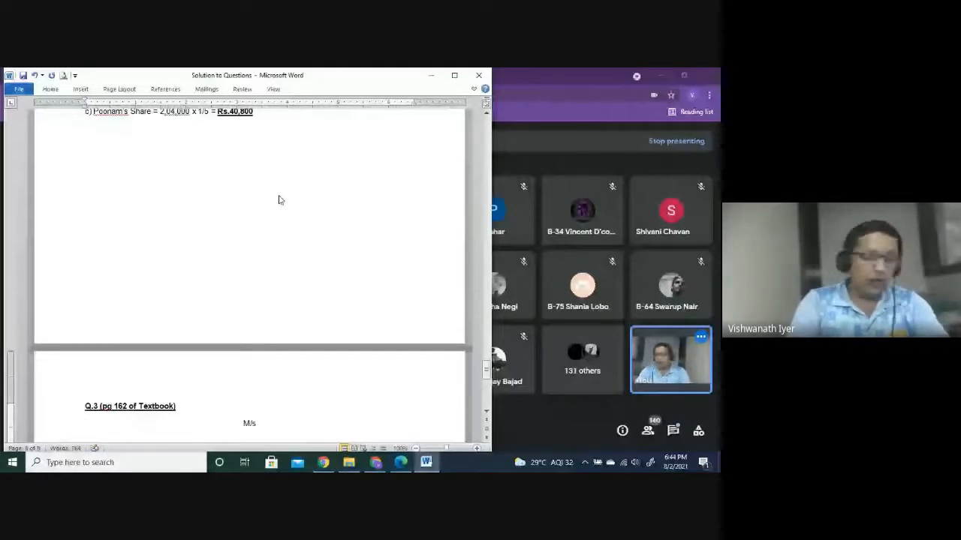
type("Vasu And Viraj")
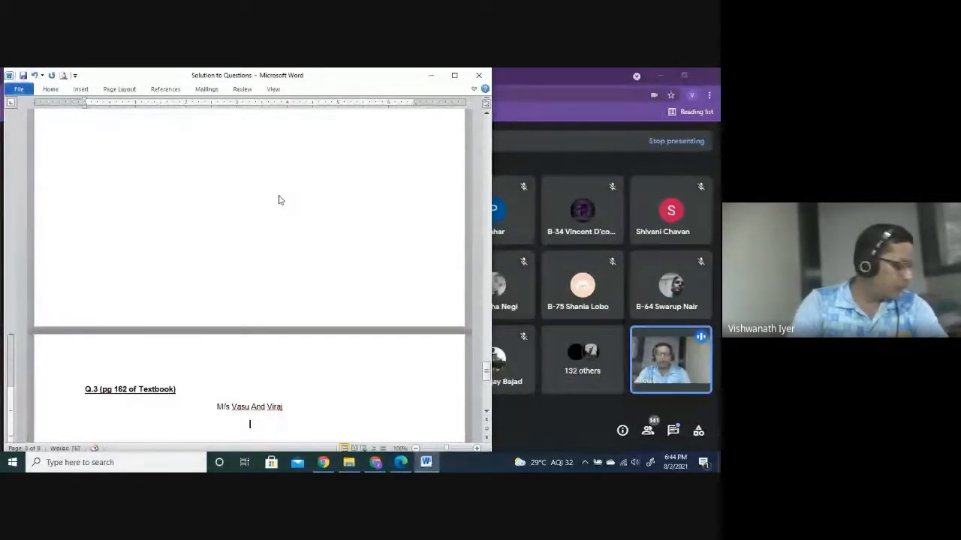
type("Profit and Loss Adjustment Account")
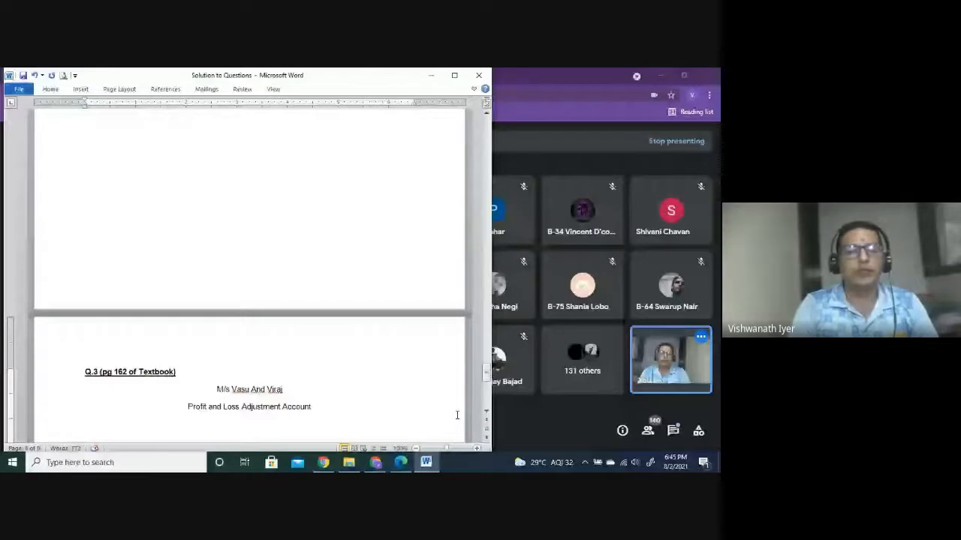
scroll("down", 3)
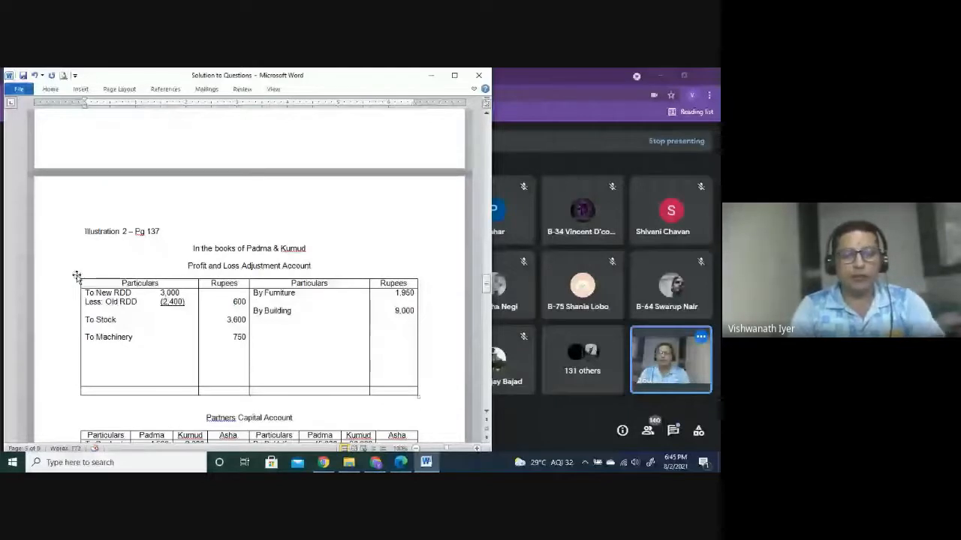
Paste Illustration 2's adjustment table into Q.3, clearing everything except New RDD and Old RDD
left_click(78, 274)
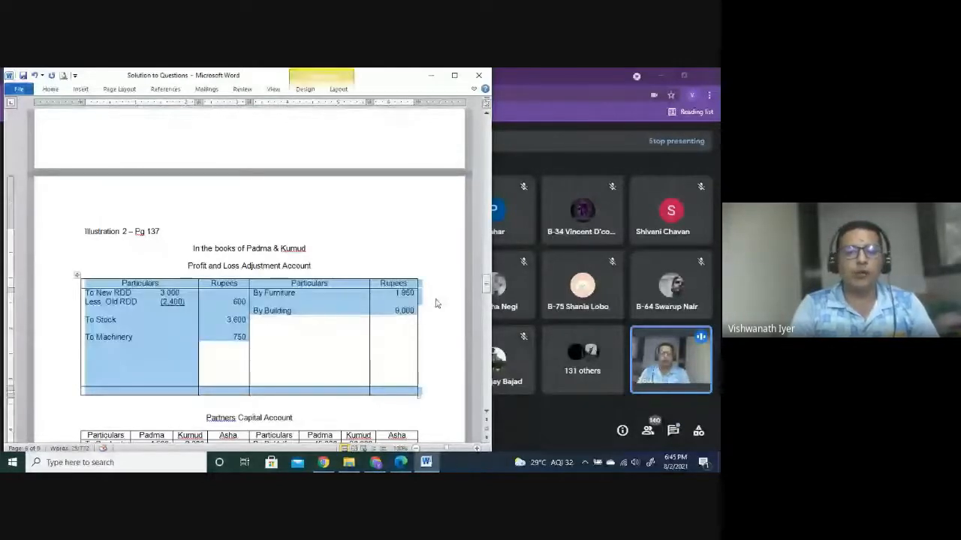
scroll("down", 3)
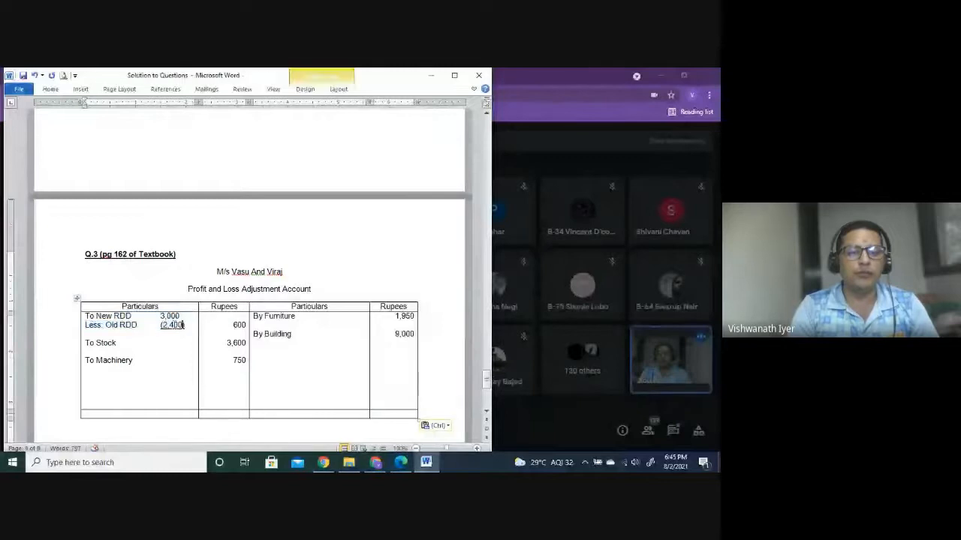
left_click_drag(161, 315, 184, 325)
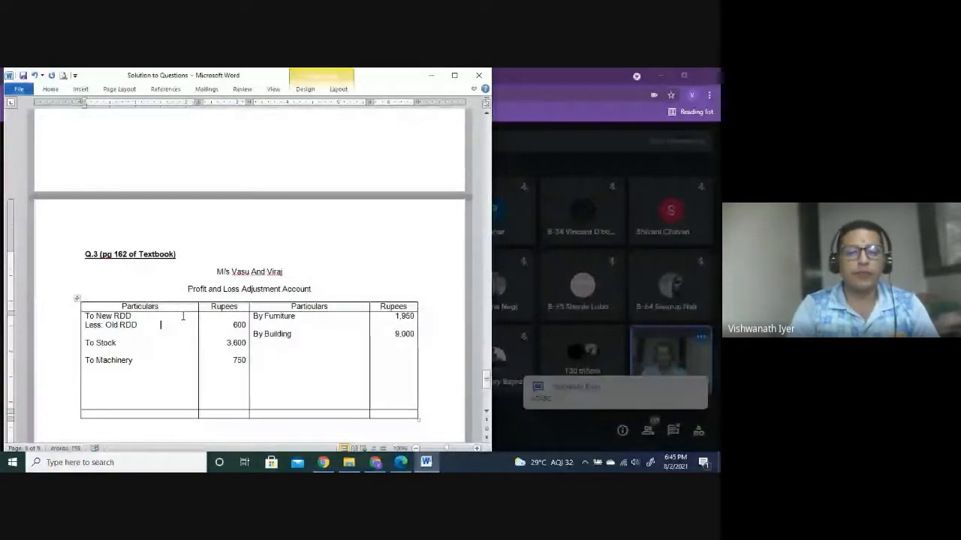
left_click_drag(239, 325, 242, 360)
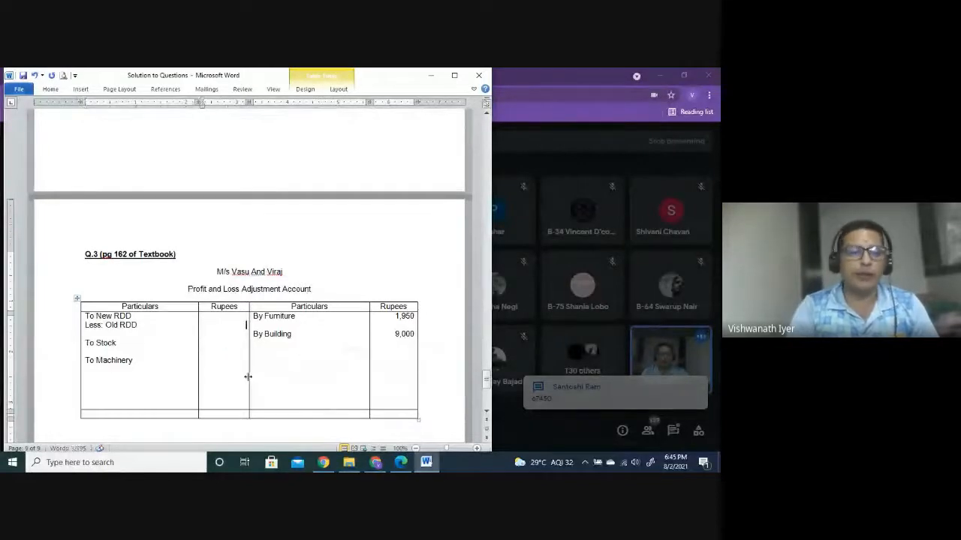
double_click(108, 360)
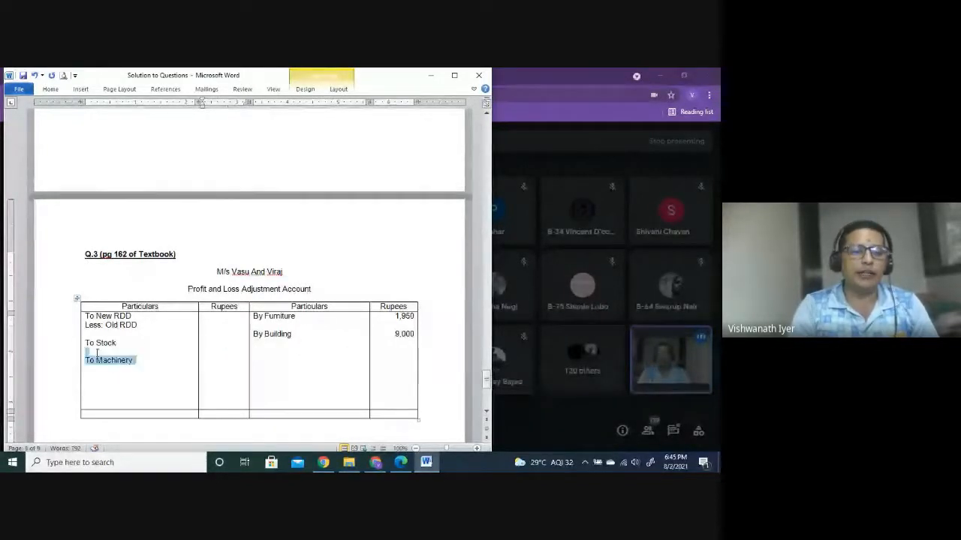
key("Delete")
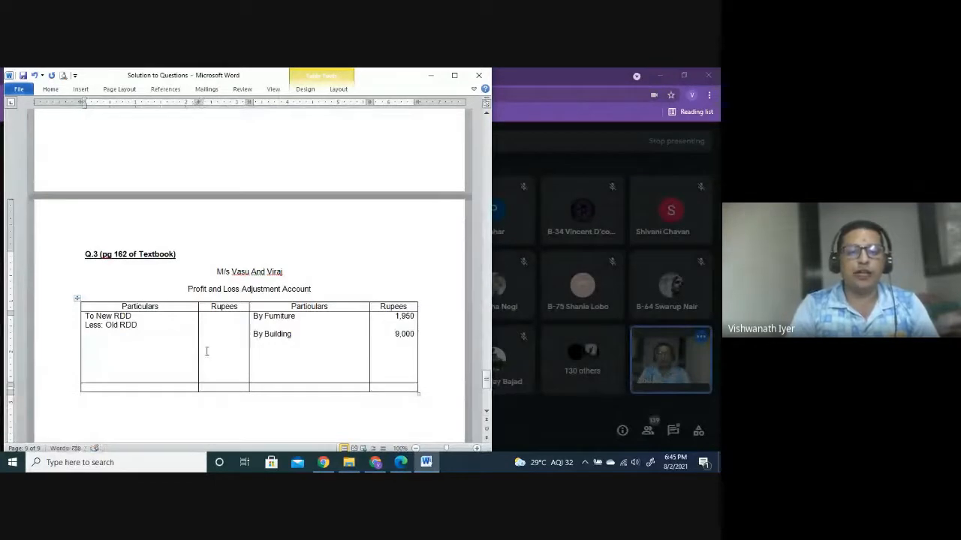
left_click_drag(257, 316, 405, 334)
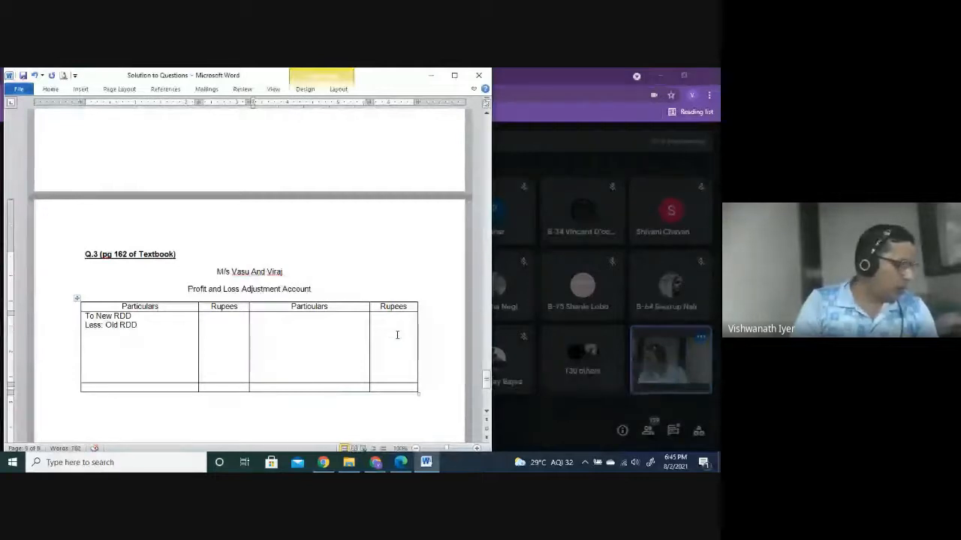
left_click(254, 316)
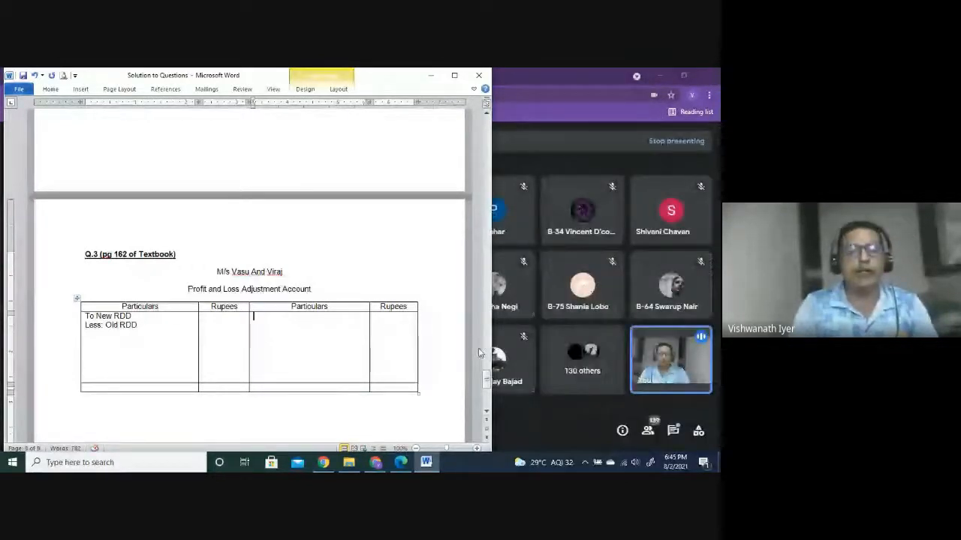
scroll("down", 3)
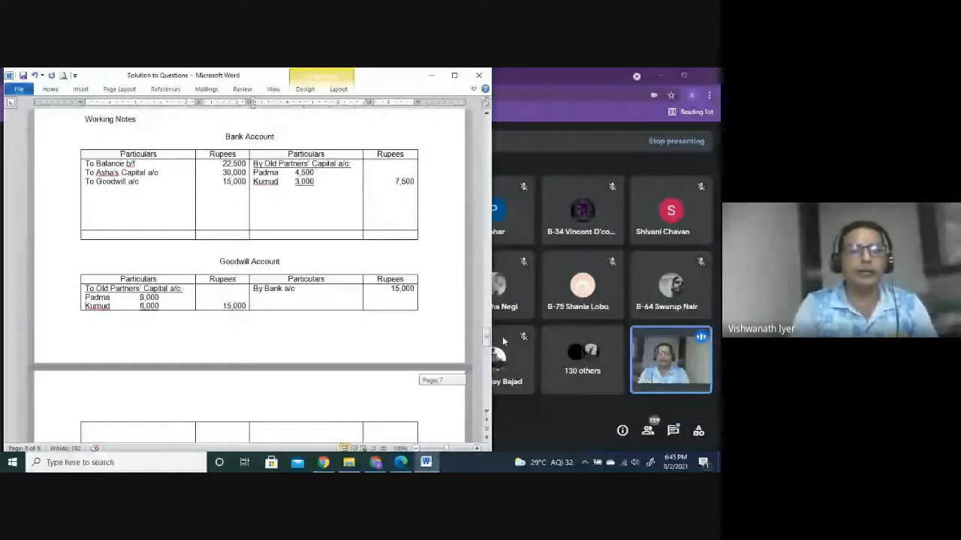
scroll("down", 3)
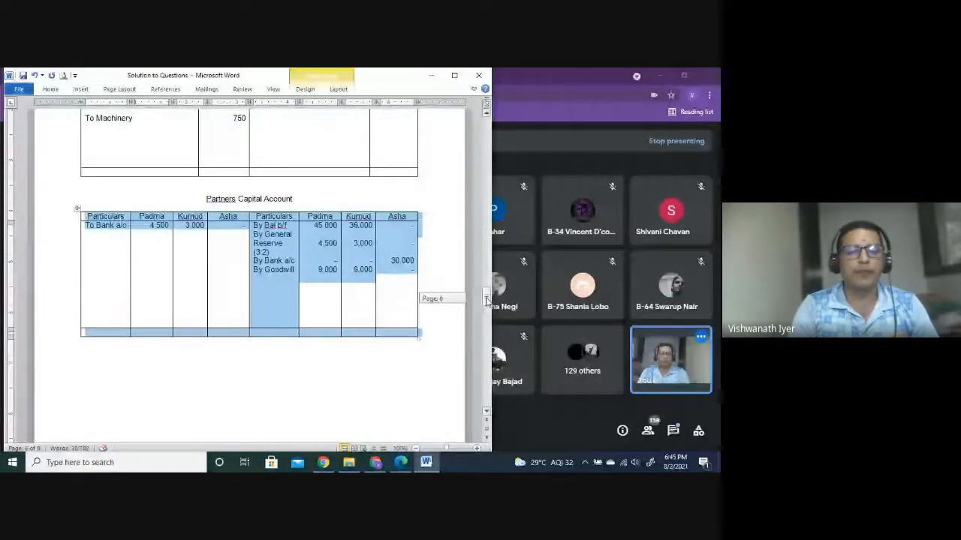
scroll("down", 3)
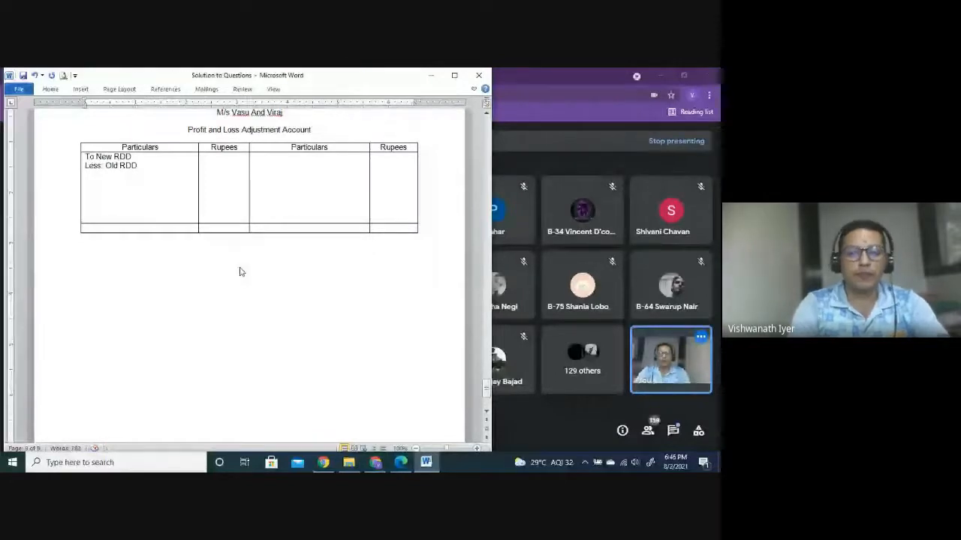
Title the Partners' Capital Account and rename its partner headings to Vasu, Viraj and Hari
type("Partners' capital")
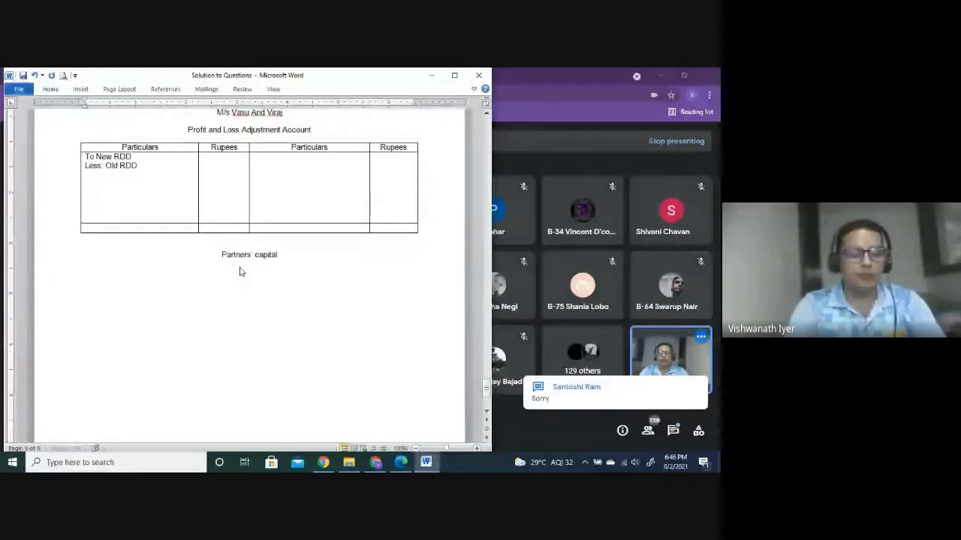
type("Account")
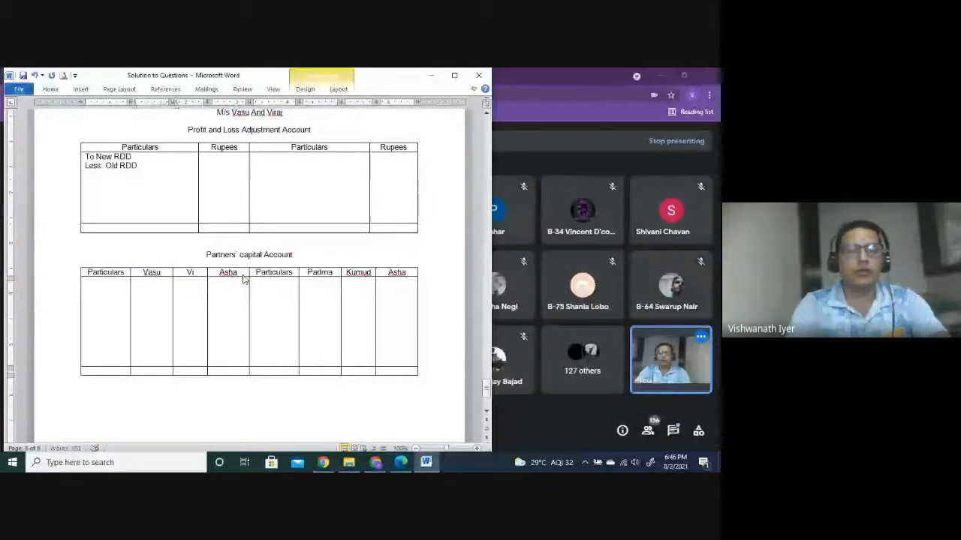
double_click(227, 273)
type("Hari")
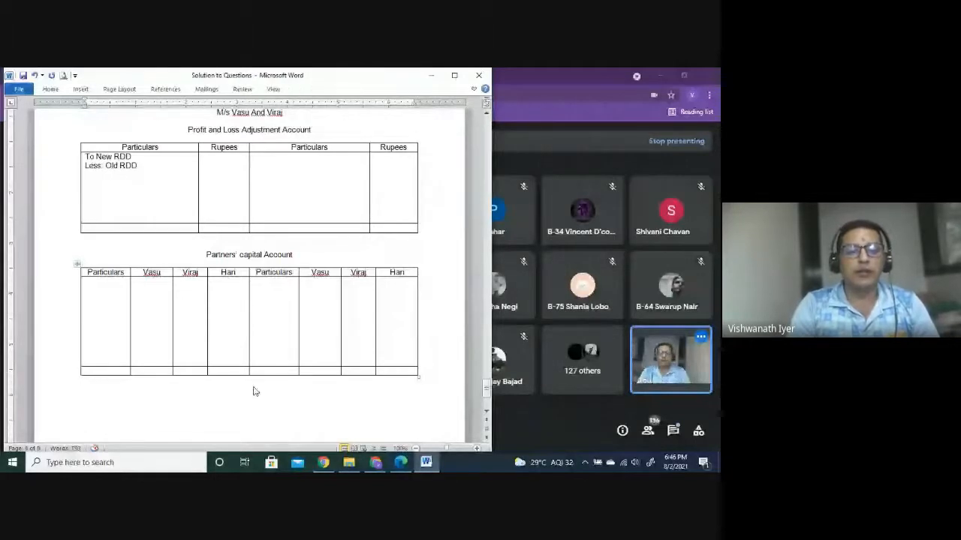
scroll("down", 3)
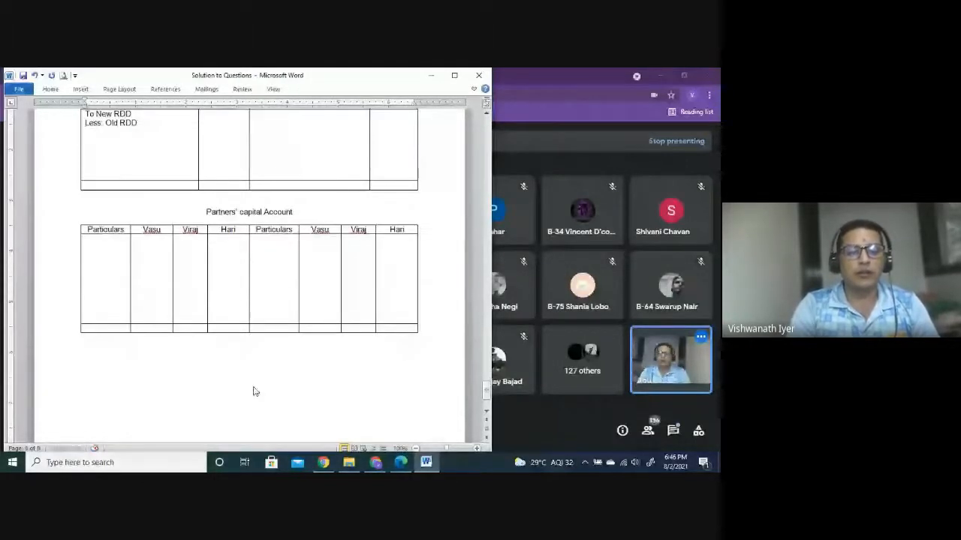
Type firm name 'M/s Vasu, Viraj and Hari' and the date 1.4.2019 into the heading
scroll("down", 3)
type("M/s Vasu, ")
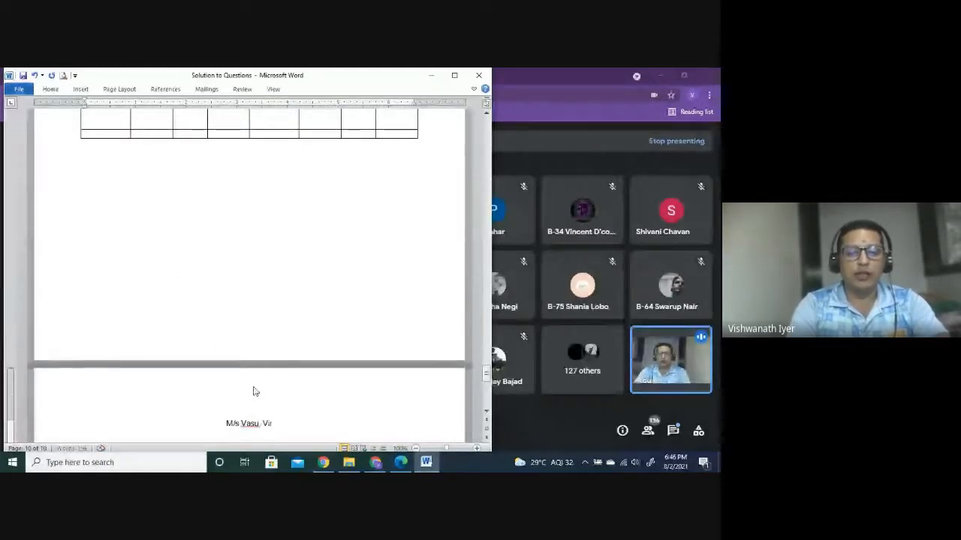
type("Viraj and Hari")
type("Balance Sheet as on")
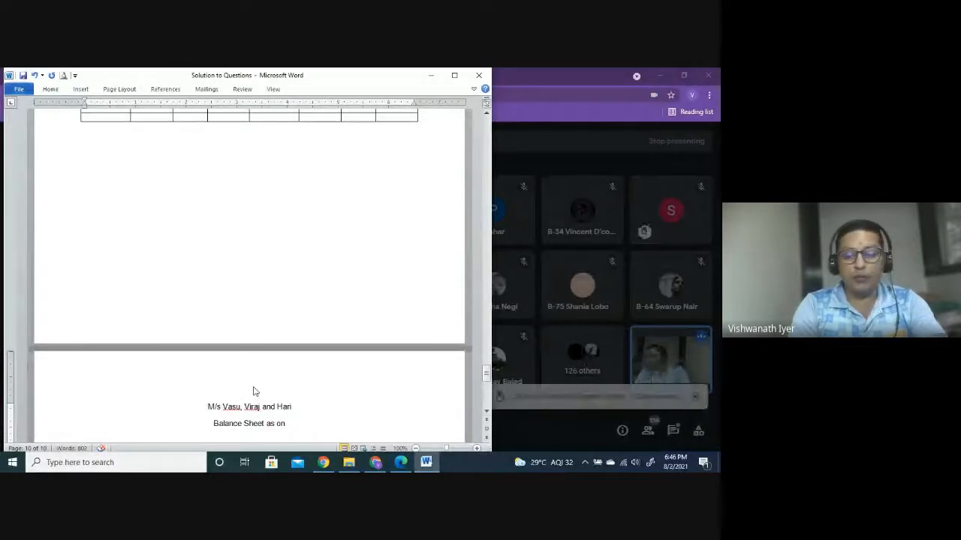
type("1.4.2")
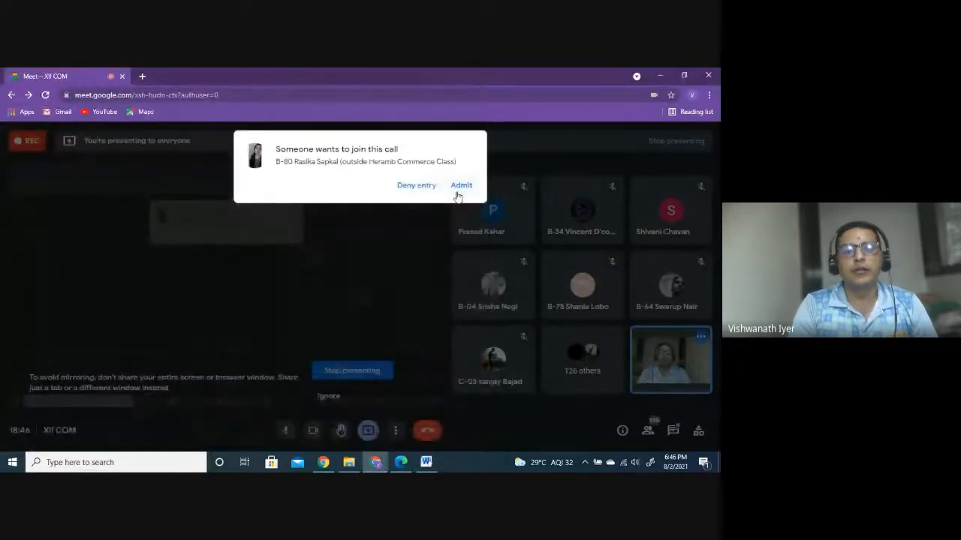
Admit the waiting student in Google Meet and return to the Word document
left_click(460, 186)
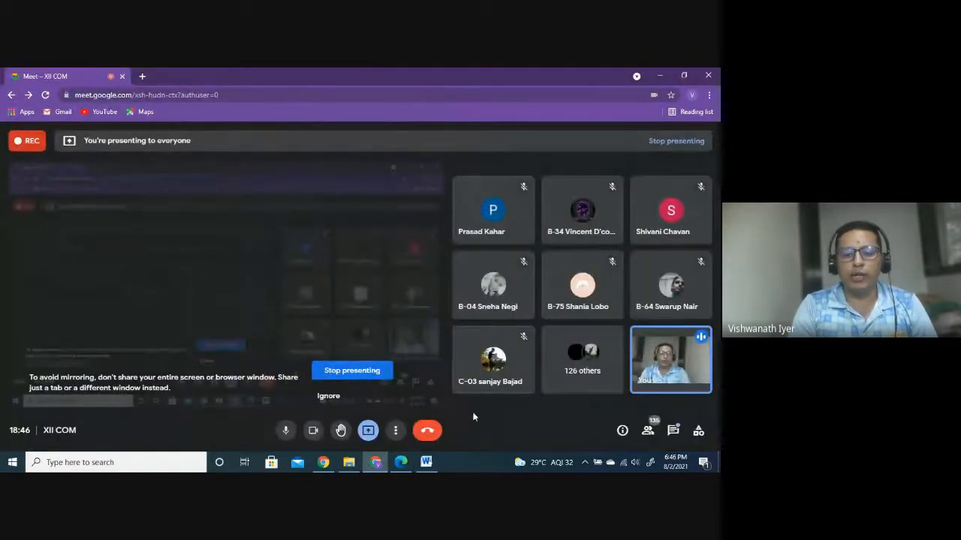
left_click(426, 462)
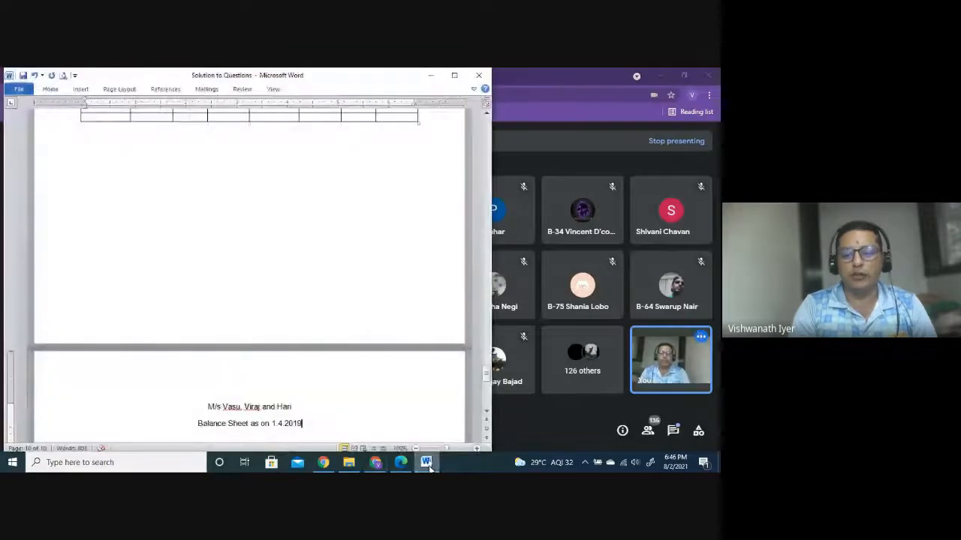
scroll("down", 3)
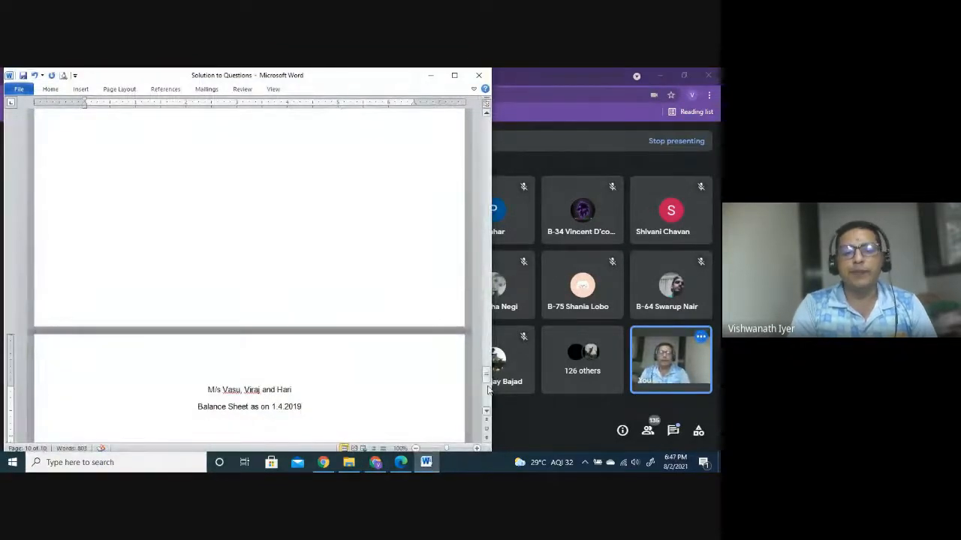
scroll("down", 3)
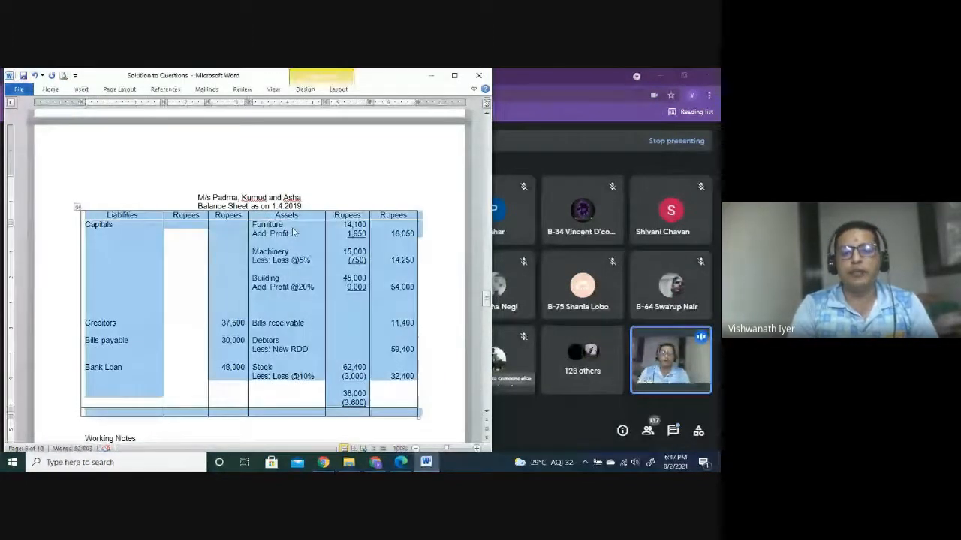
Scroll through the earlier pages toward the previous question's goodwill calculation
scroll("down", 3)
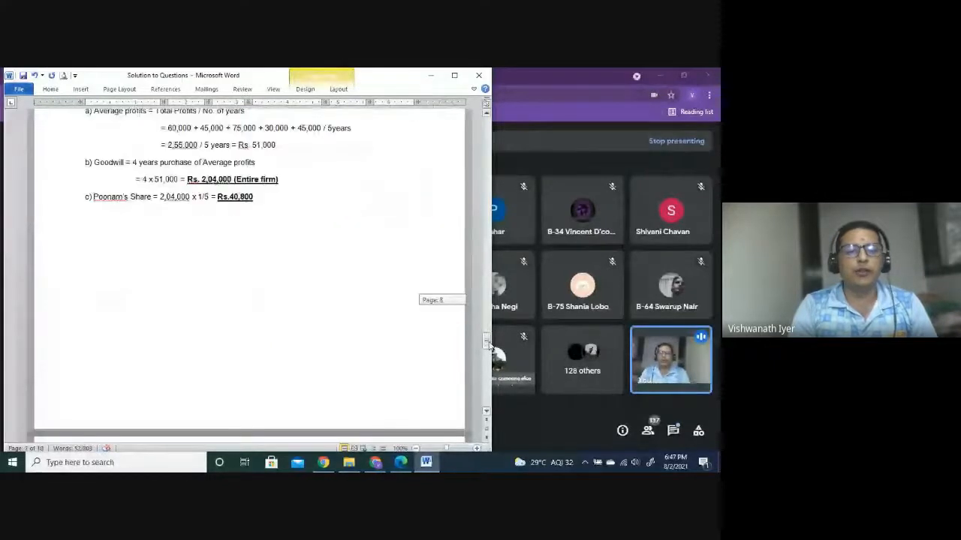
scroll("down", 3)
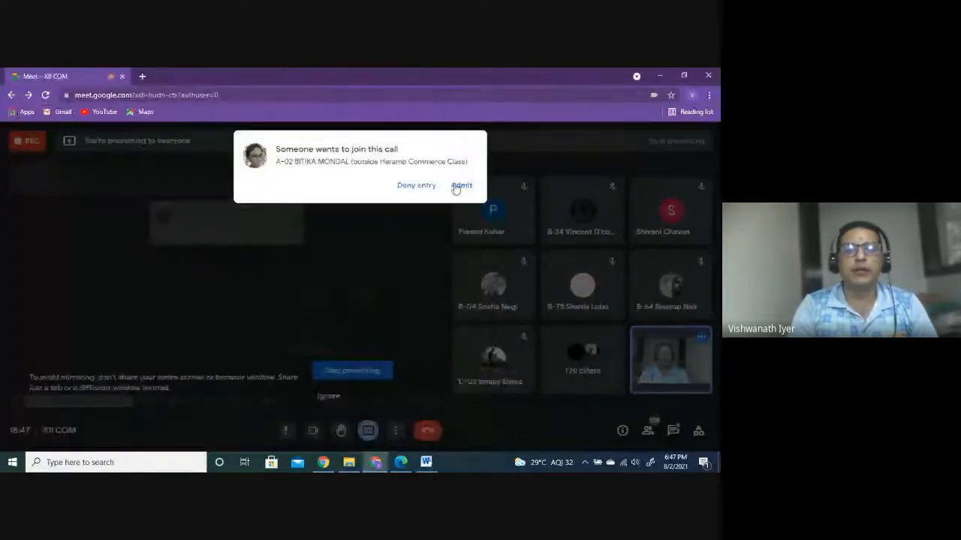
Admit two waiting students in Google Meet and switch back to Word
left_click(461, 186)
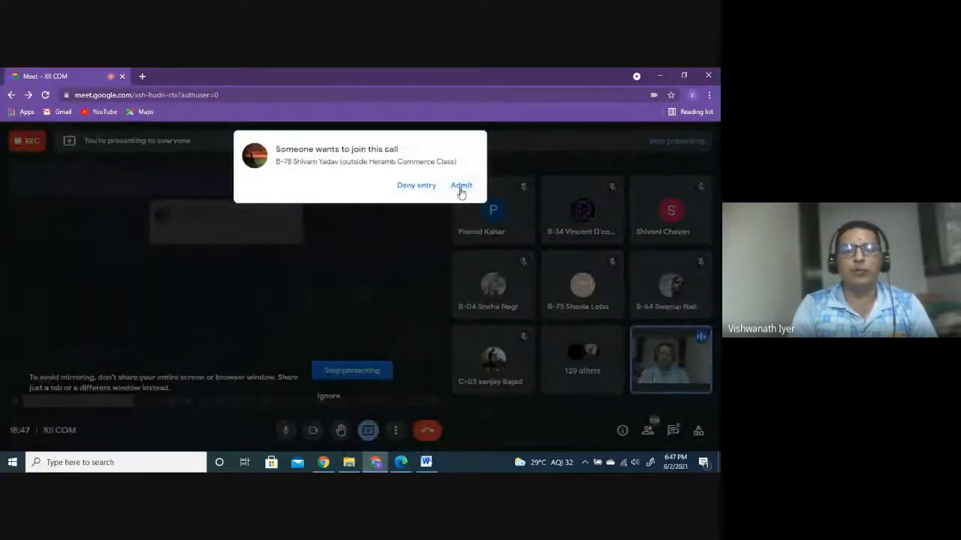
left_click(461, 186)
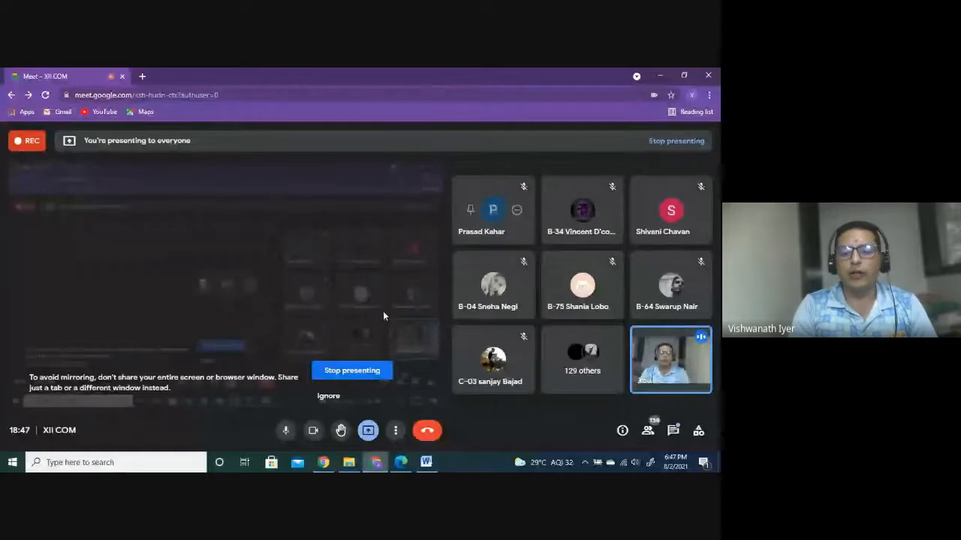
left_click(426, 462)
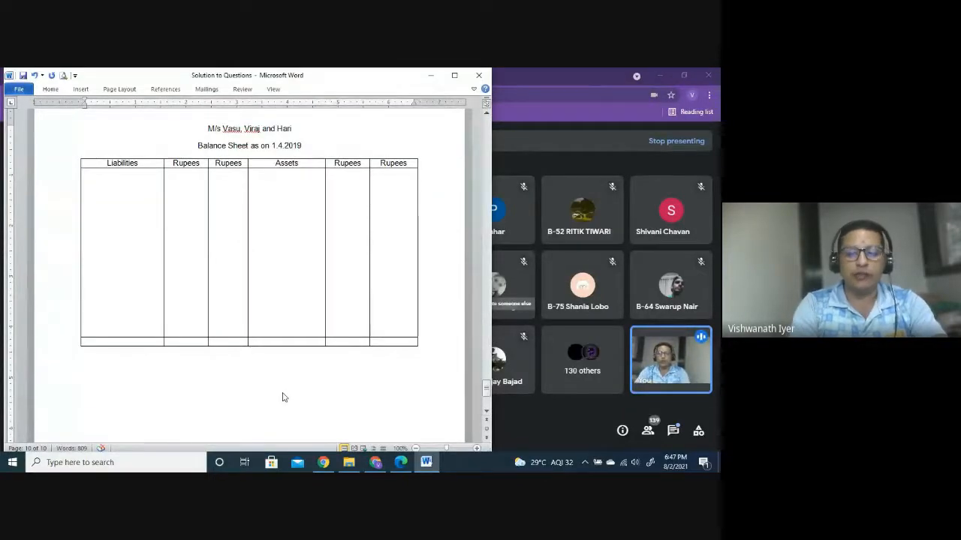
Type 'Working Notes:' and a Bank Account heading, then copy the earlier Bank Account table
type("Working")
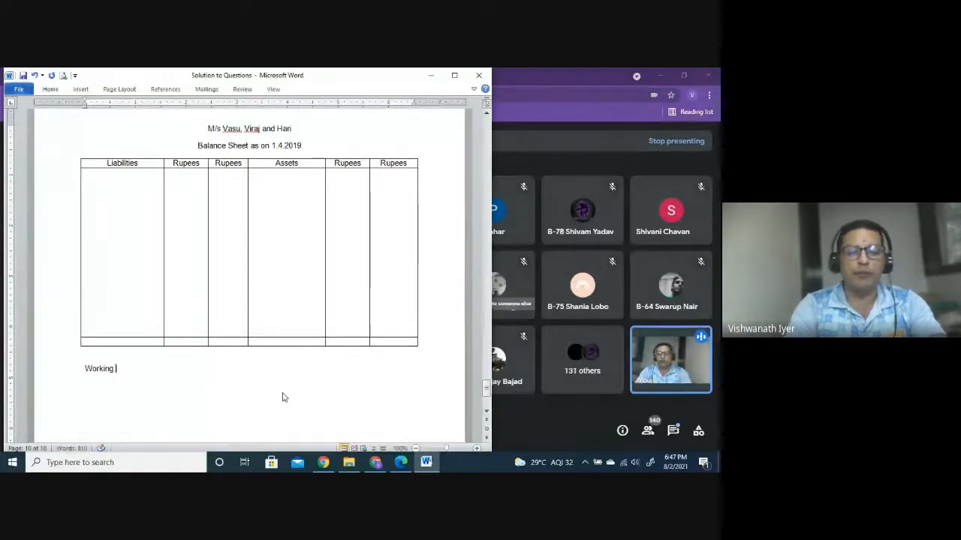
type("Notes:")
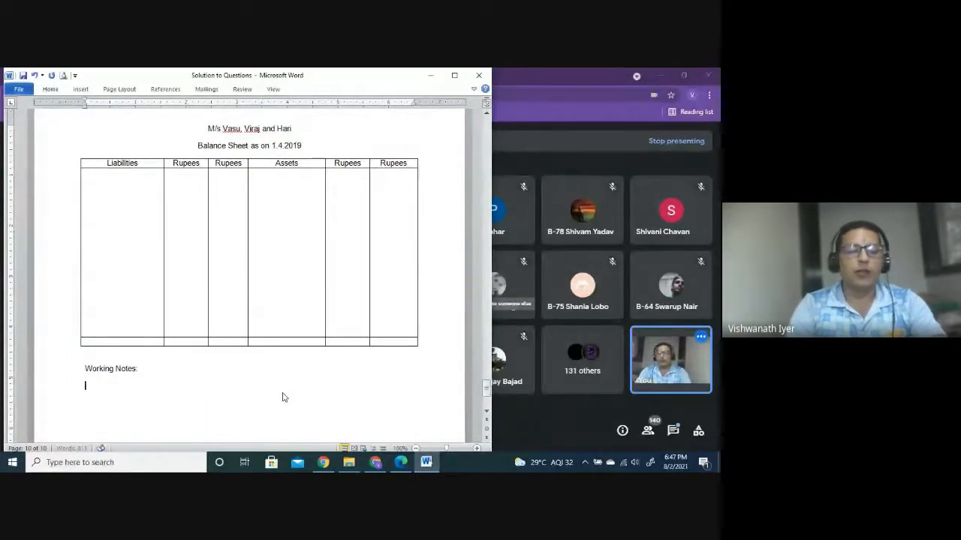
type("Ban")
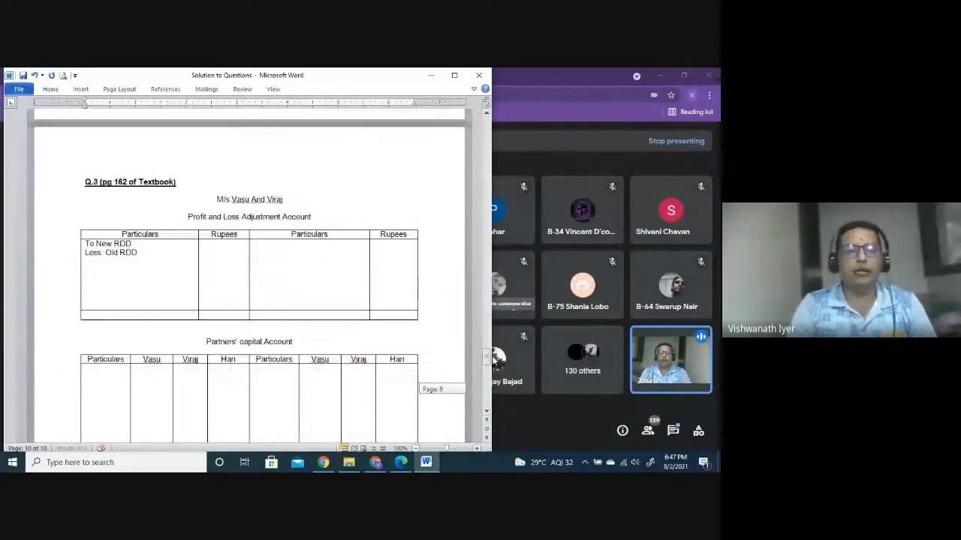
scroll("down", 3)
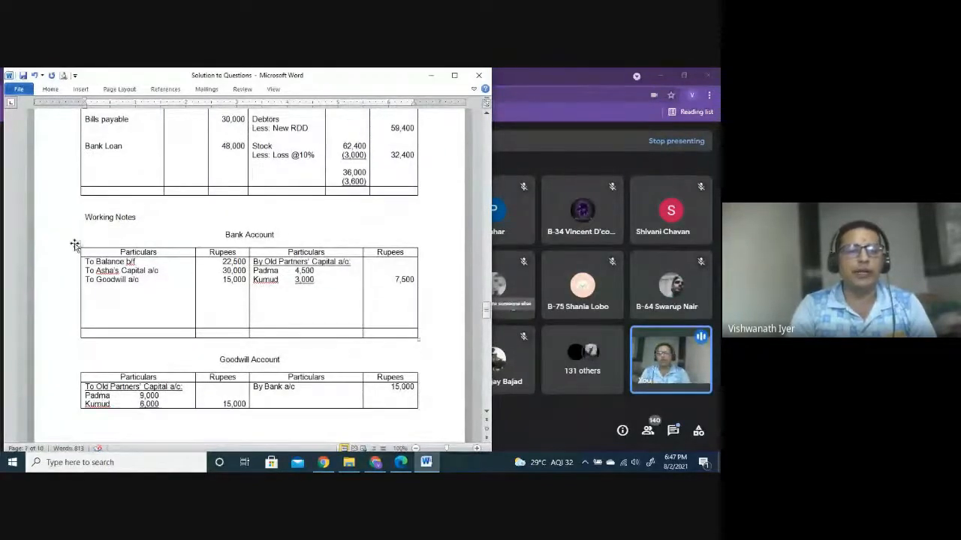
left_click_drag(82, 259, 416, 334)
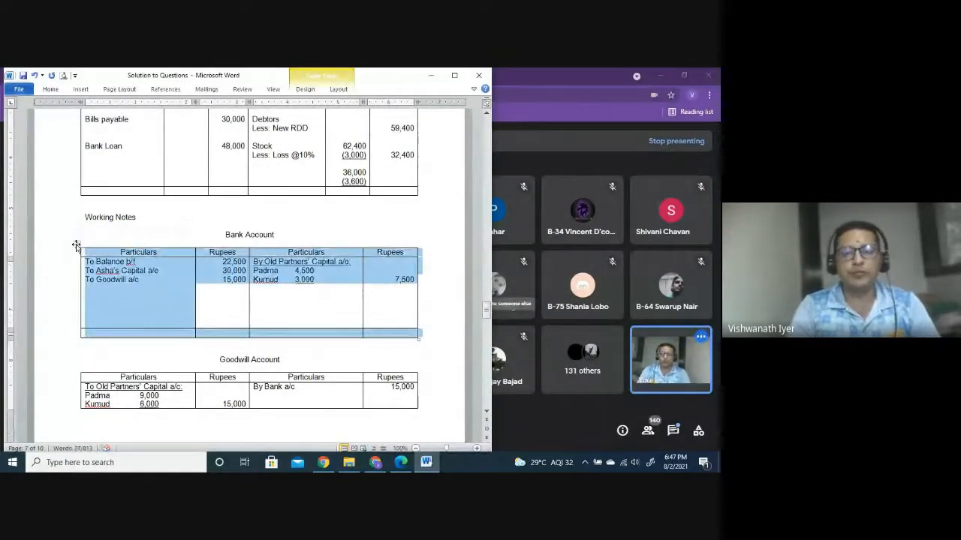
scroll("down", 3)
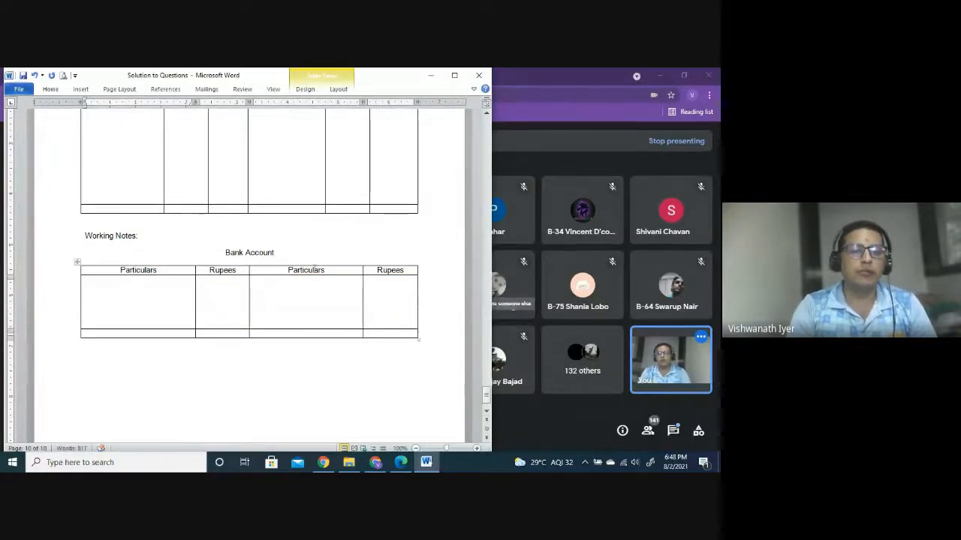
Clear the pasted Bank Account table and start a 'Goodwill Account' heading below it
double_click(249, 253)
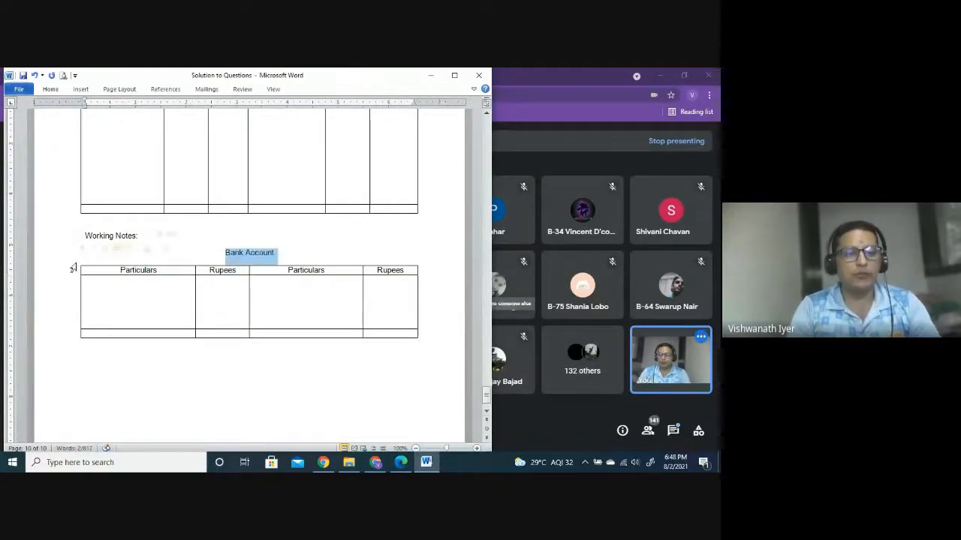
left_click(75, 264)
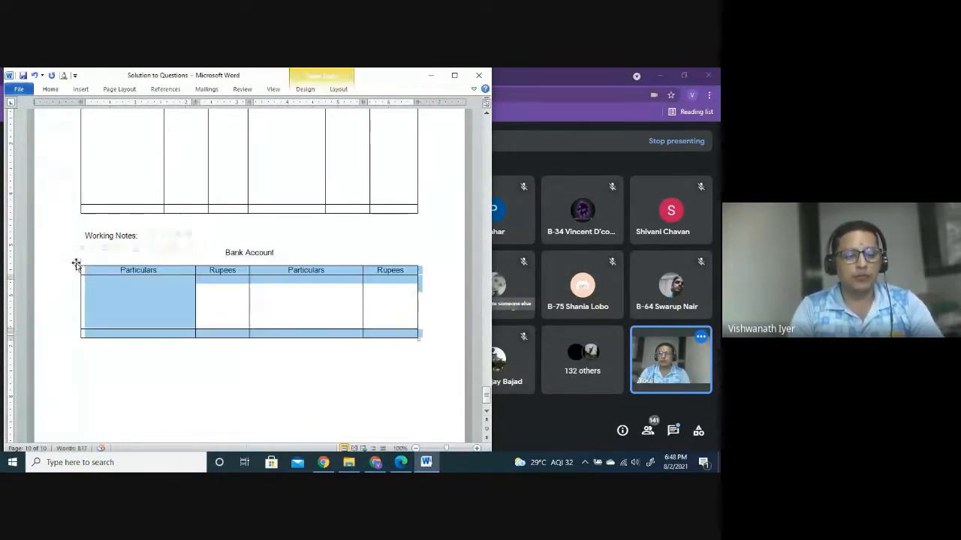
left_click(250, 363)
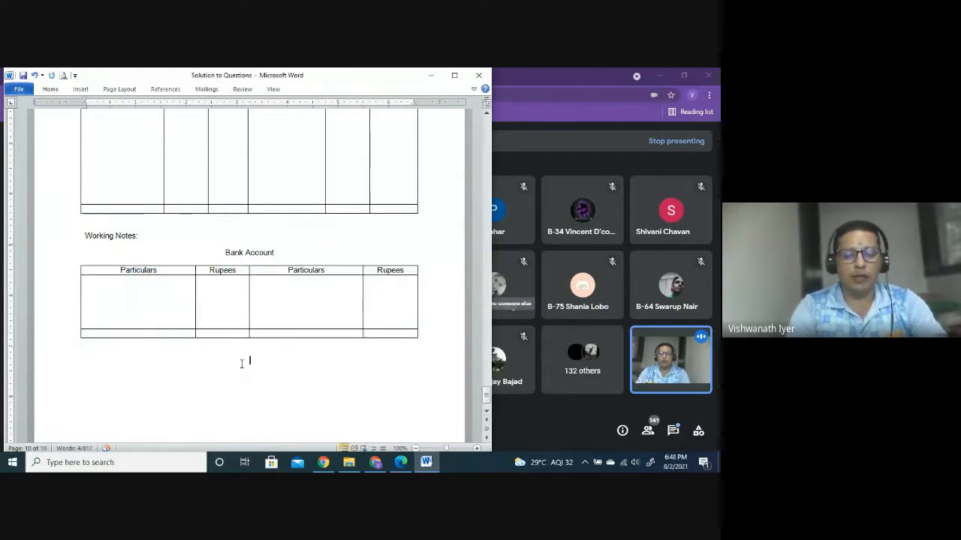
type("Goodwill account")
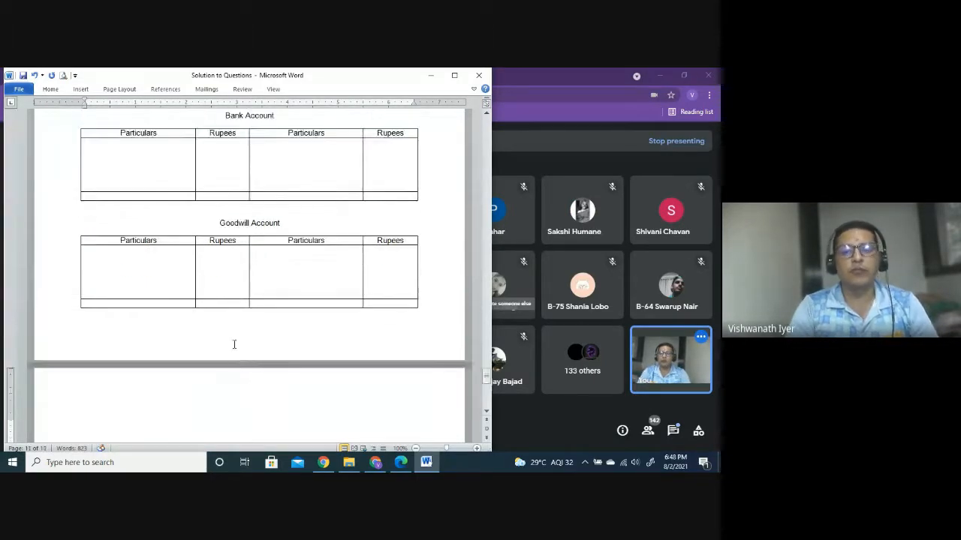
Add the '3) Calculation of Goodwill:' heading with empty a) and b) parts below it
scroll("down", 3)
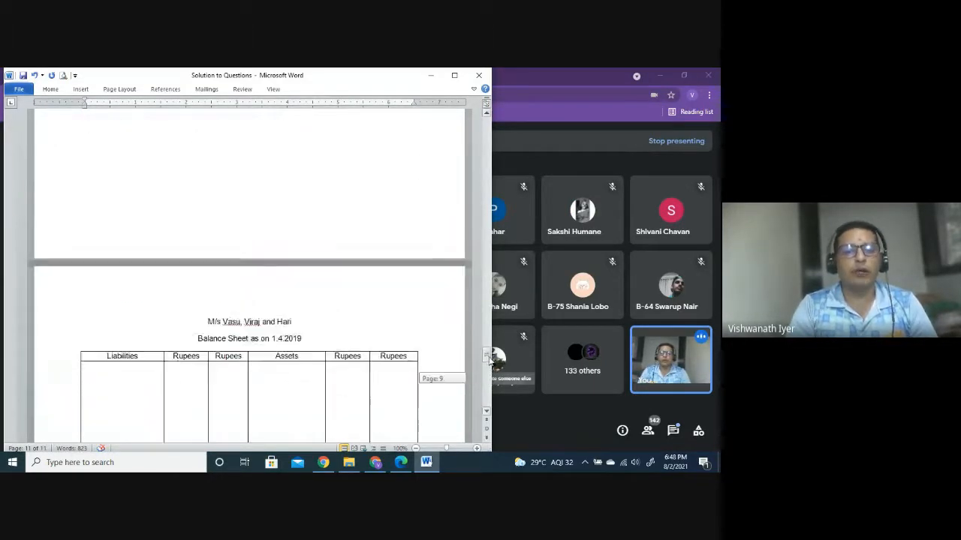
scroll("down", 3)
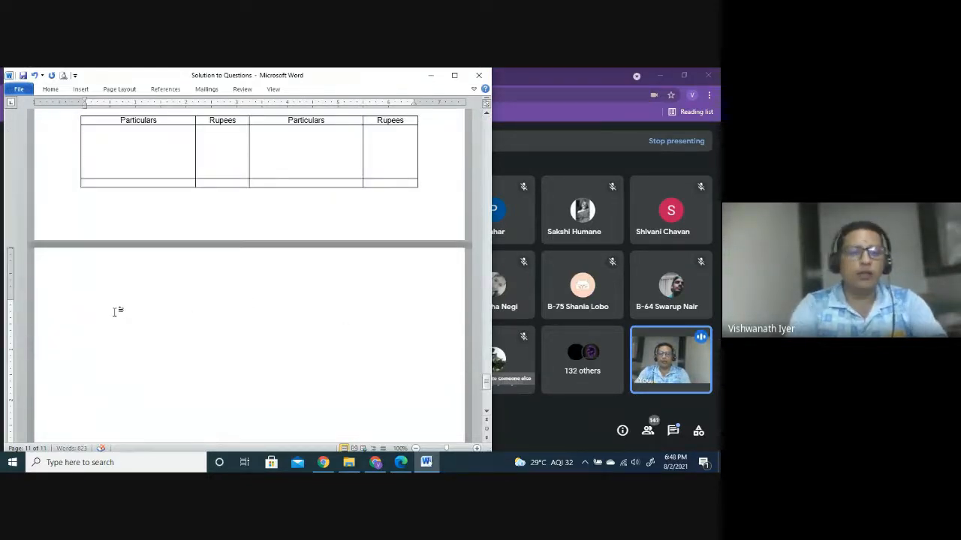
type("3)")
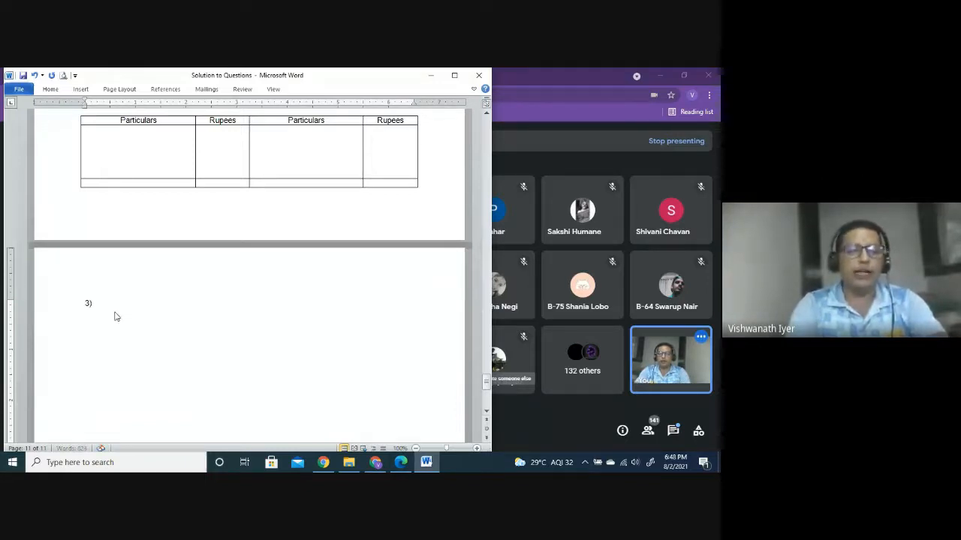
type("Calculaiton o")
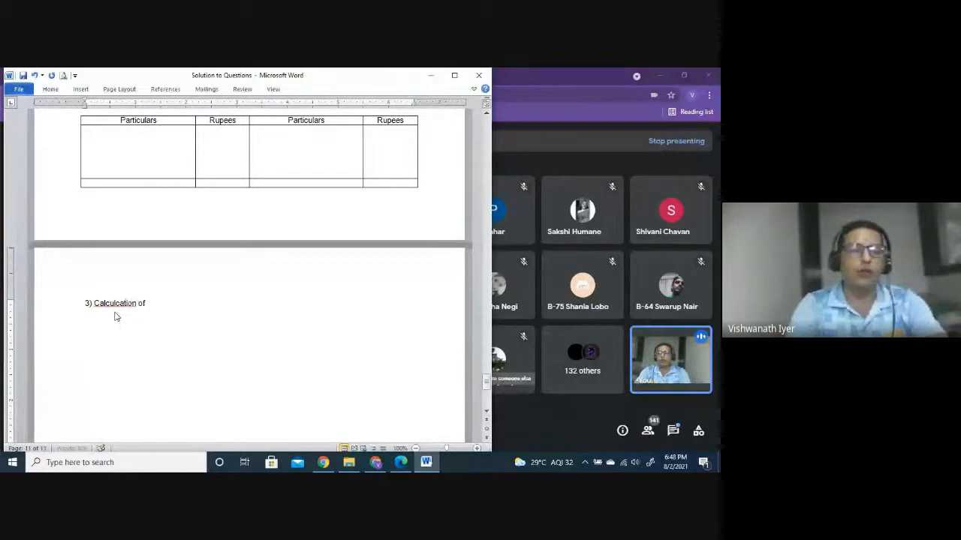
key("Backspace")
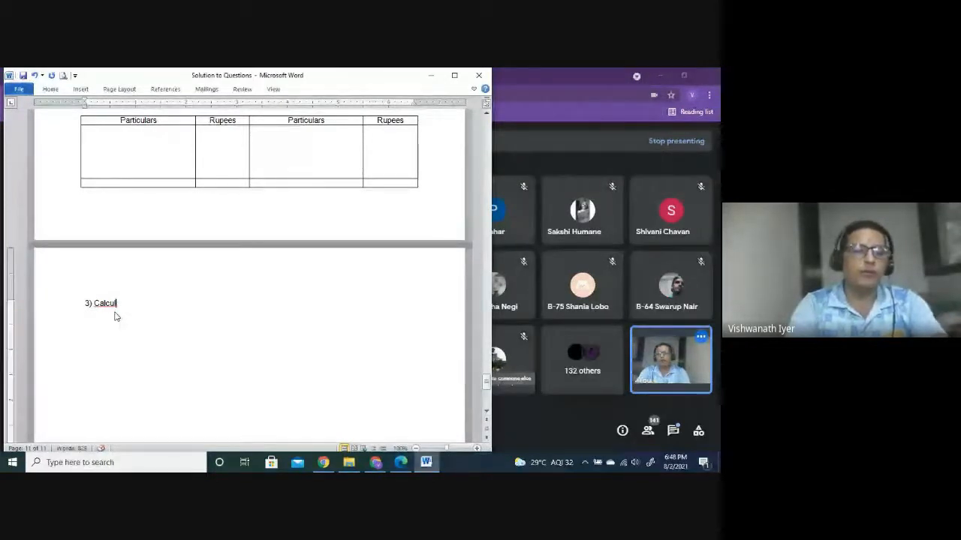
type("ation of Goodwill:")
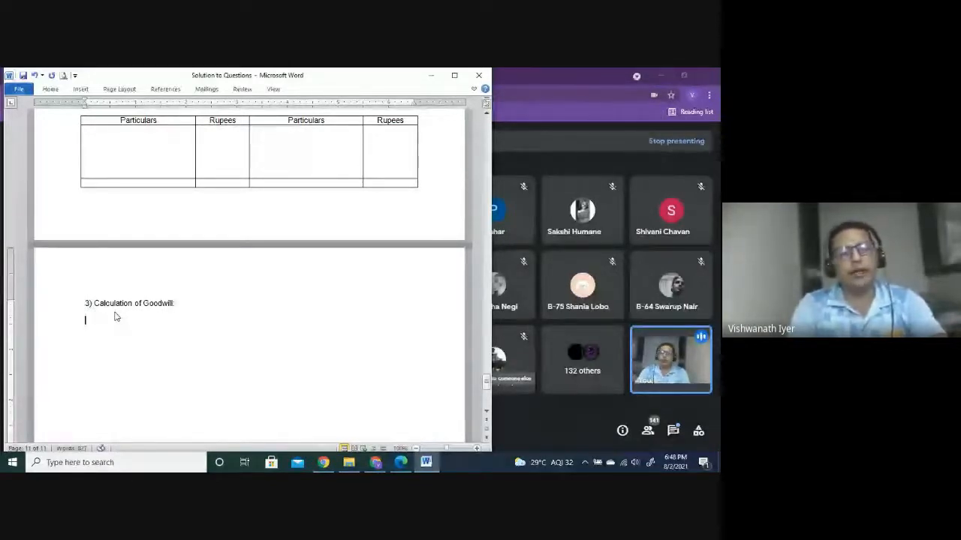
type("a)")
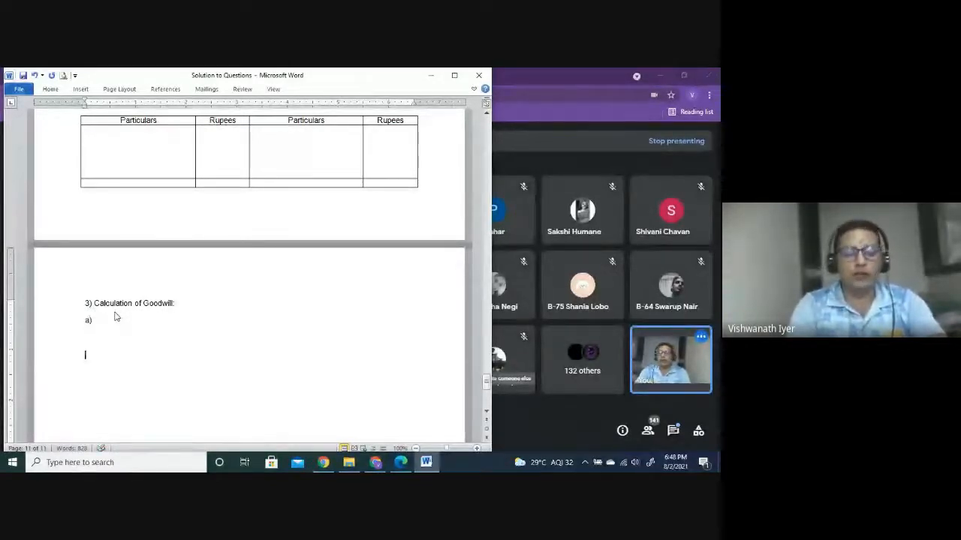
type("b)")
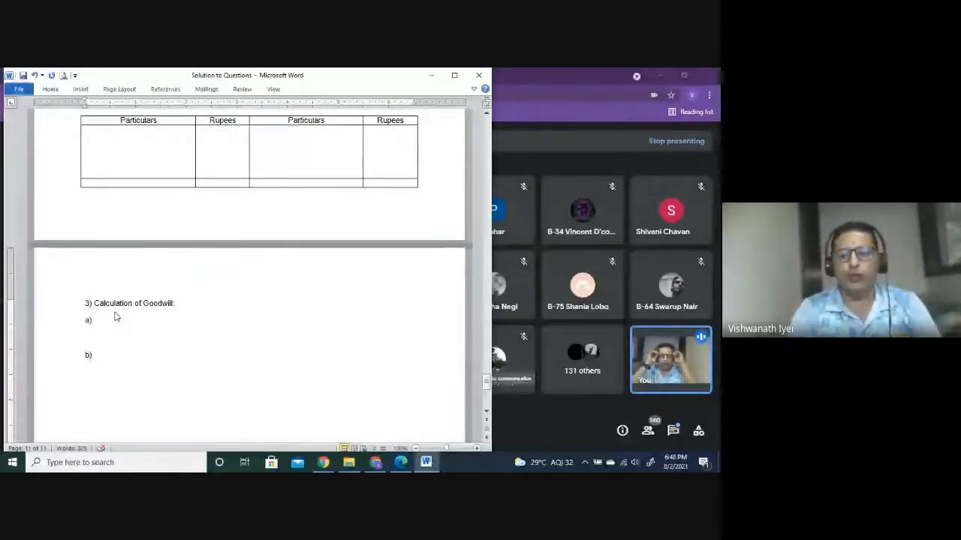
left_click(93, 355)
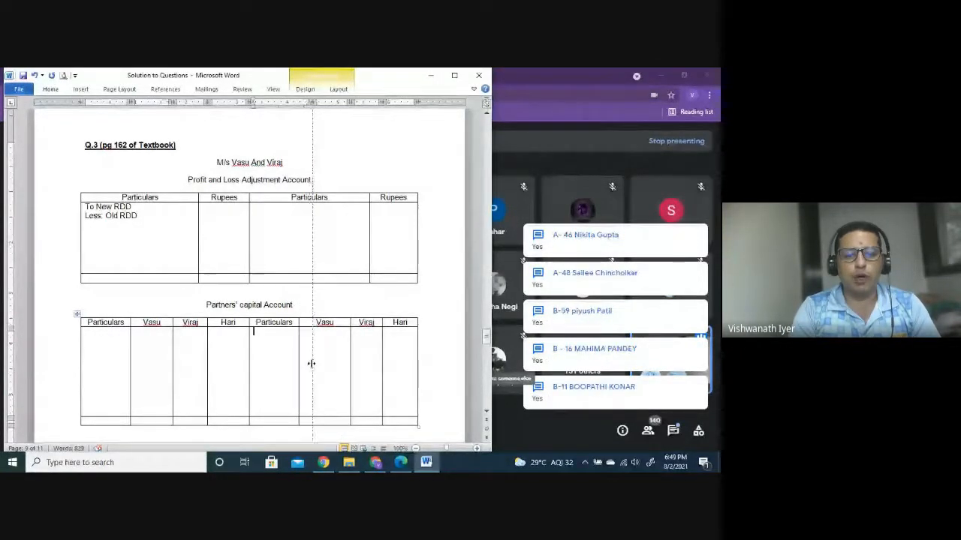
Enter 'By Balance b/f' in the capital account and 'To Balance b/f' in the Bank Account
type("By Balance b /f")
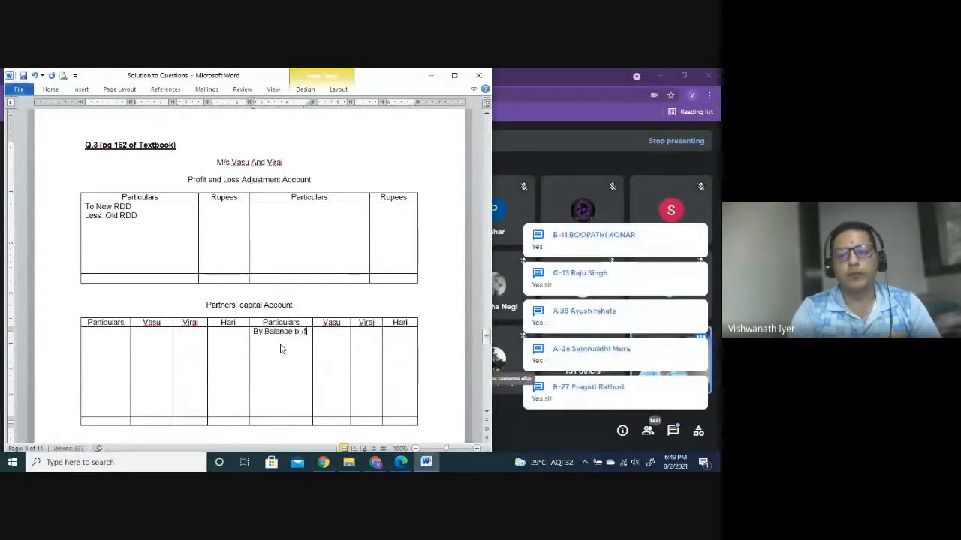
scroll("down", 3)
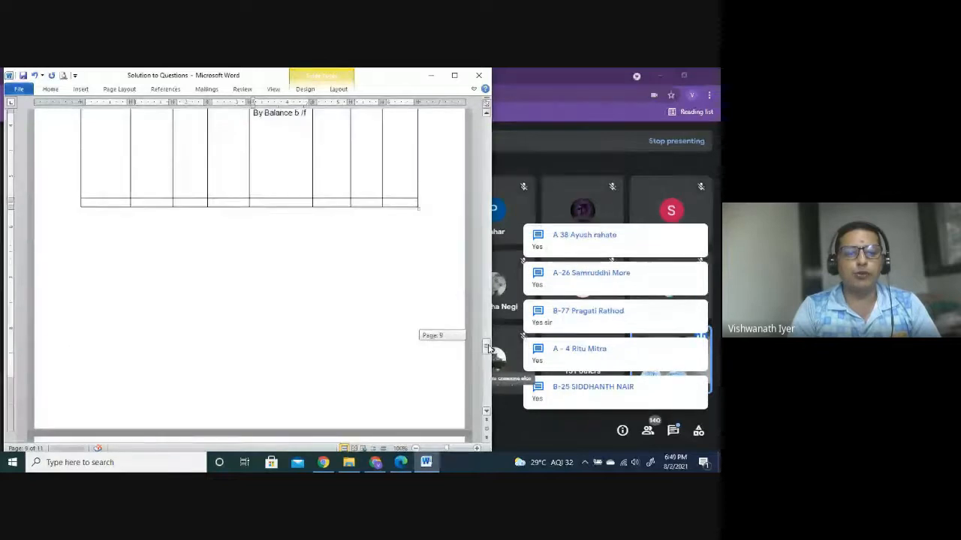
scroll("down", 3)
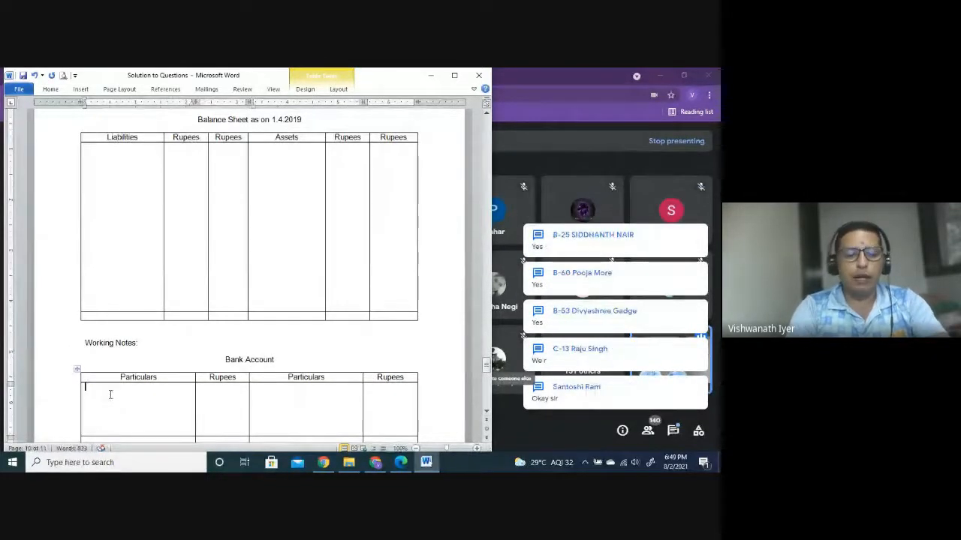
type("To Balance")
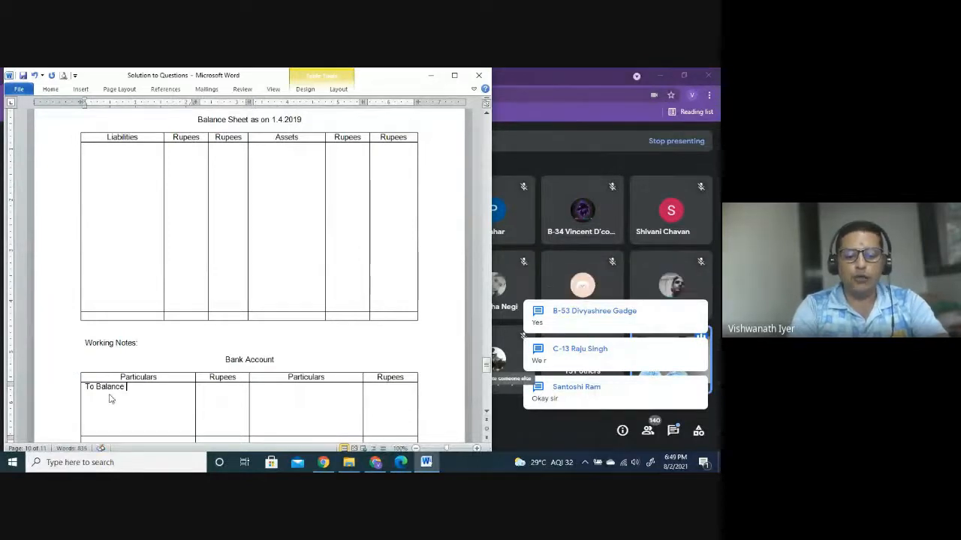
type("b/f")
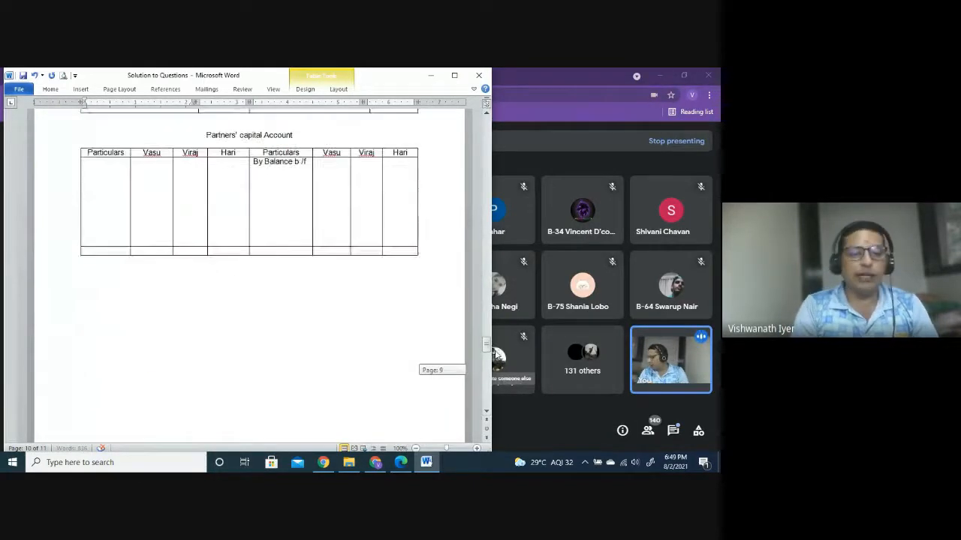
Add Sundry Creditors with 45,000 to the balance sheet liabilities
scroll("down", 3)
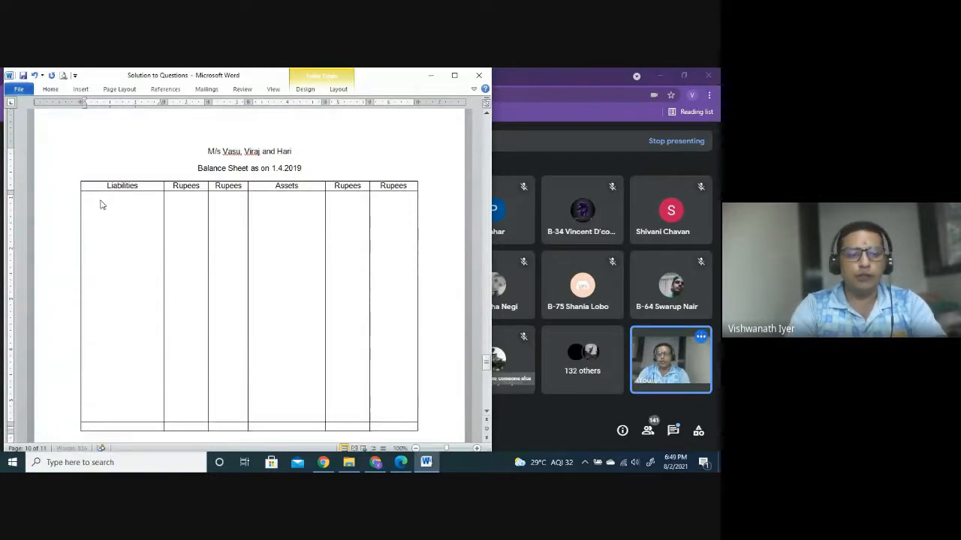
type("Sundry Creditors")
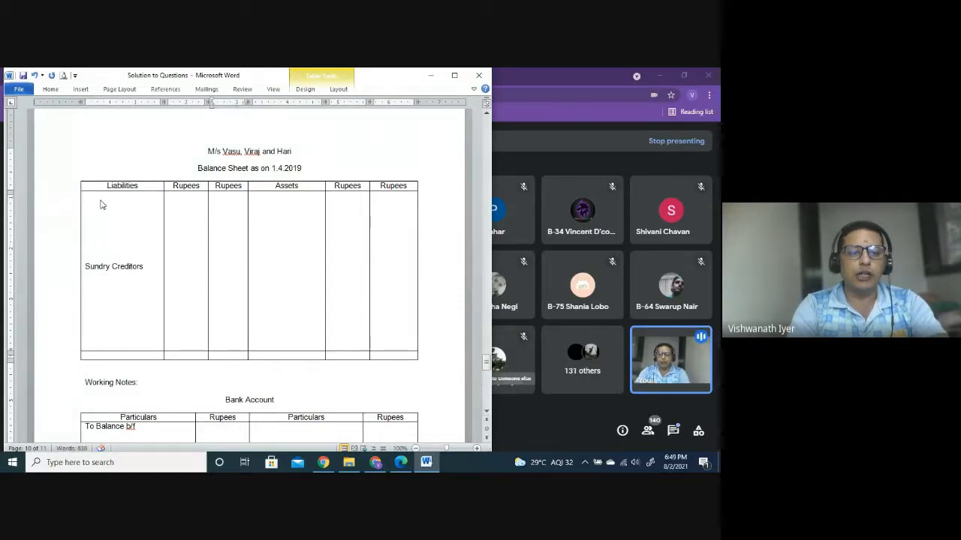
left_click(244, 257)
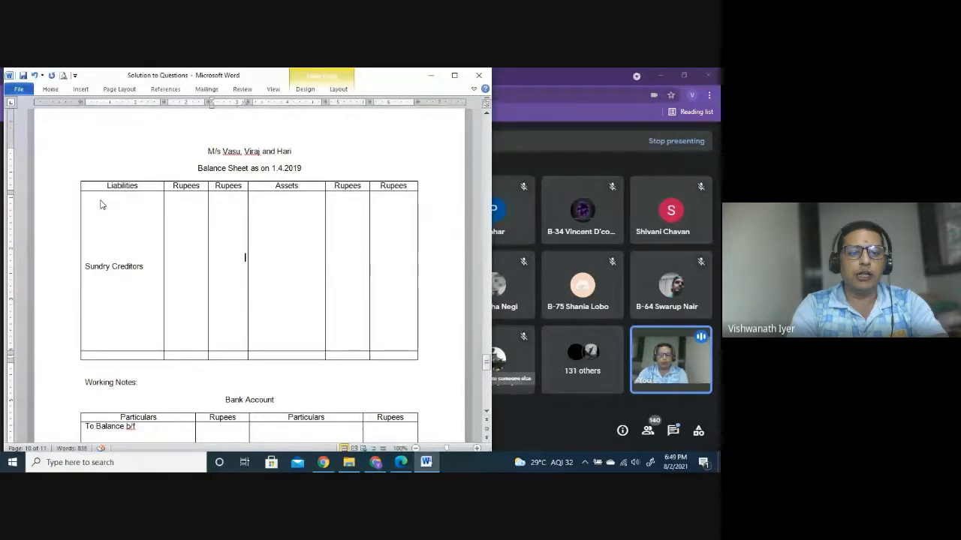
type("45,000")
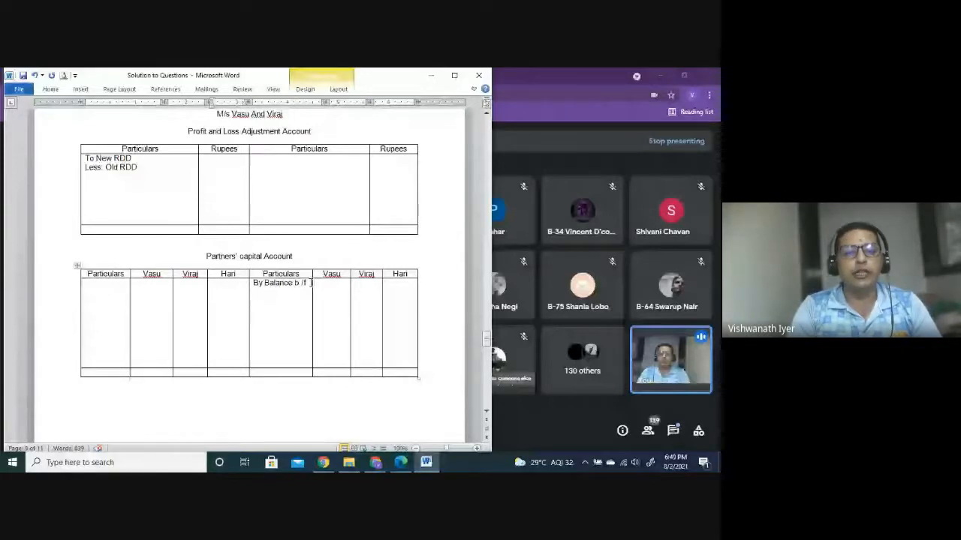
Add 'By General Reserve' with 18,000 and 12,000, and enter Viraj's 72,000 balance b/f
type("By General R")
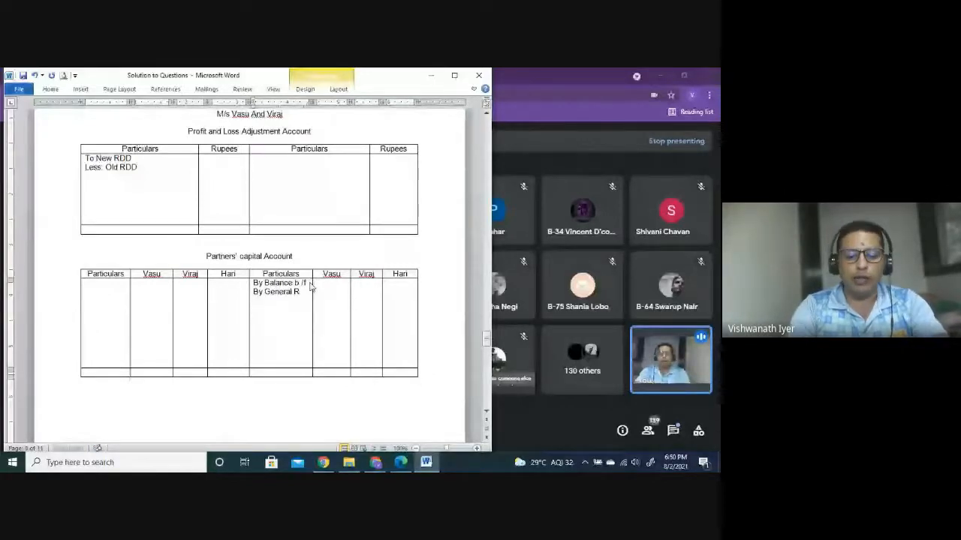
type("Reserve")
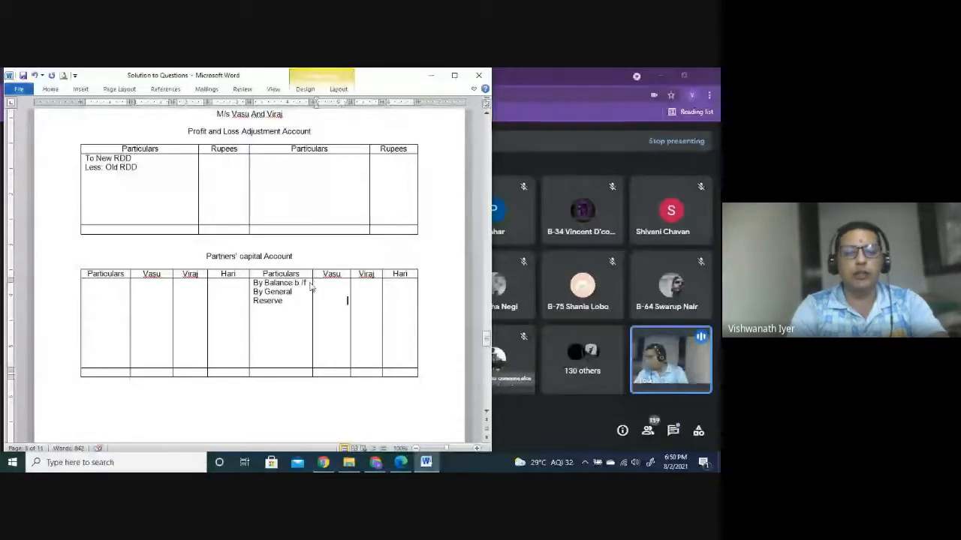
type("1")
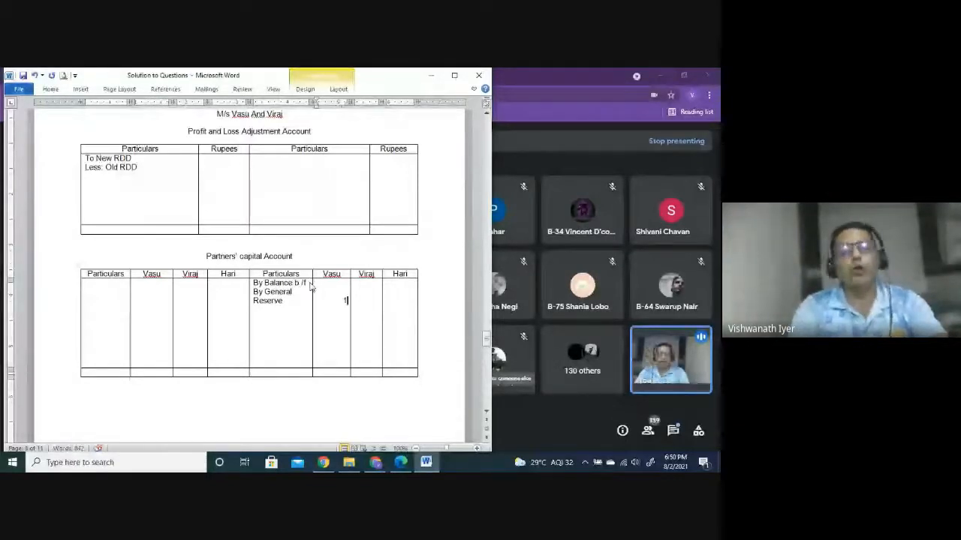
type("8,000")
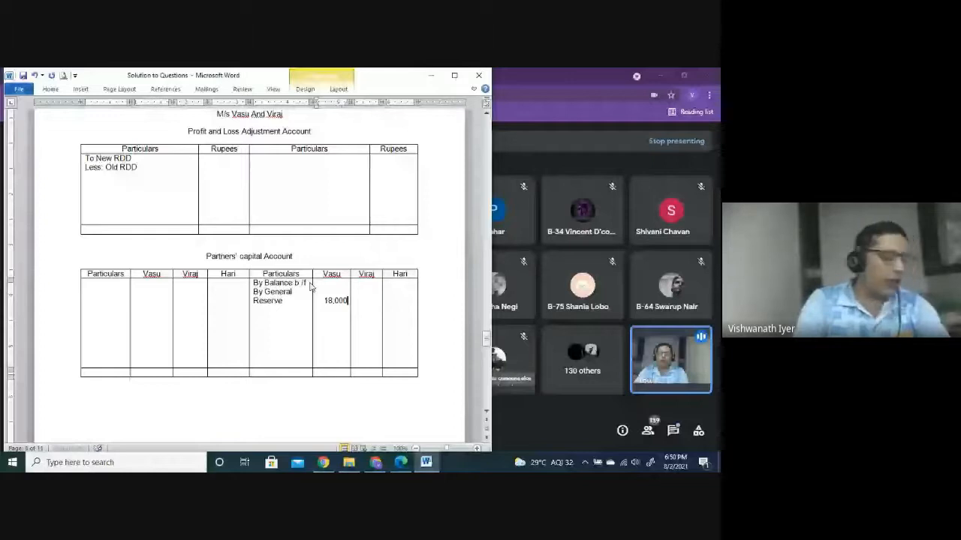
type("12,000")
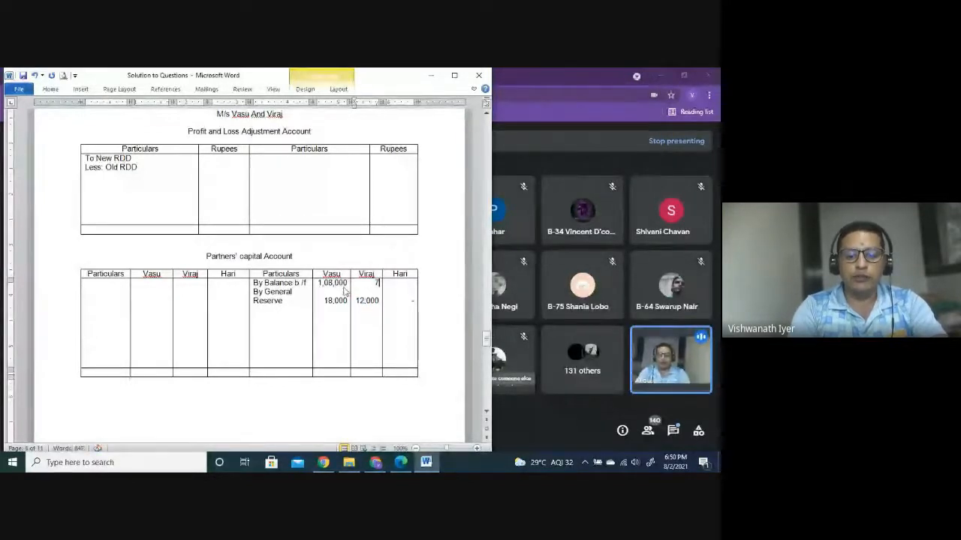
type("72,000")
left_click(399, 283)
type("-")
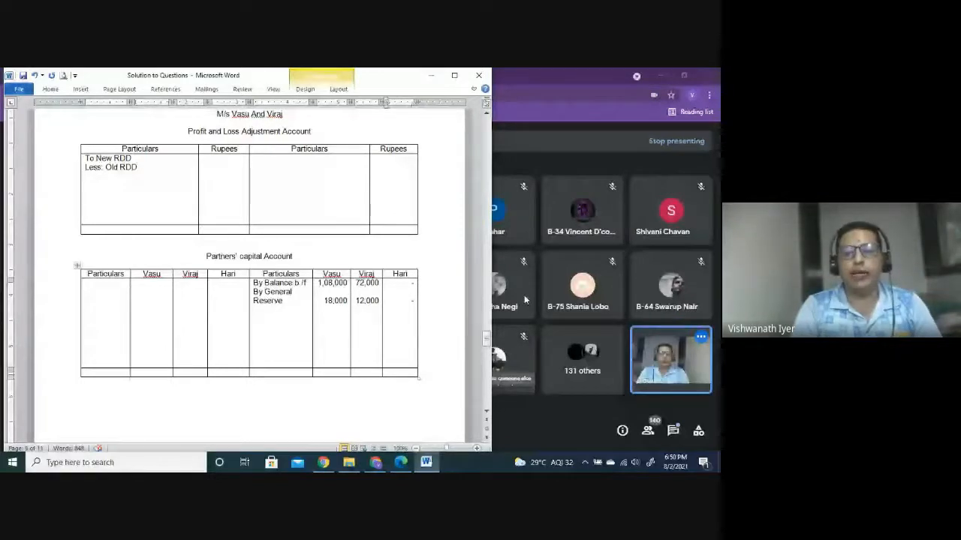
Enter 750 against 'To Balance b/f' in the Bank Account working note
scroll("down", 3)
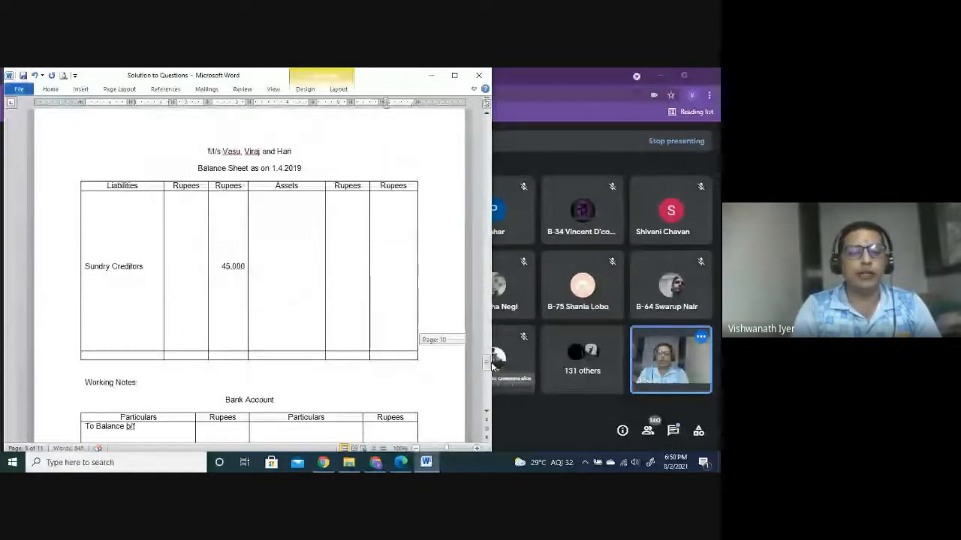
scroll("down", 3)
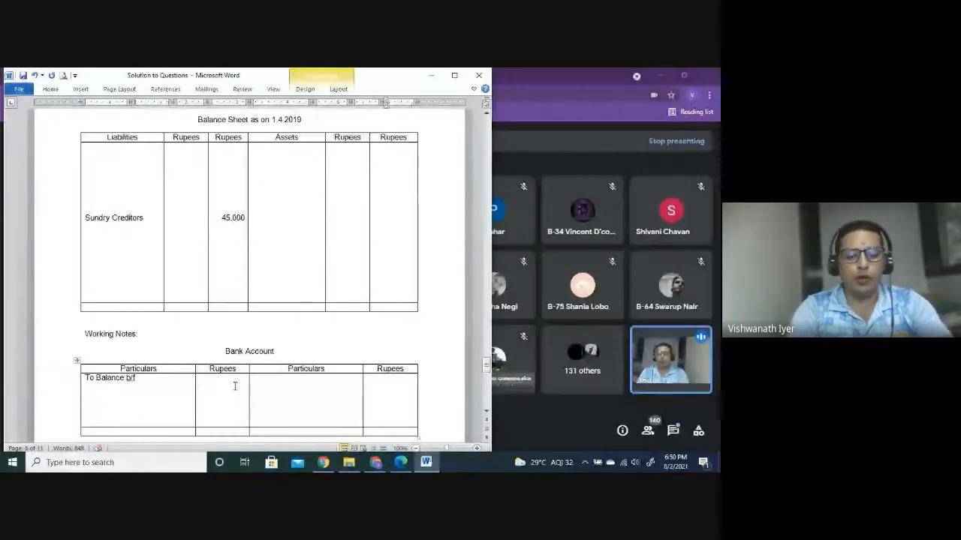
type("7")
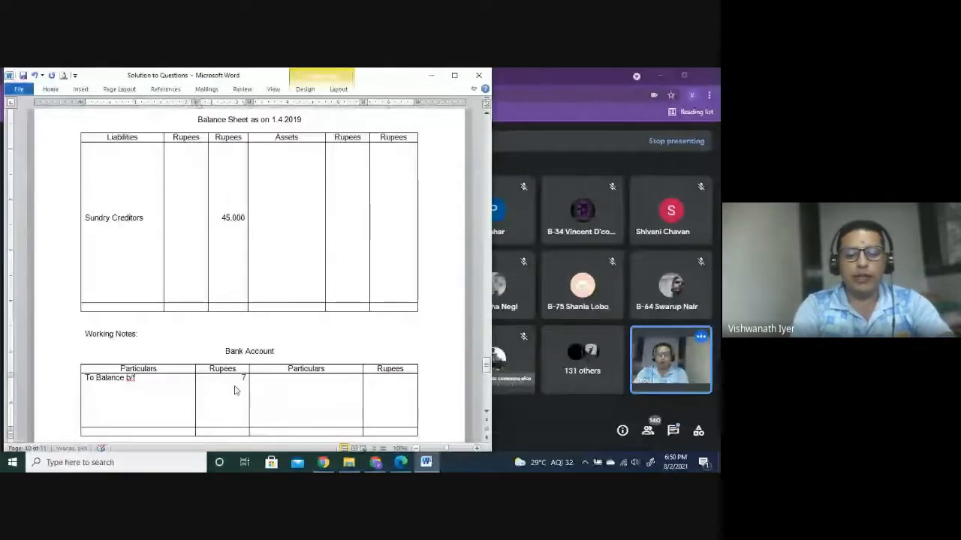
type("50")
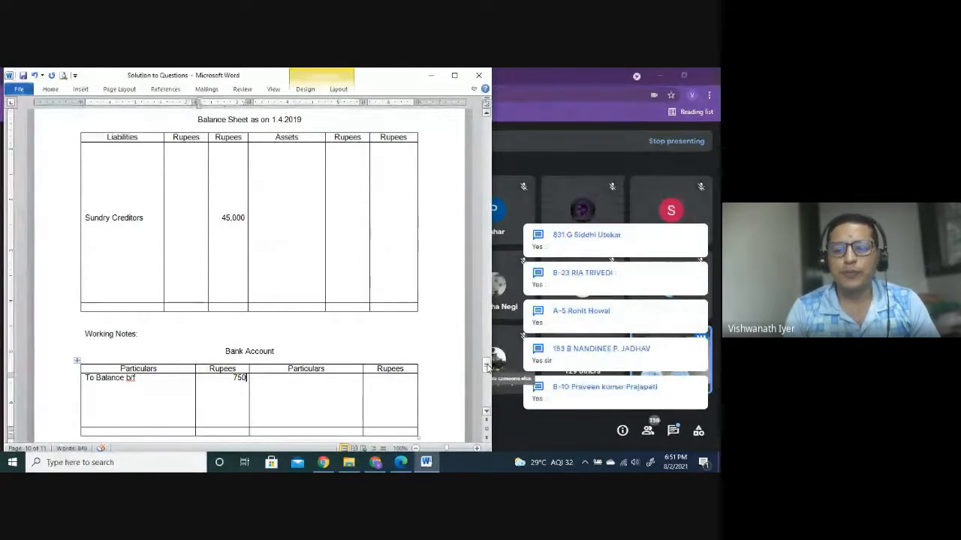
scroll("down", 3)
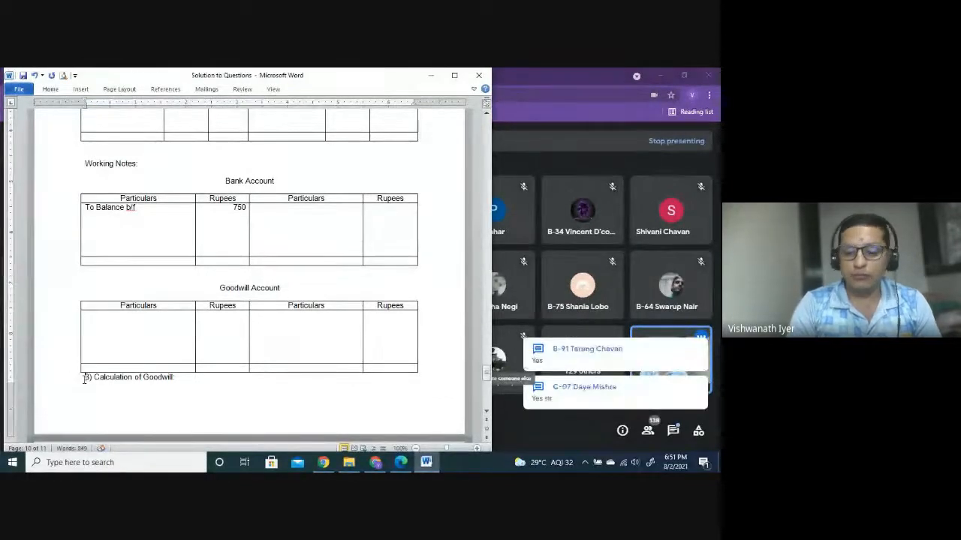
Add 'To Hari's Capital a/c' 60,000 to the Bank Account and 'By Bank a/c' to the capital account
scroll("down", 3)
type("a)")
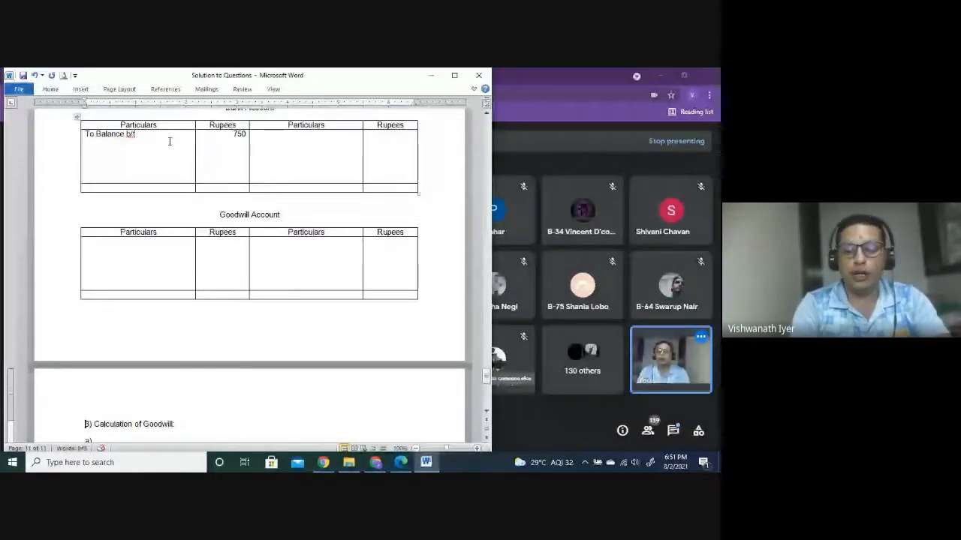
type("To Hari's Capital")
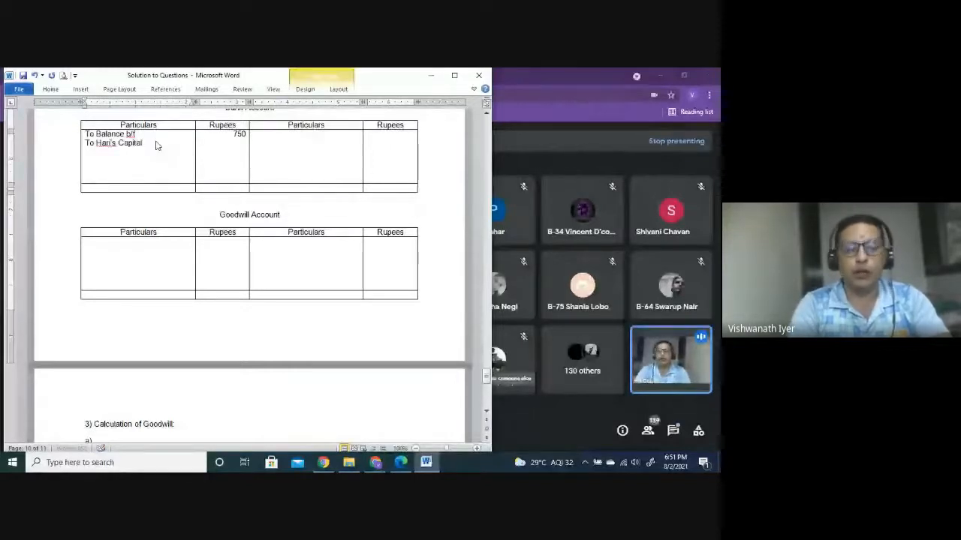
type("a/c")
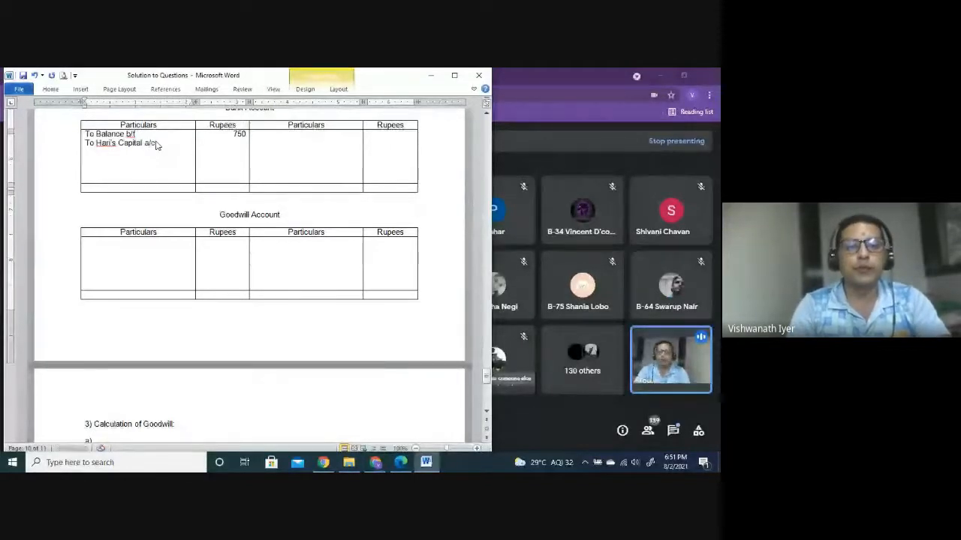
type("60")
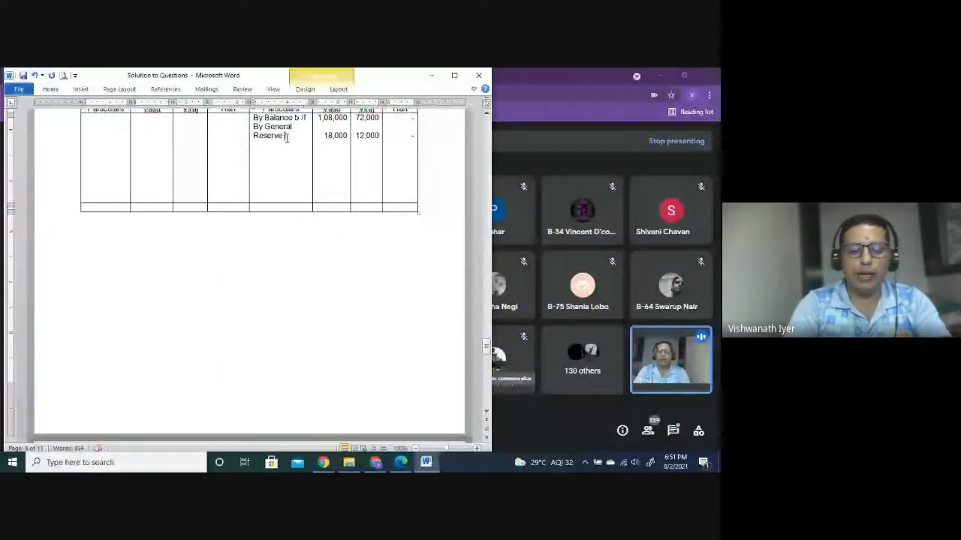
type("By")
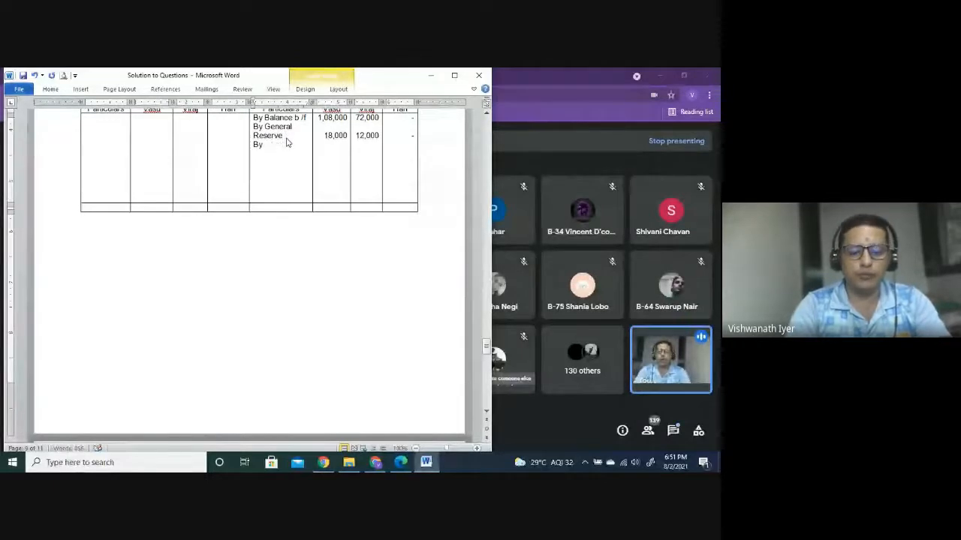
type("Bank a/c")
type("60,000")
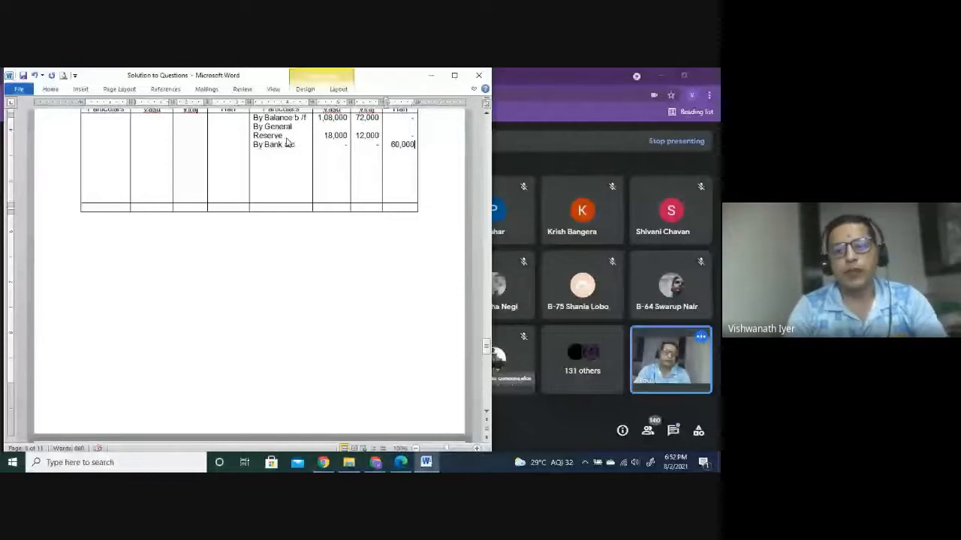
Debit the Goodwill Account 'To Old Partners' Capital A/c:'
scroll("down", 3)
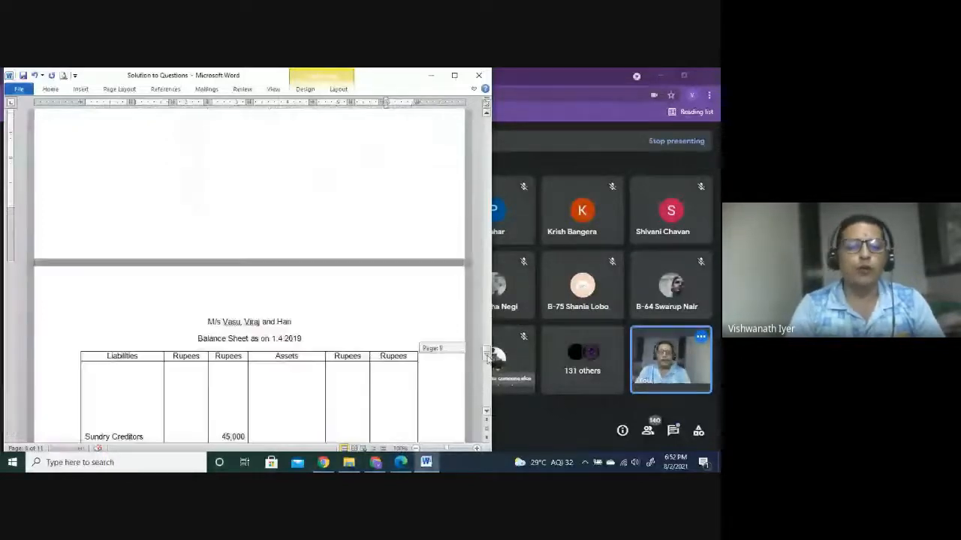
scroll("down", 3)
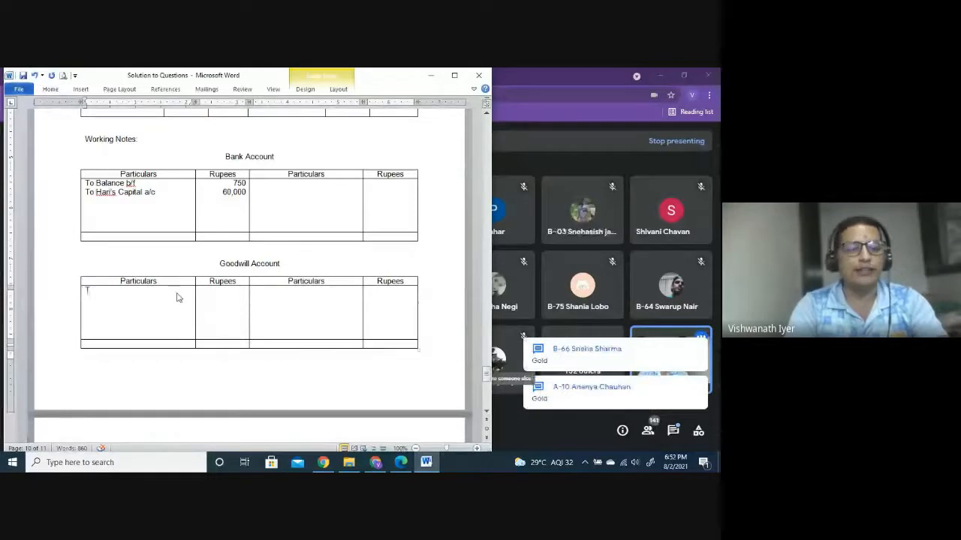
type("To")
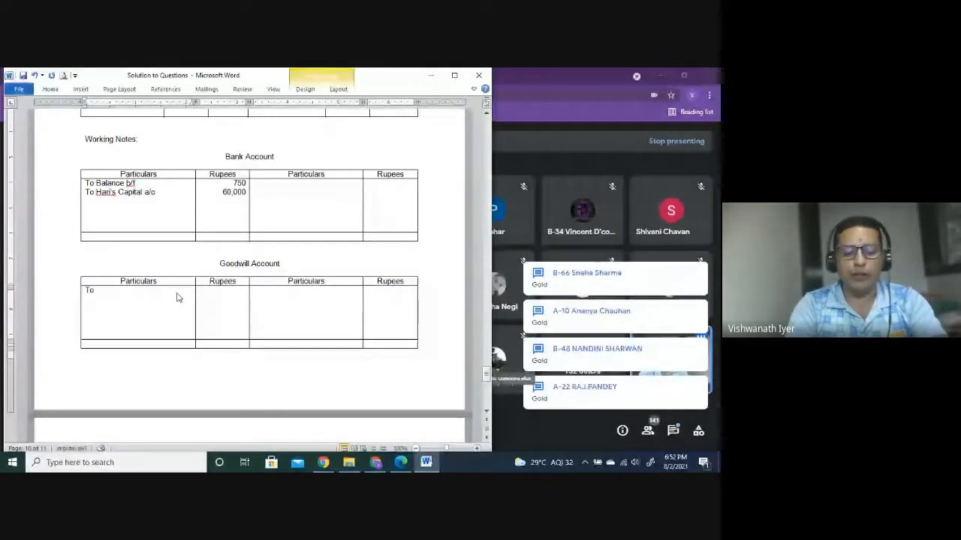
type("Old Partners' Capital A/c")
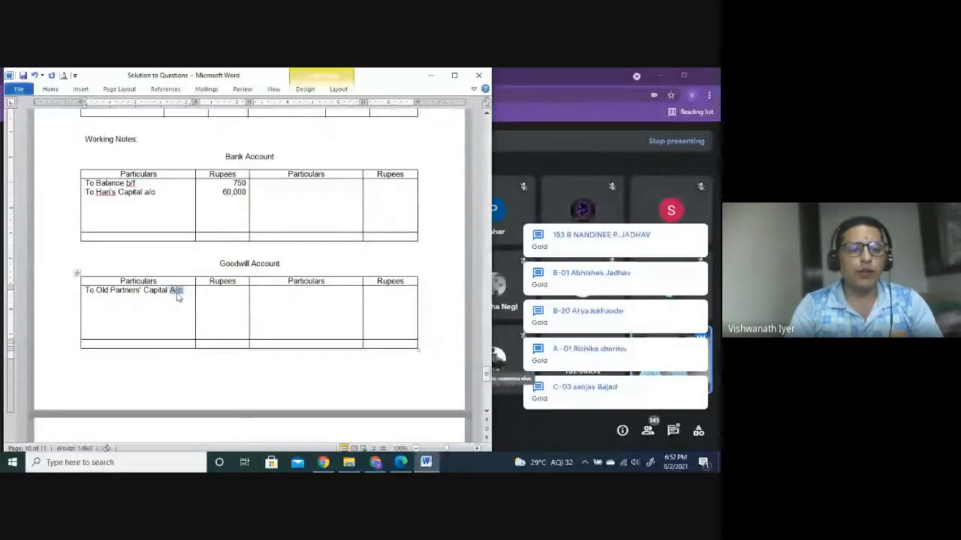
left_click_drag(96, 290, 182, 290)
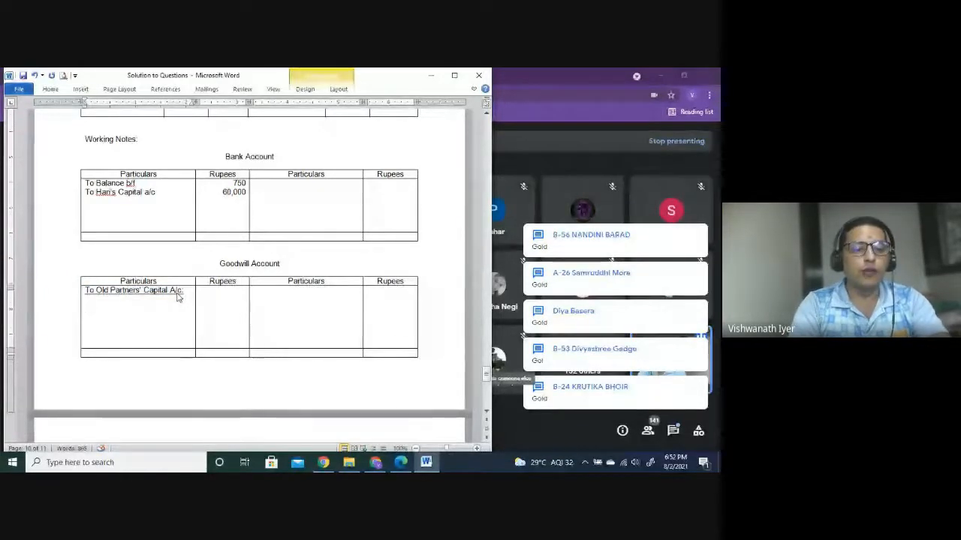
List Vasu 40,500 and Viraj 27,000 beneath it, with 67,500 in Rupees
type("Vasu")
type("Vira")
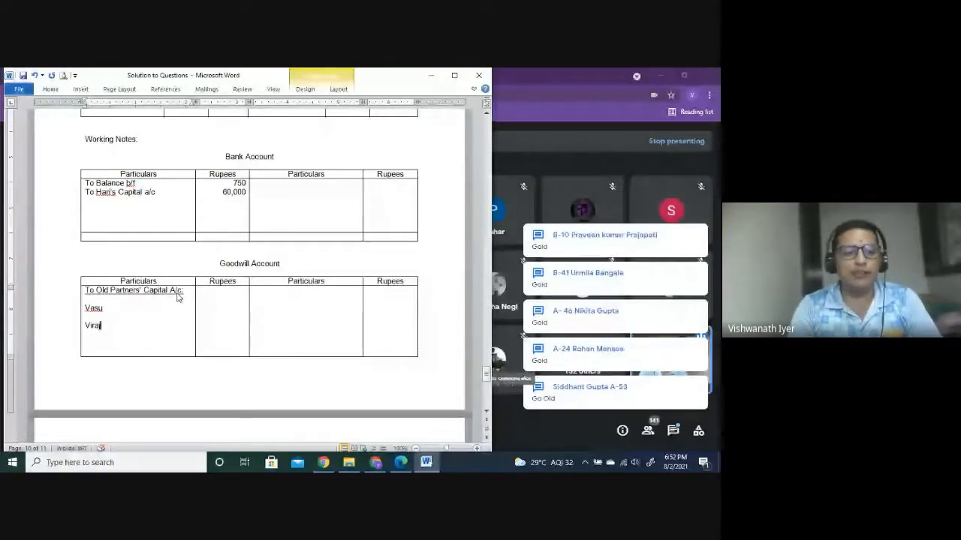
scroll("down", 3)
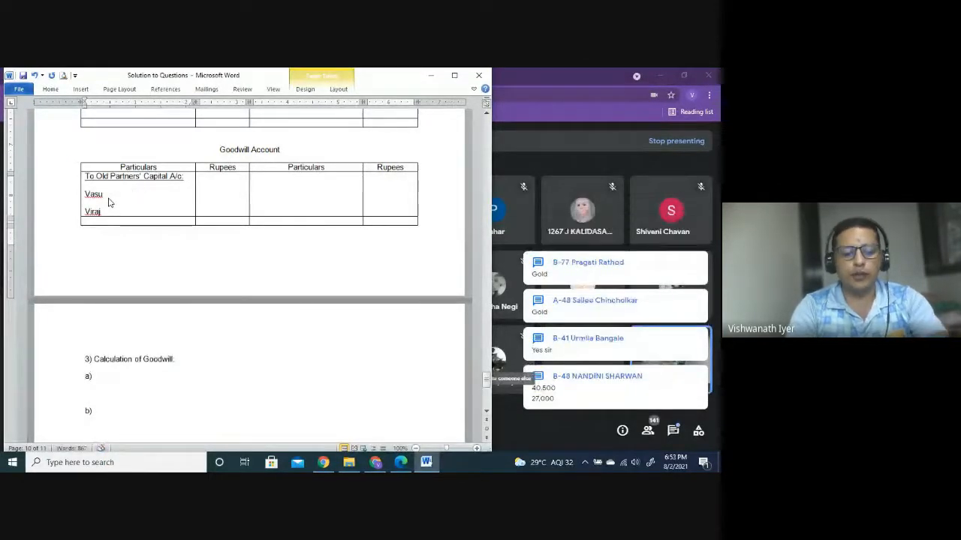
type("40,500")
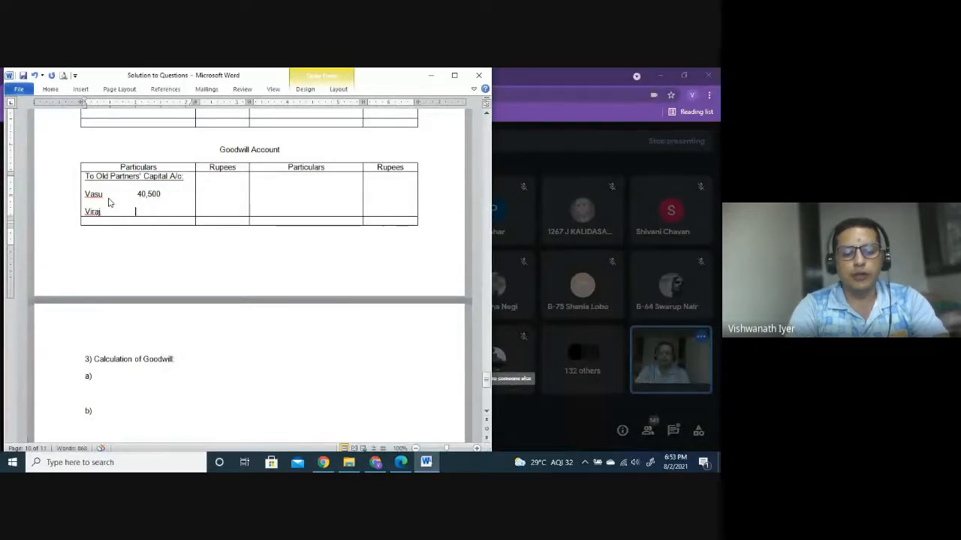
type("27,000")
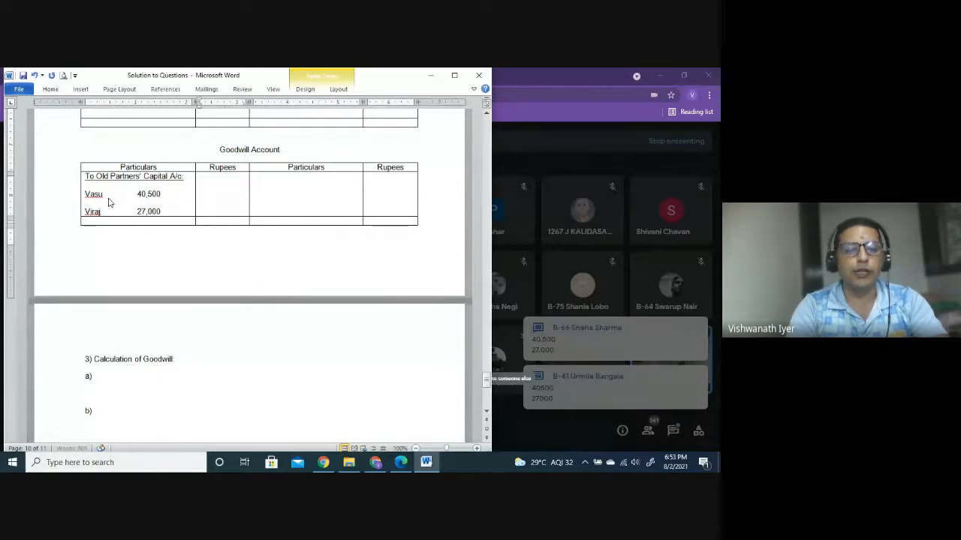
type("67")
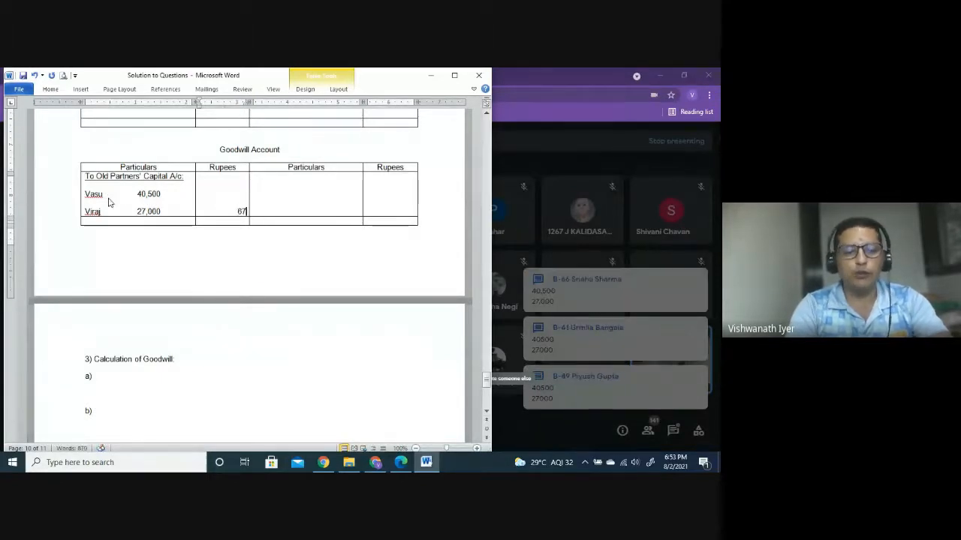
type("7,500")
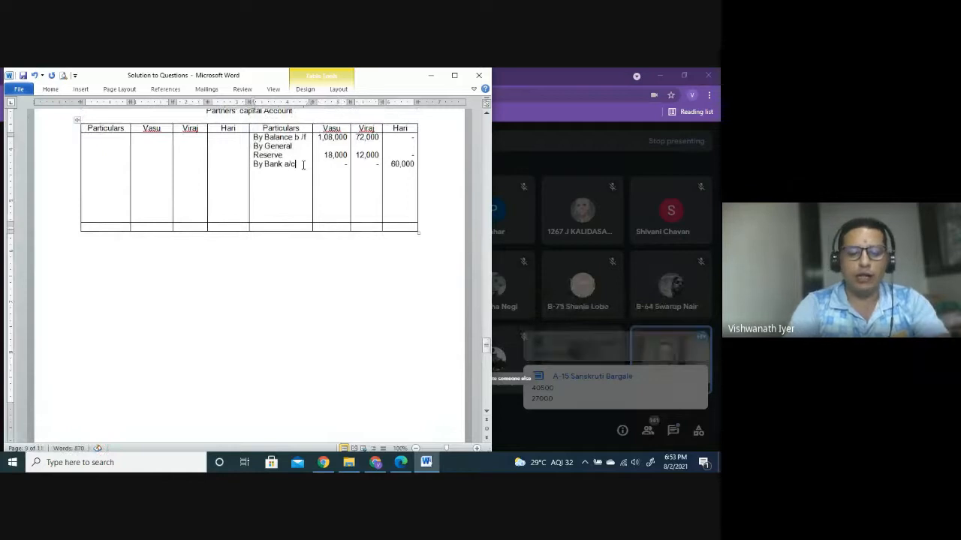
Add 'By Goodwill a/c' with 40,500 for Vasu, 27,000 for Viraj and a dash for Hari
type("By Goodwill a/c")
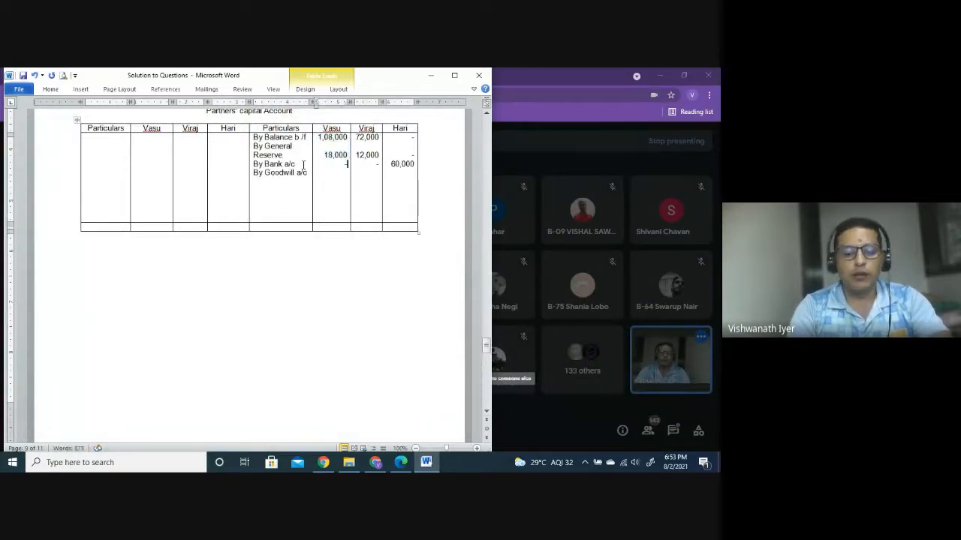
type("40,500")
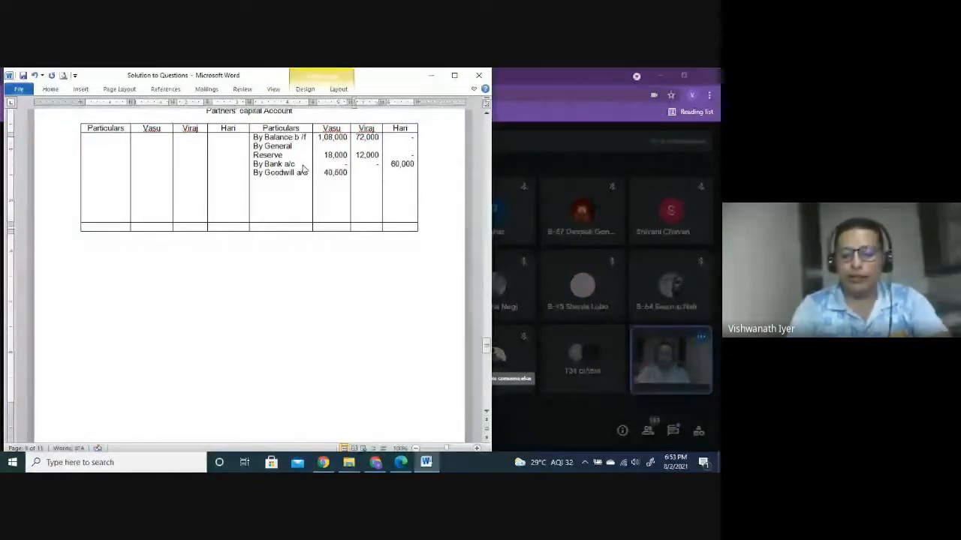
type("27,000")
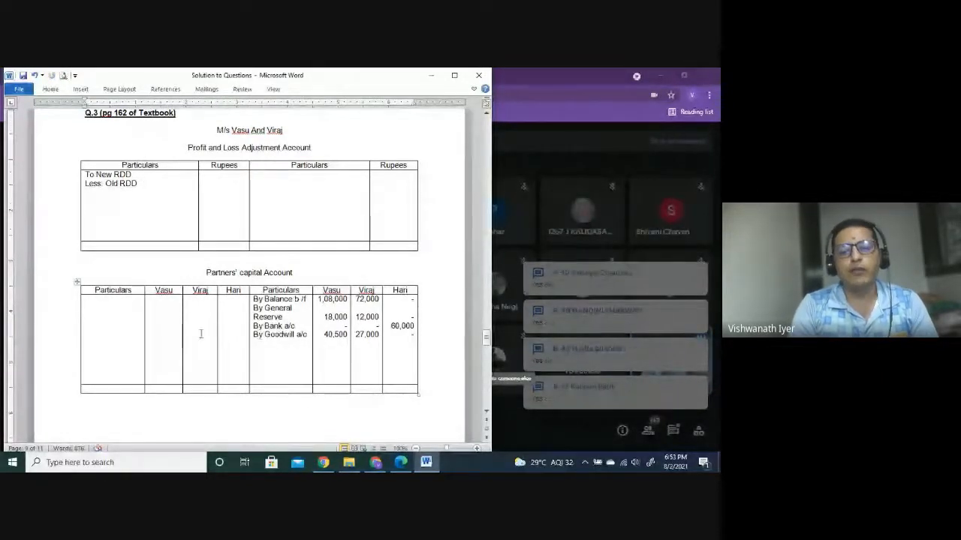
Enter 'By balance c/f' of 60,750 and the 60,750 totals in the Bank Account
scroll("down", 3)
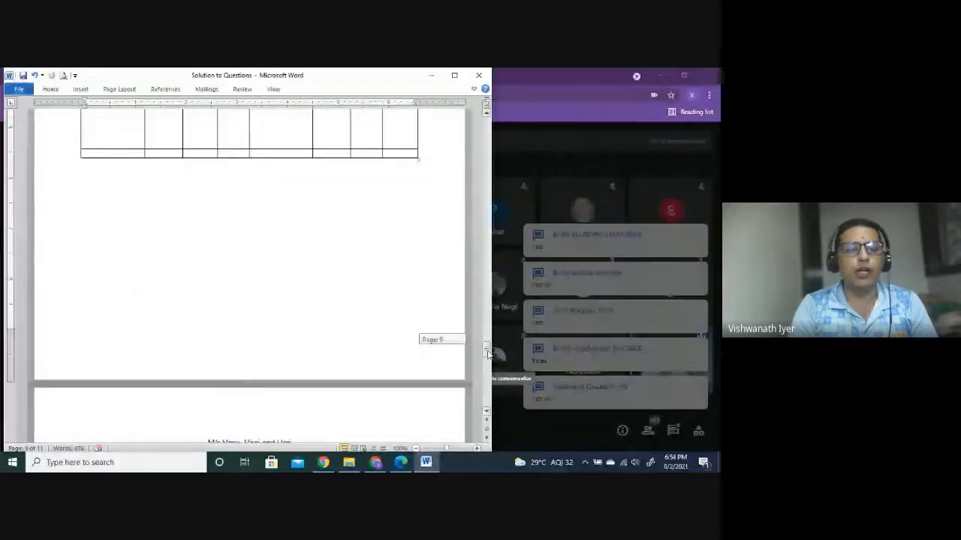
scroll("down", 3)
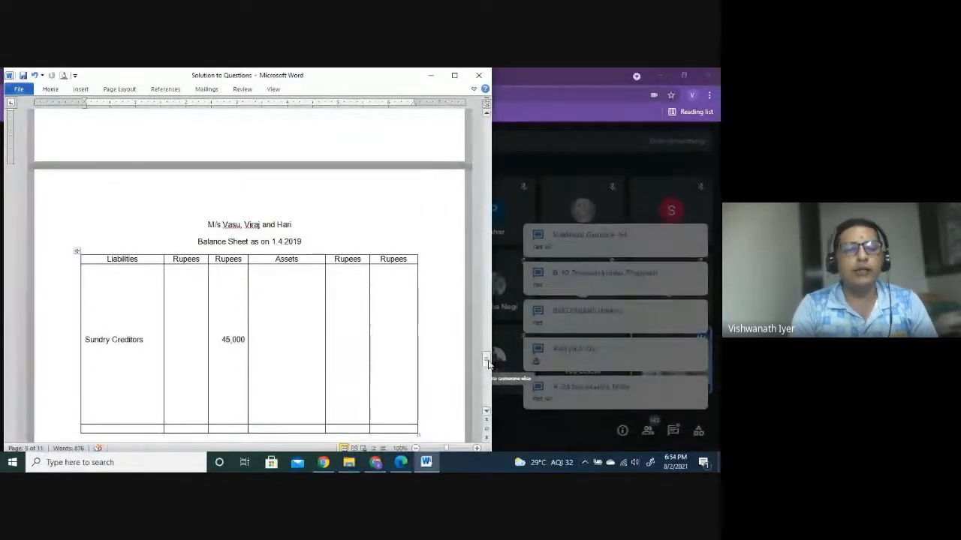
scroll("down", 3)
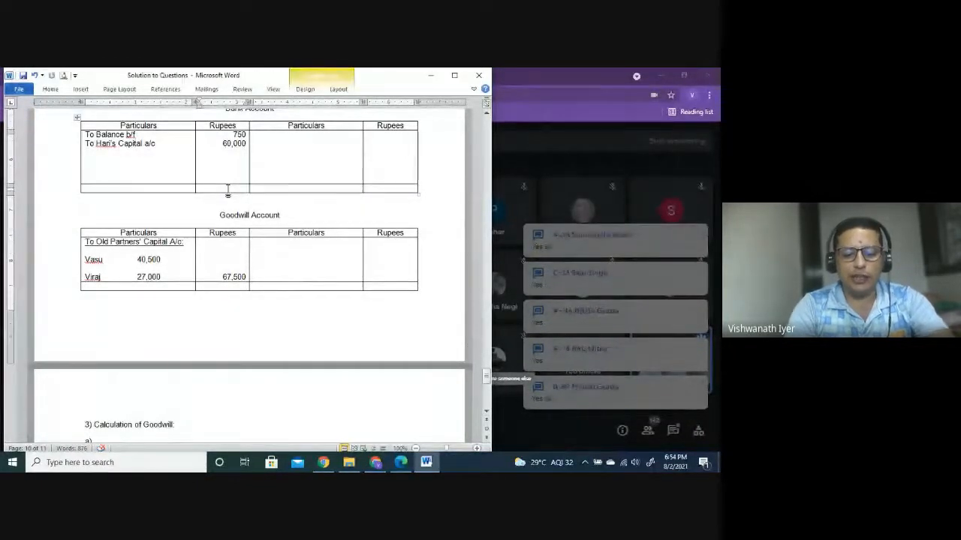
type("60,750")
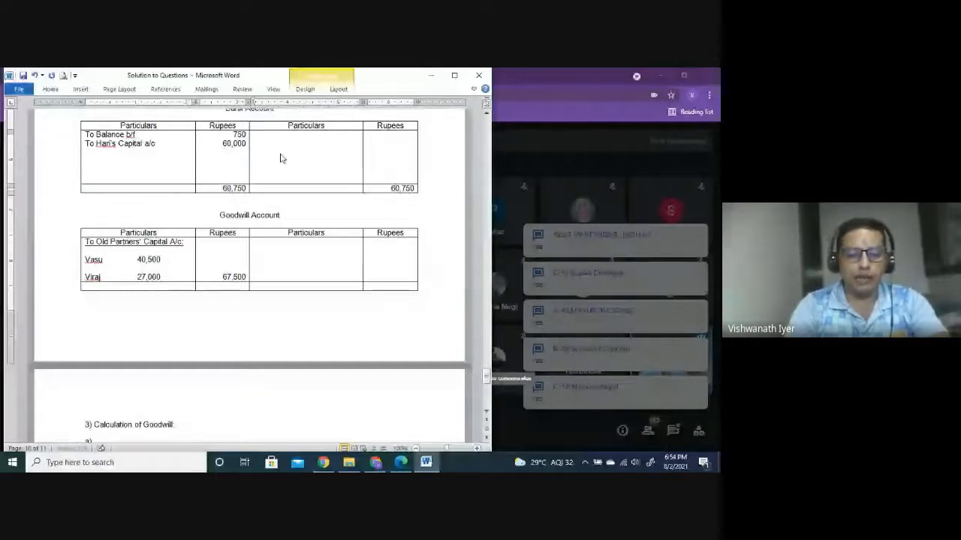
type("By b")
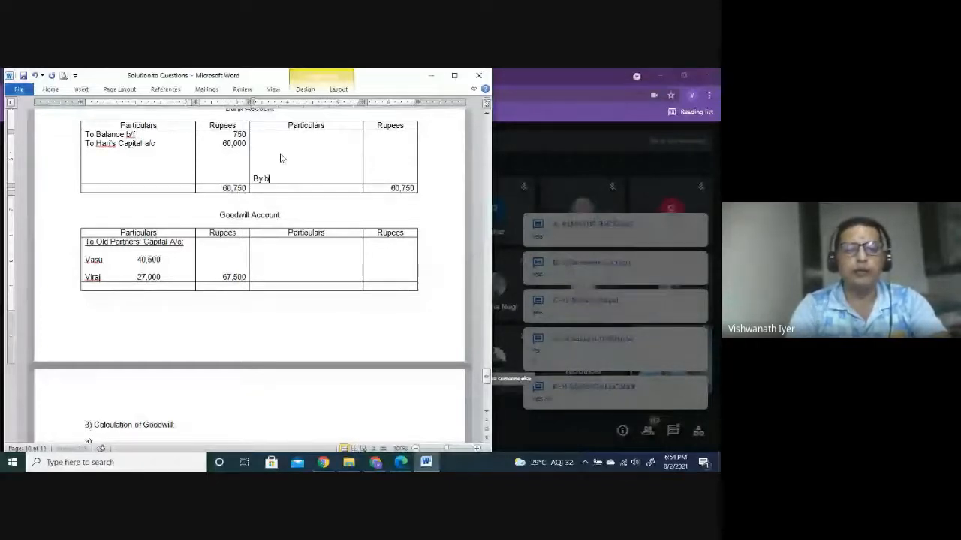
type("alance c/f (*")
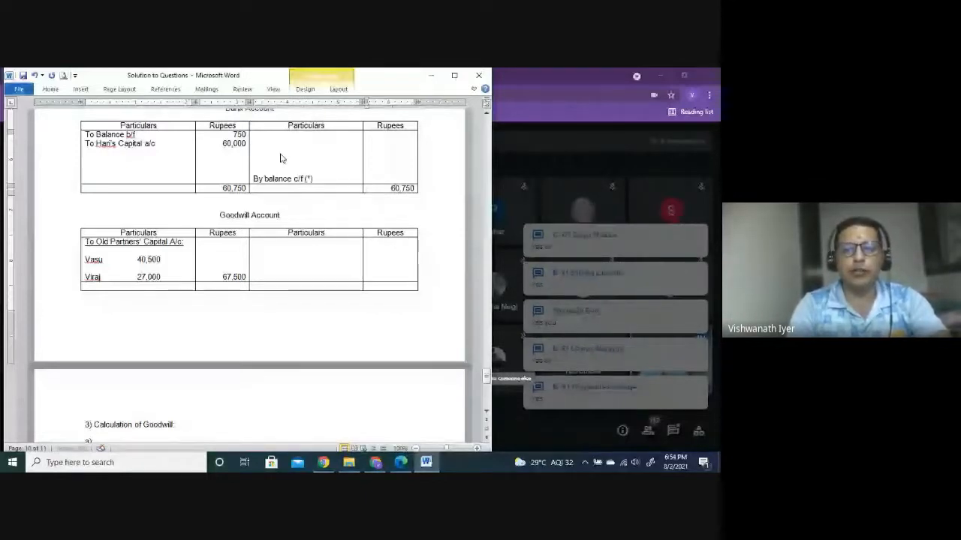
type("60,750")
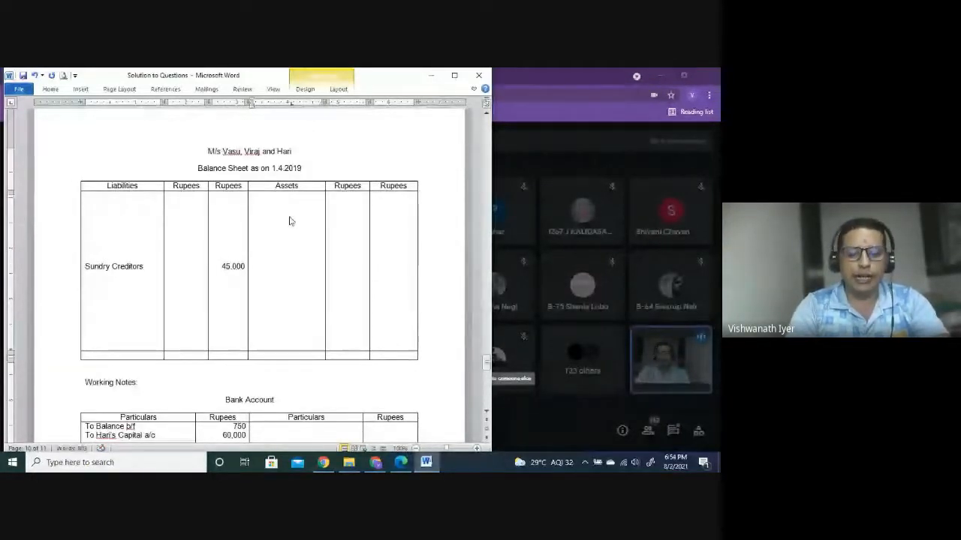
Add 'Bank balance (WN1)' to the balance sheet assets and begin entering its 60,750 amount
type("Bank")
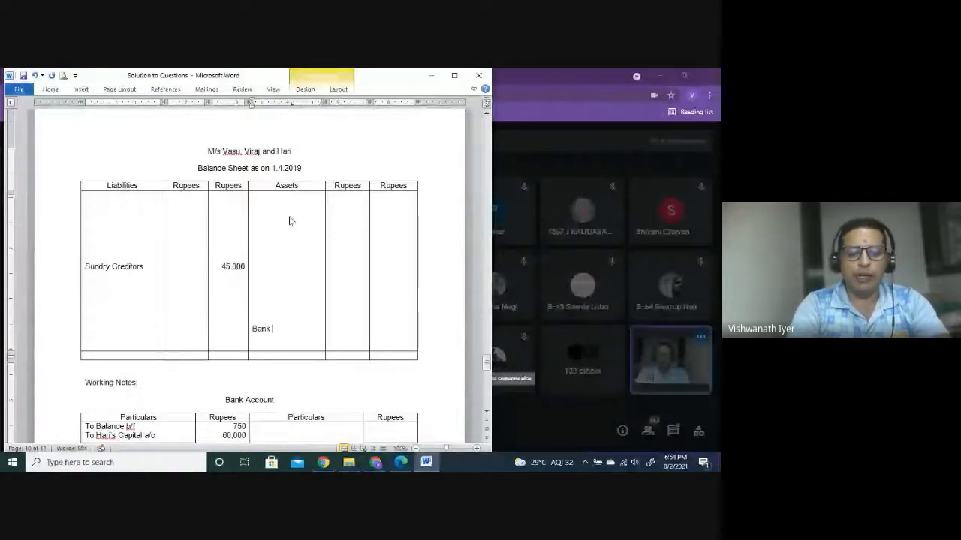
type("balance")
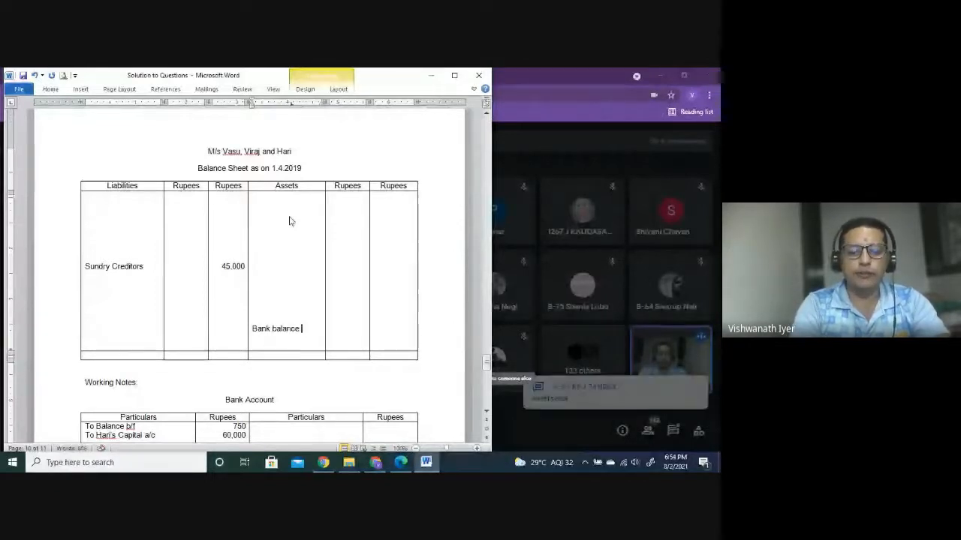
type("(@")
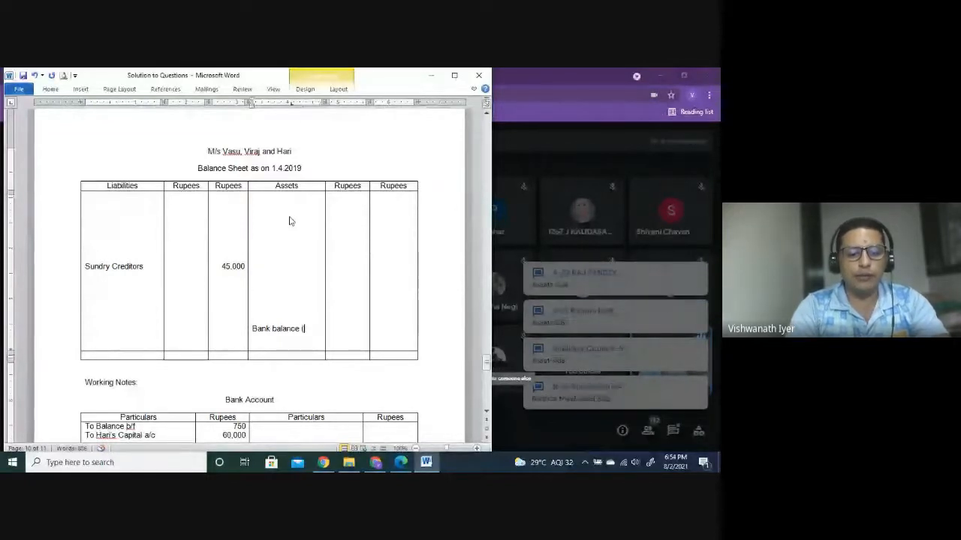
type("WN1")
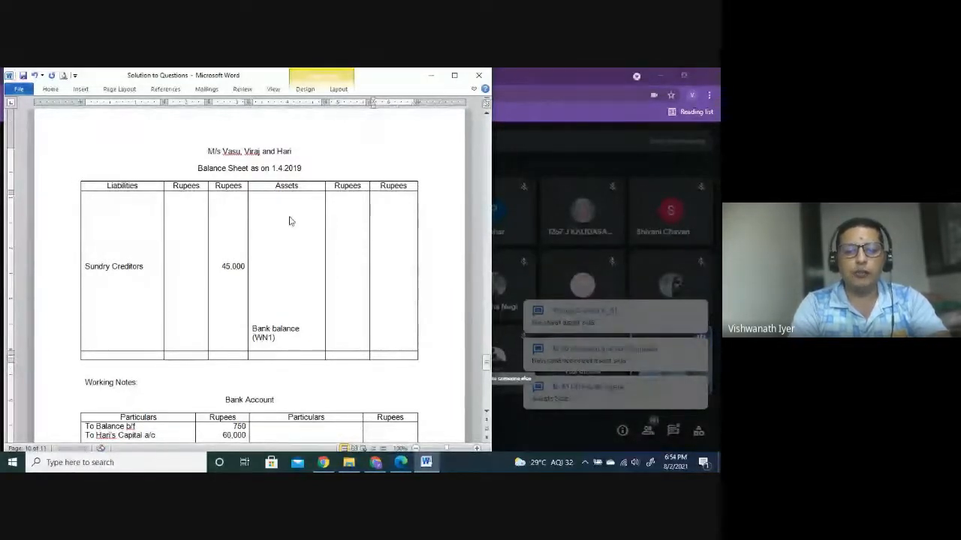
type("60")
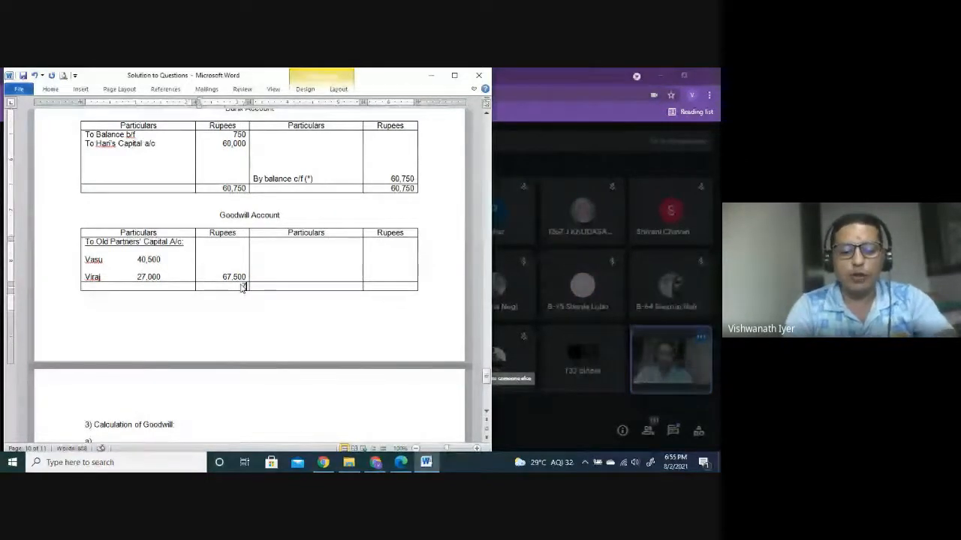
Enter the 67,500 total and a 'By Balance c/f' of 67,500 in the Goodwill Account
type("67,500")
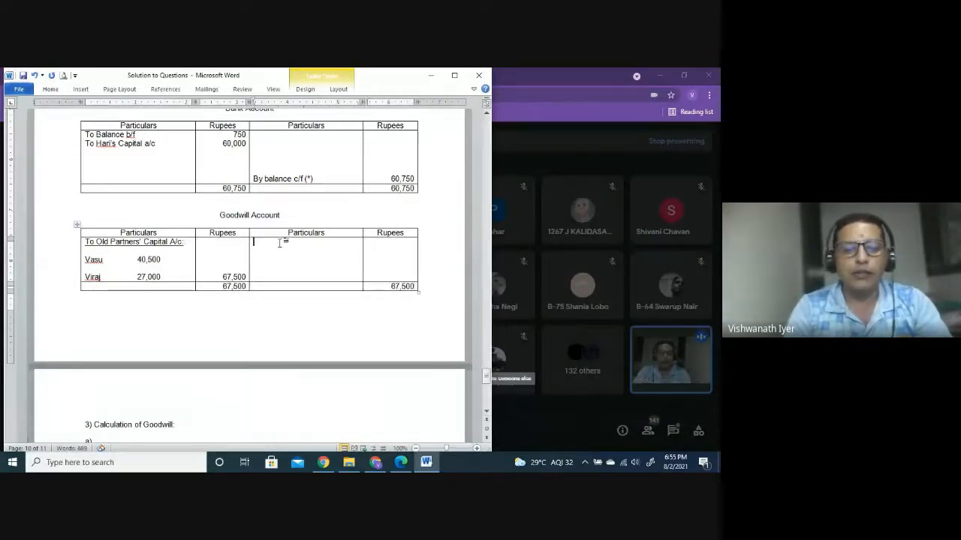
type("B")
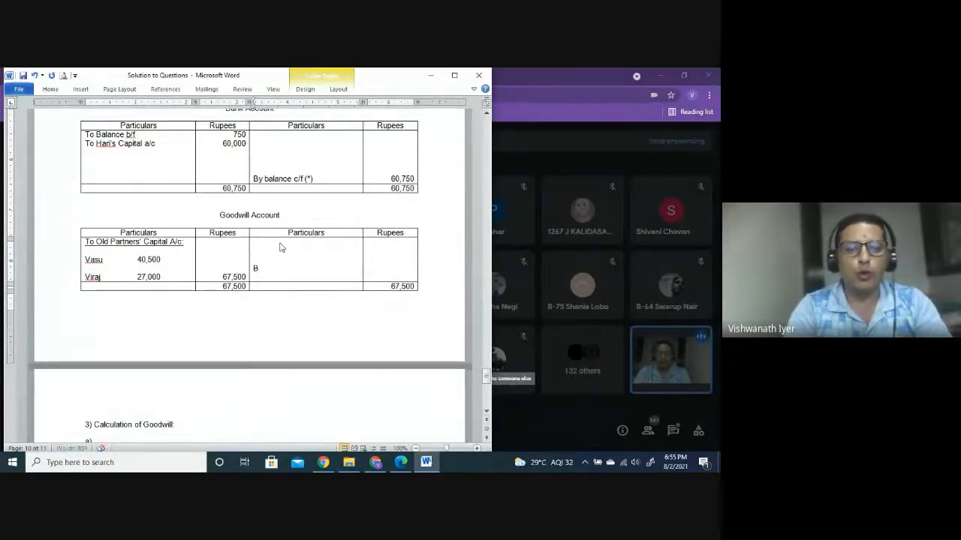
type("y Balance c/f (*")
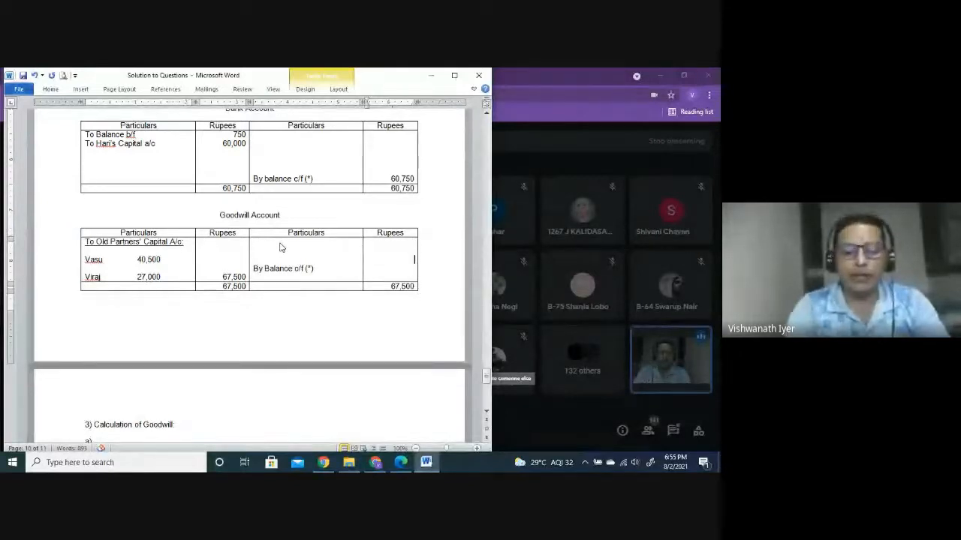
type("67")
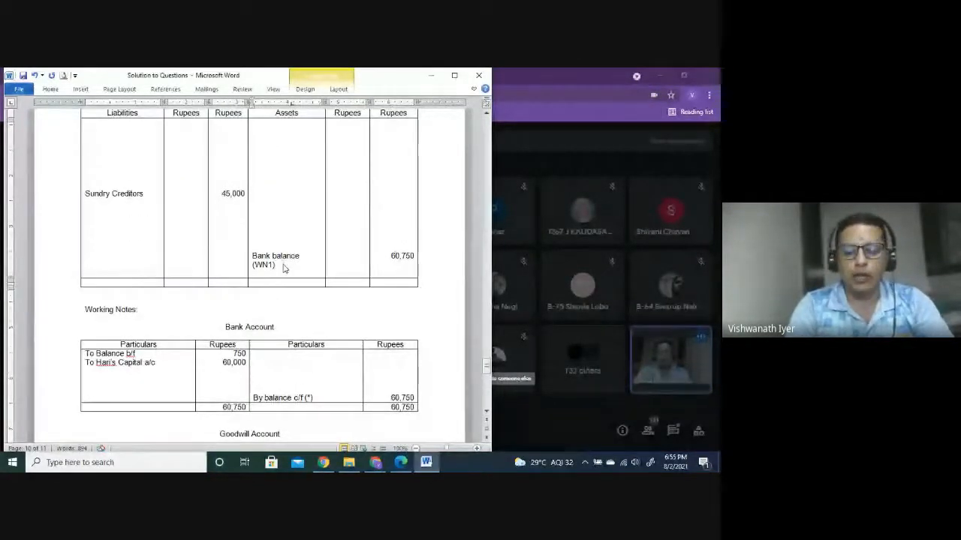
Add 'Goodwill (WN 2)' at Rs 67,500 to the Q.3 balance sheet assets
type("Goodwill")
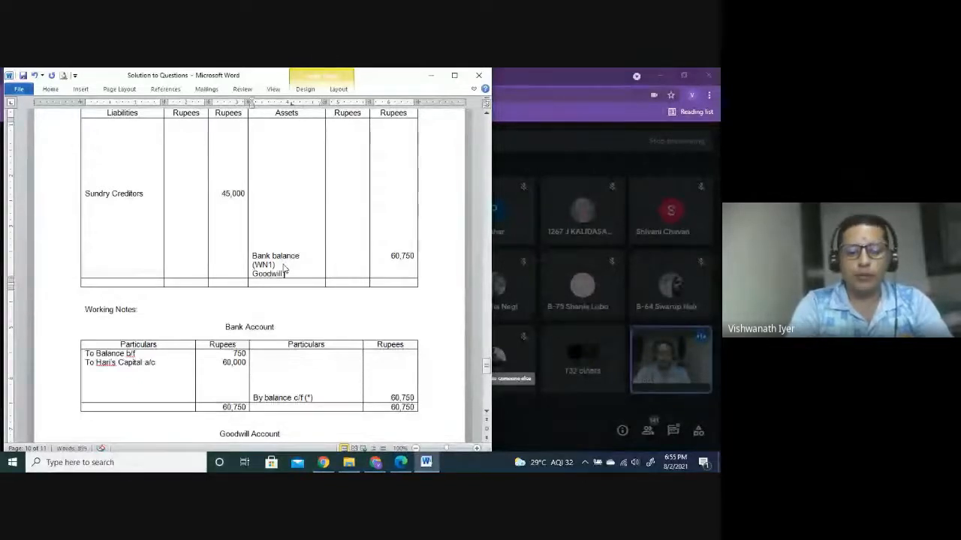
type("(W")
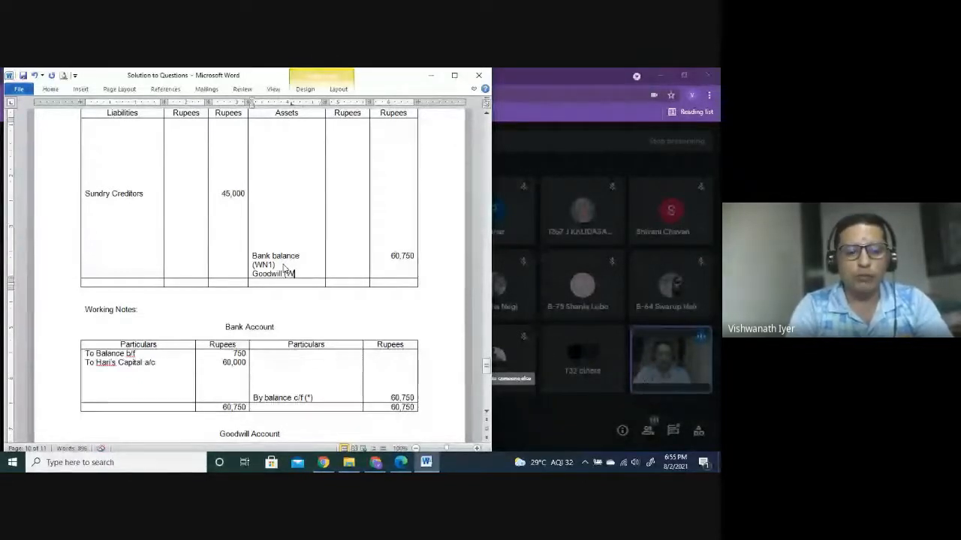
type("(WN 2)")
left_click(393, 273)
type("67,500")
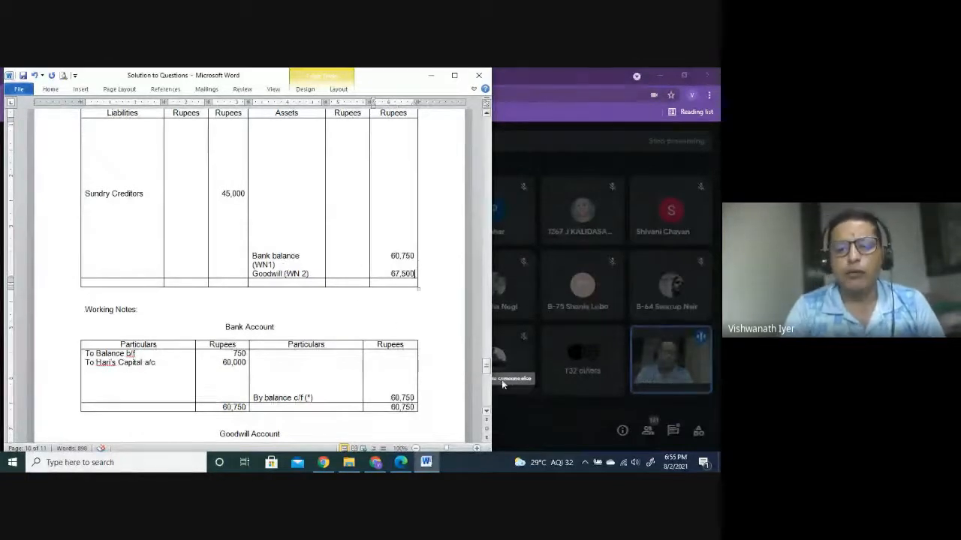
scroll("down", 3)
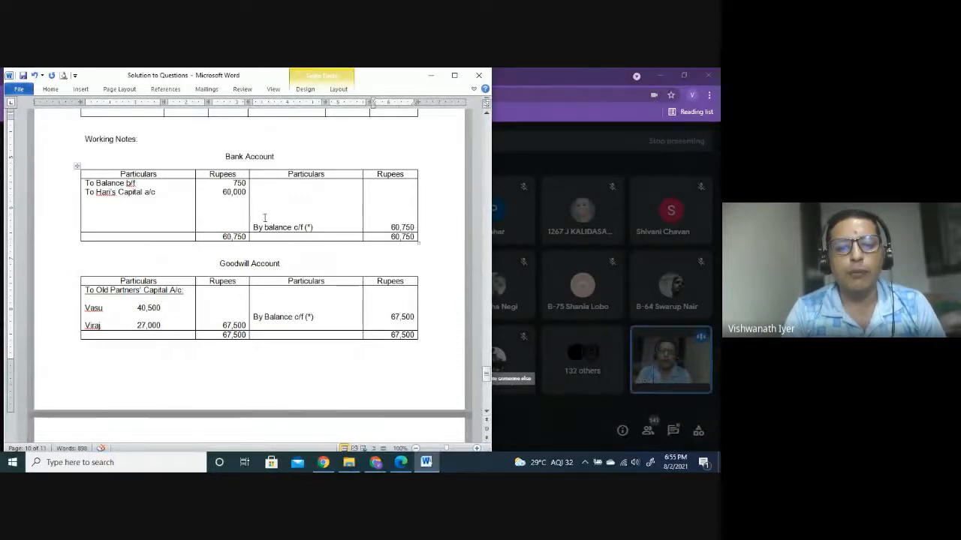
left_click(255, 217)
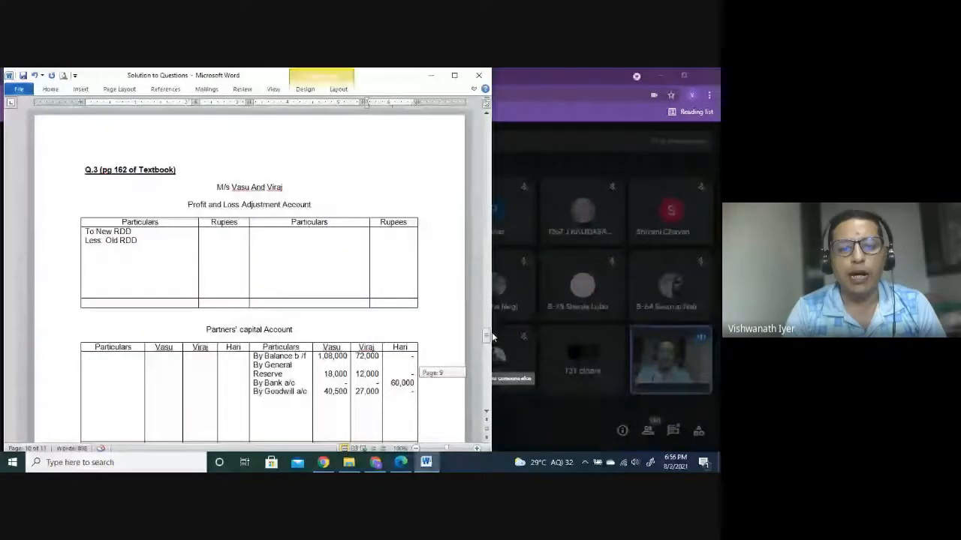
Scroll through the working notes, selecting the Calculation of Goodwill heading along the way
scroll("down", 3)
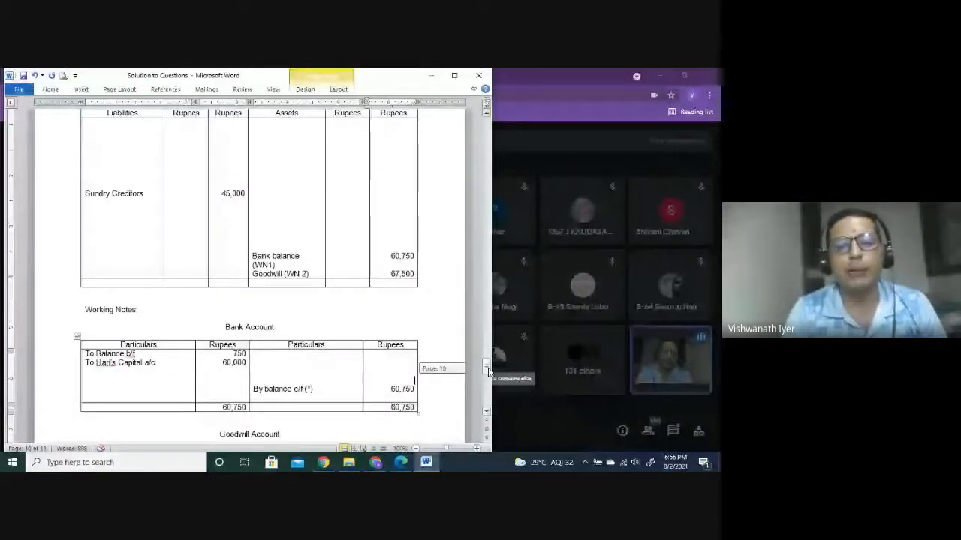
scroll("down", 3)
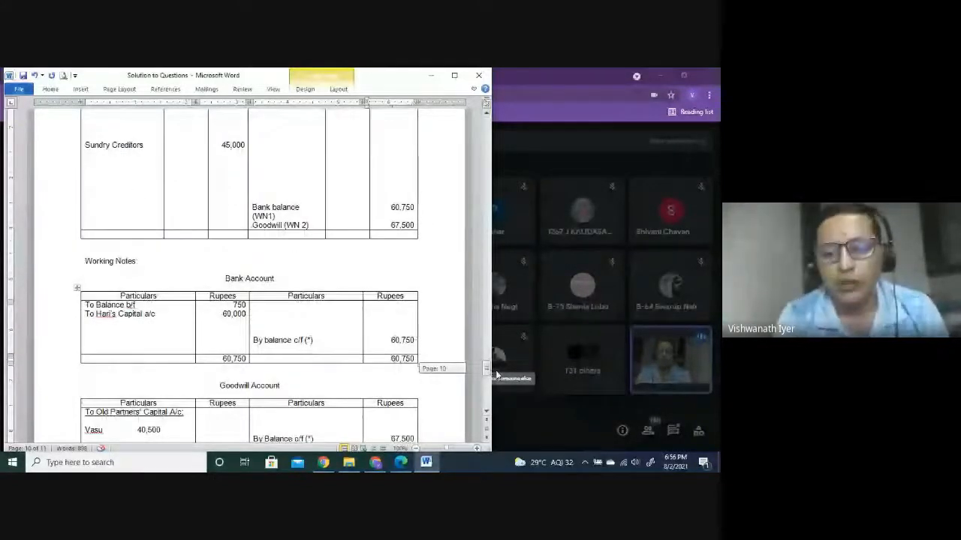
scroll("down", 3)
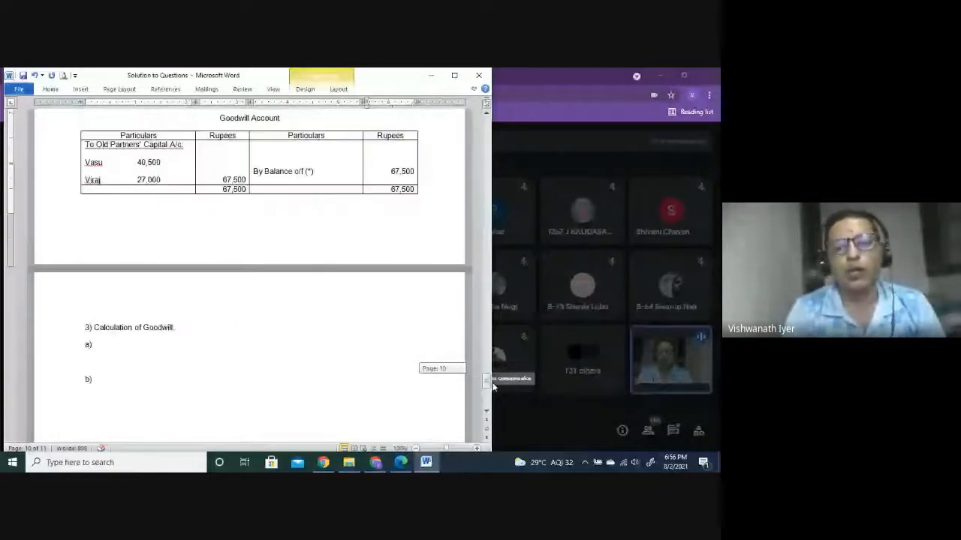
double_click(129, 327)
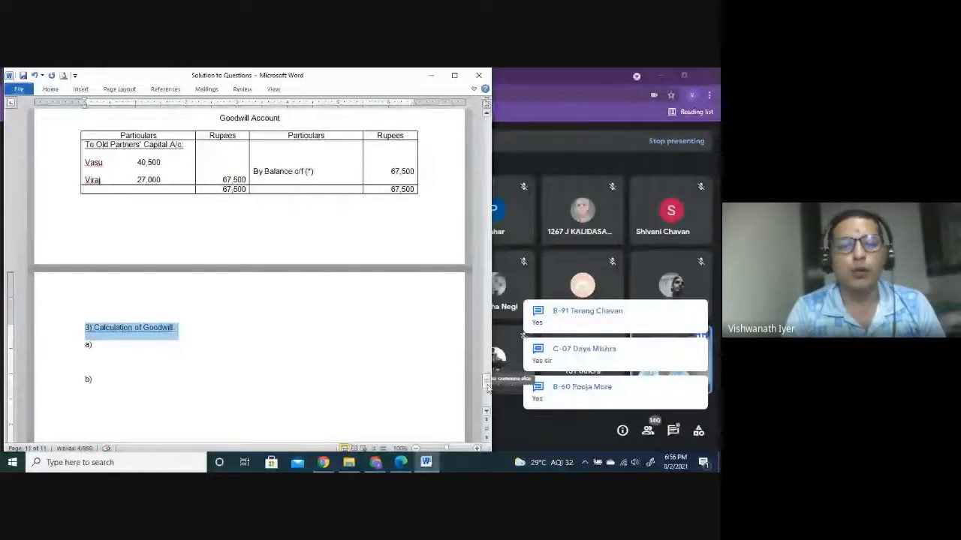
scroll("down", 3)
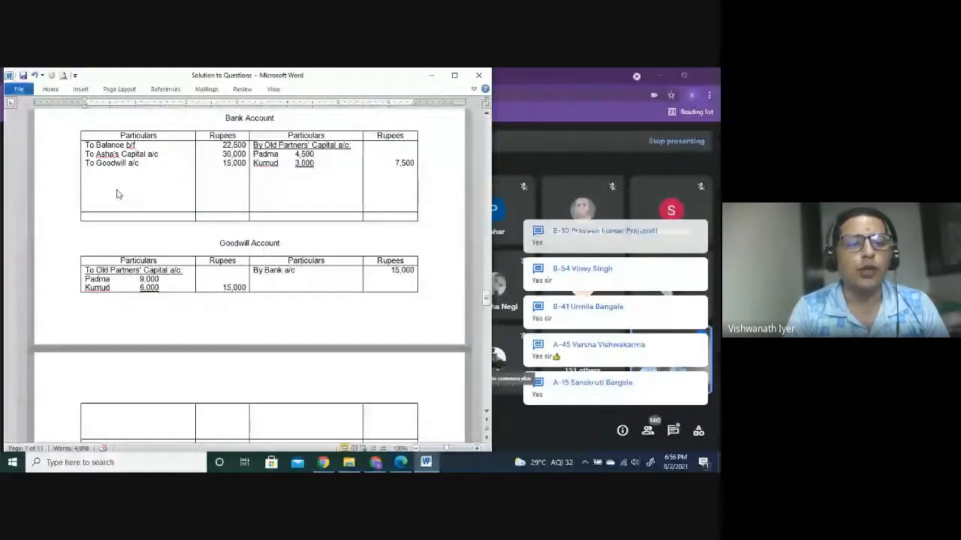
Export 'Solution to Questions' with Save as type PDF, then close the document window
left_click(214, 261)
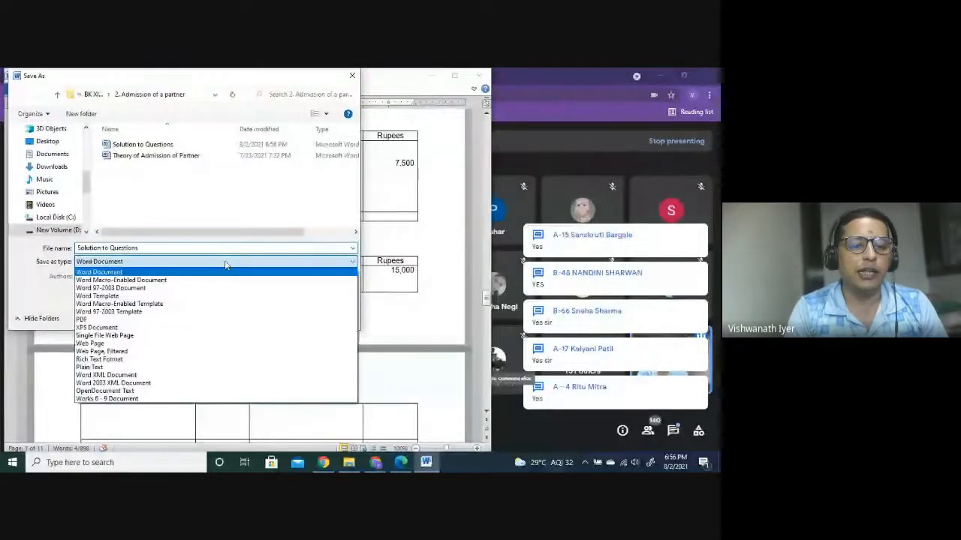
left_click(81, 319)
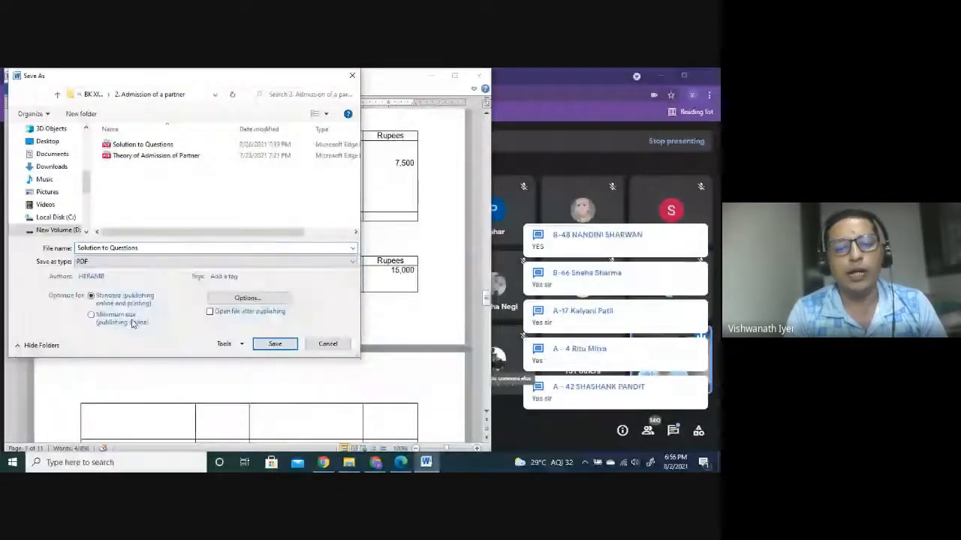
left_click(274, 344)
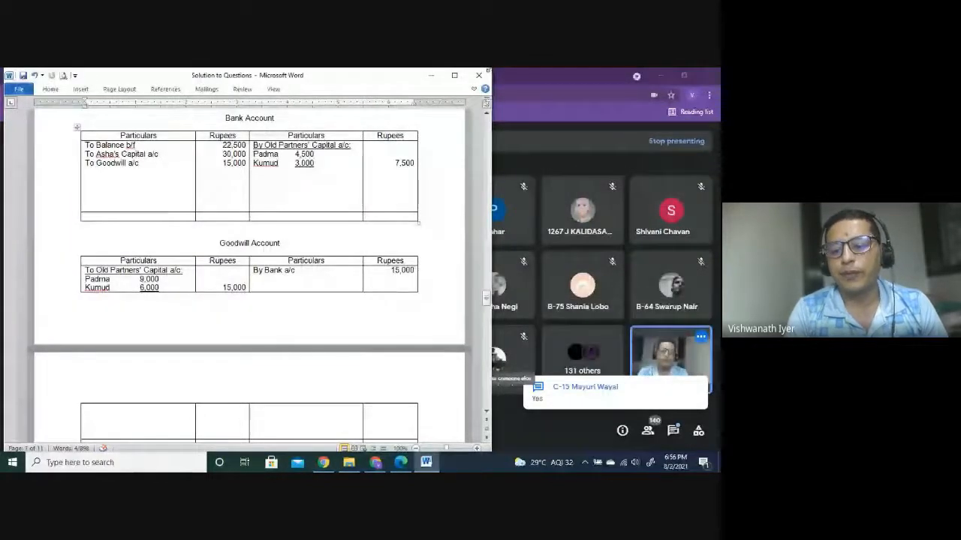
left_click(478, 75)
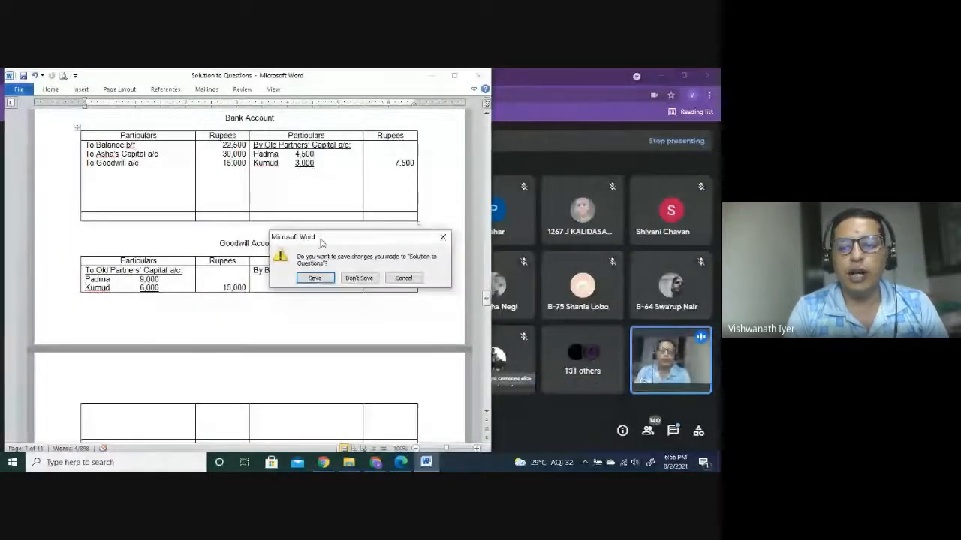